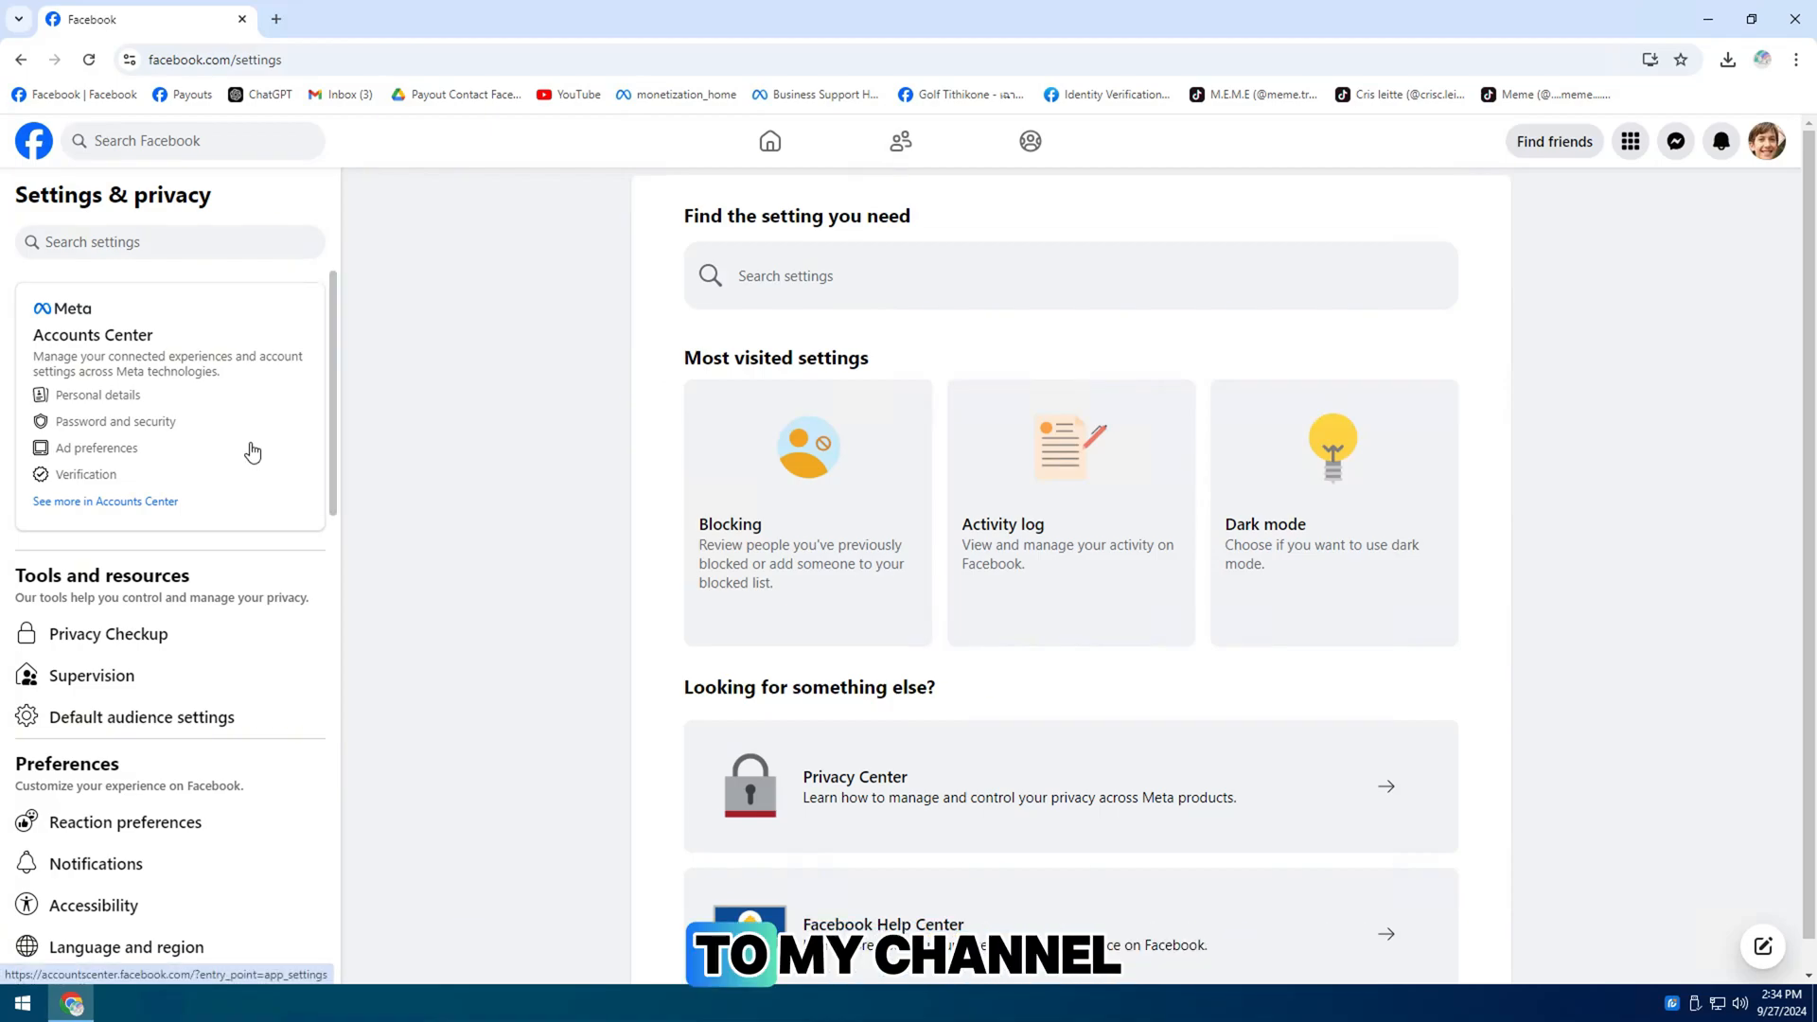
Scroll the Settings sidebar to Payments and open Payouts to see August 2024 earnings
scroll("down", 3)
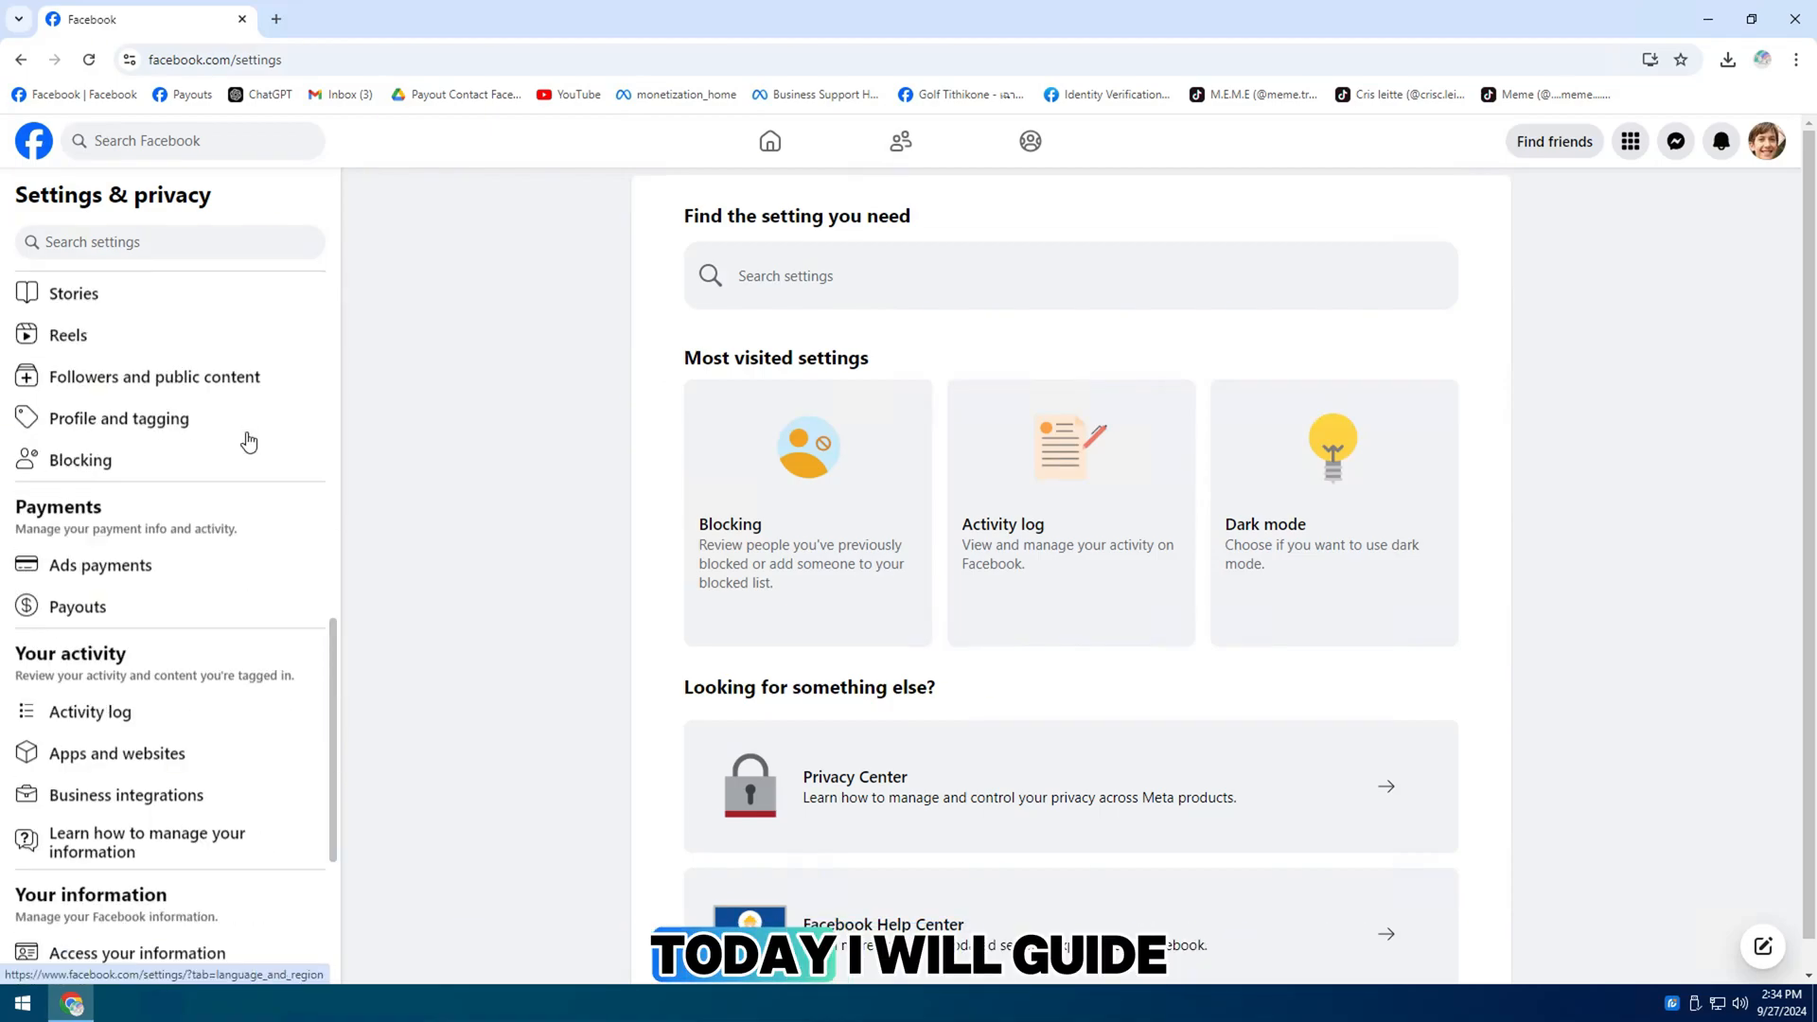
left_click(78, 606)
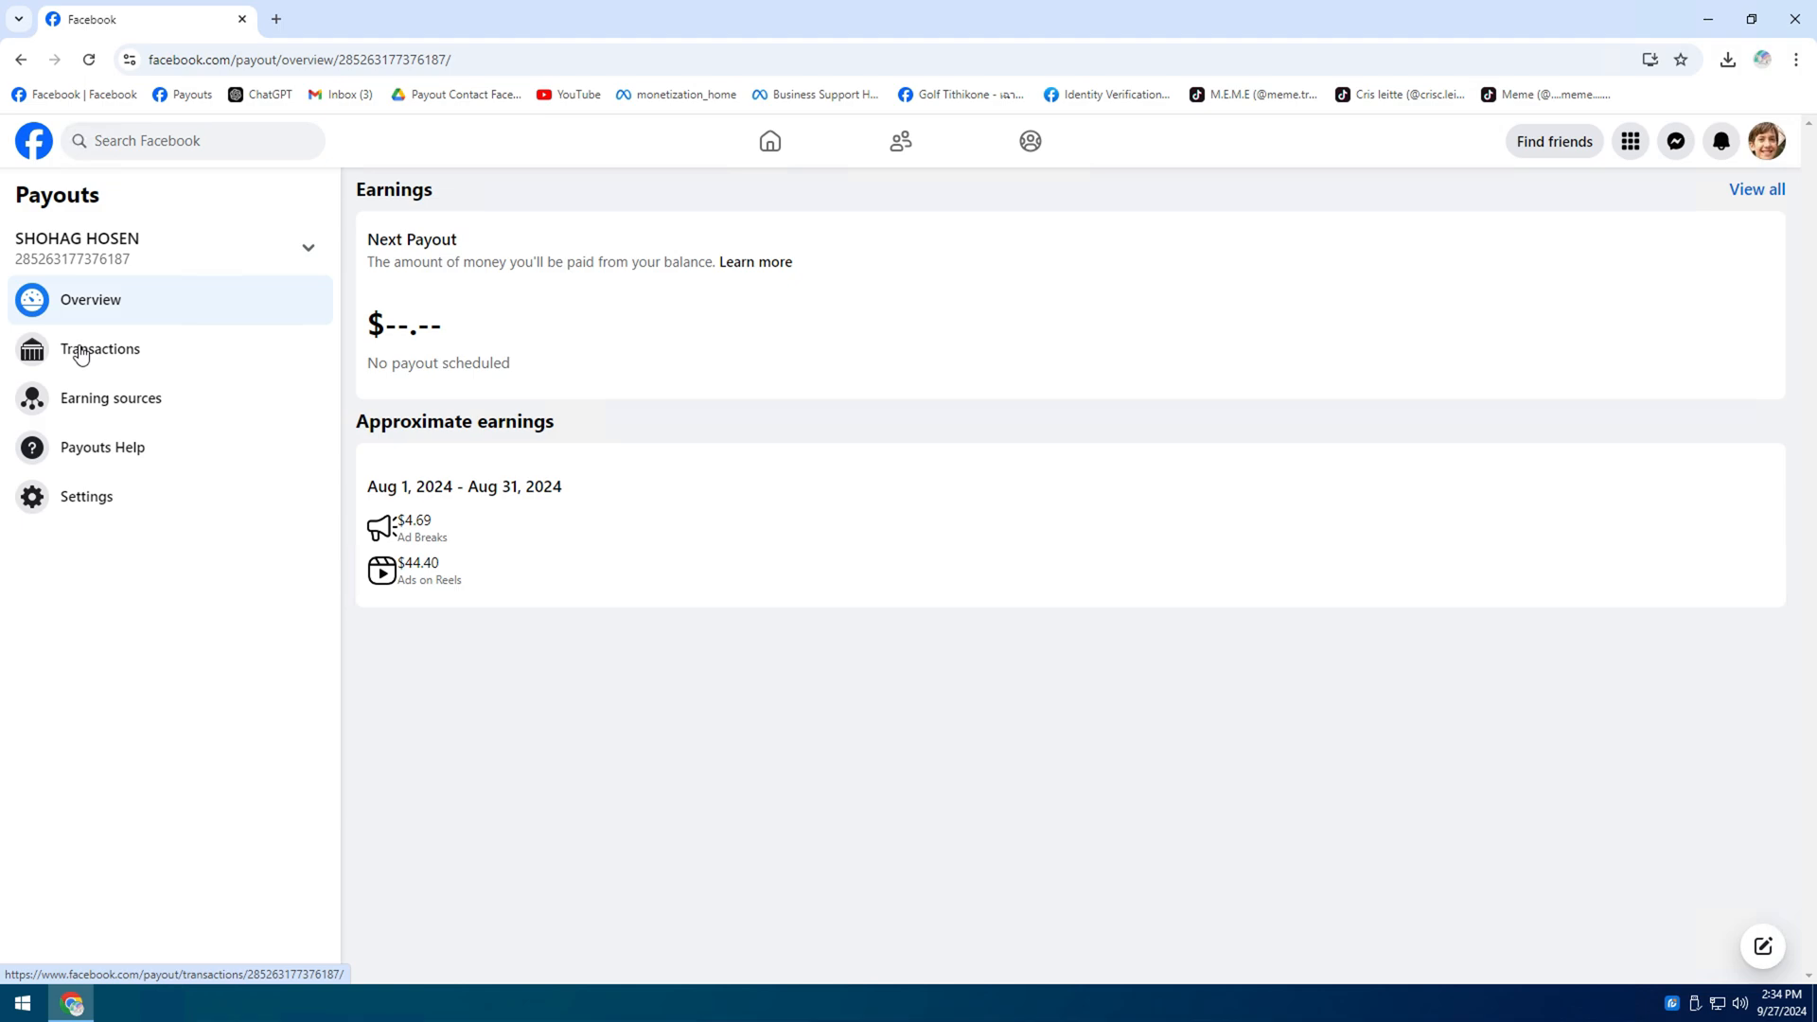
Open Transactions and inspect the Aug 31 $4.69 earning's timeline, still not Paid
left_click(99, 349)
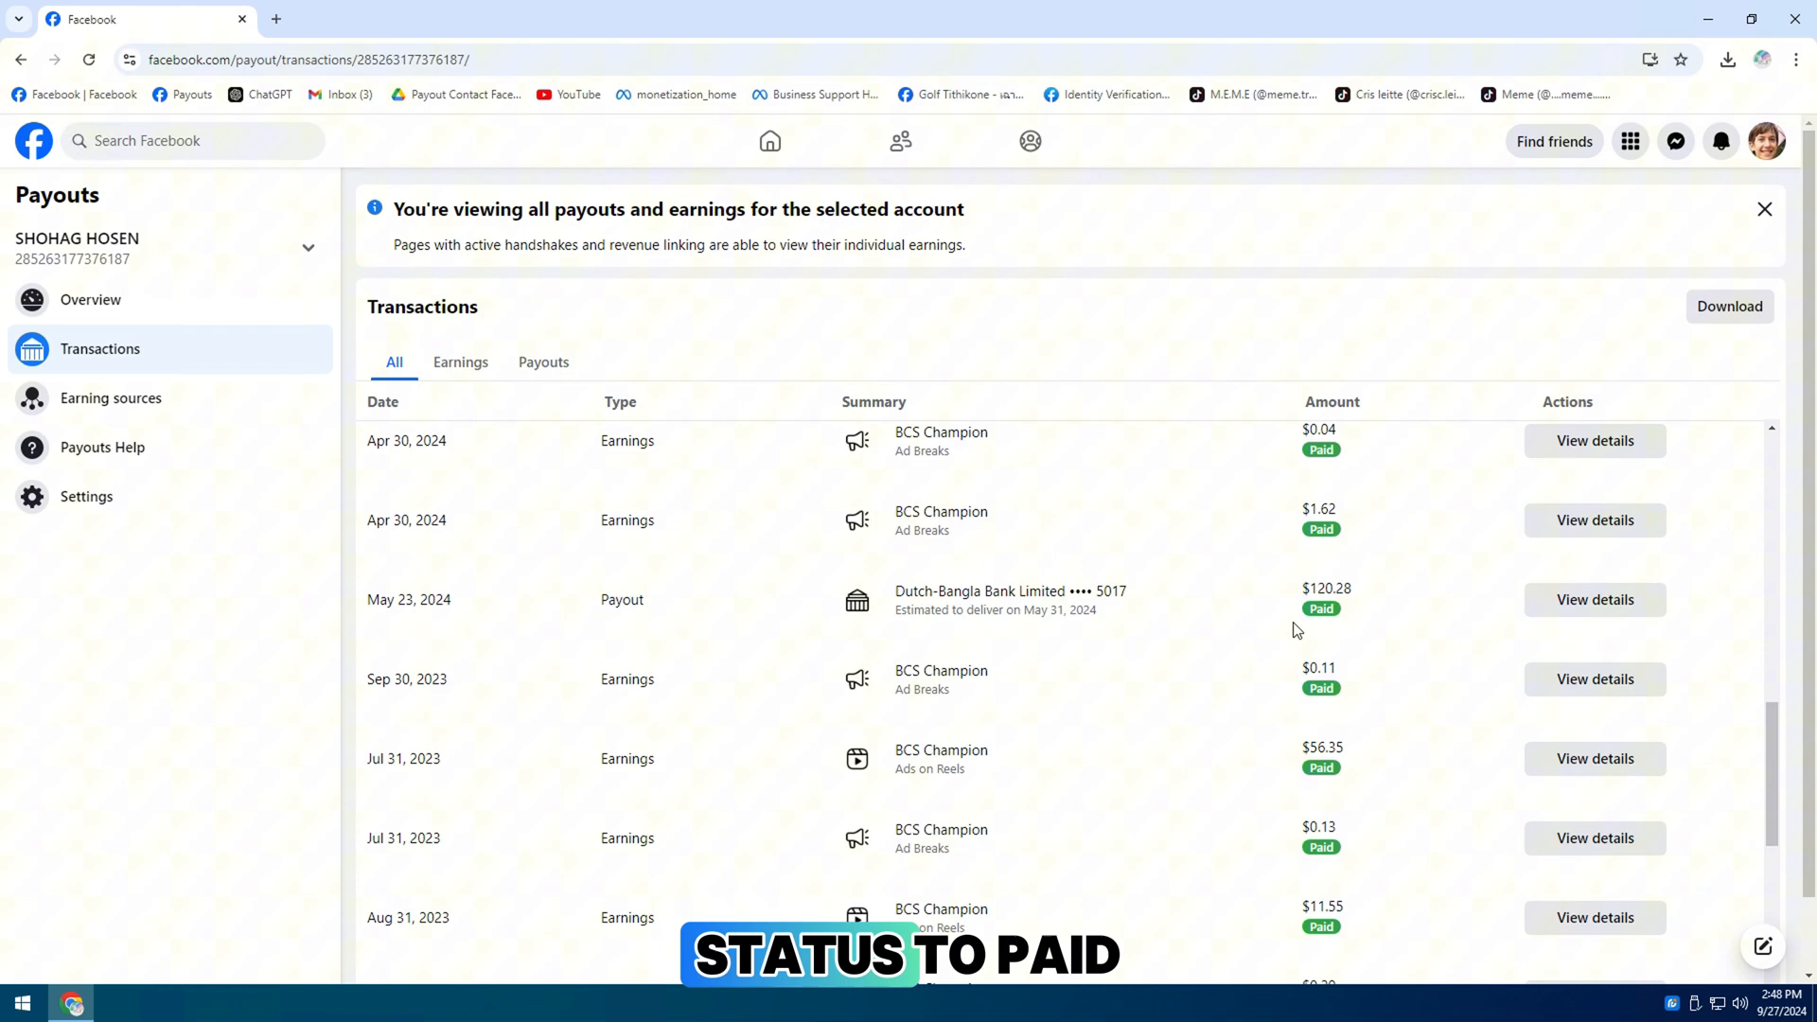
scroll("down", 3)
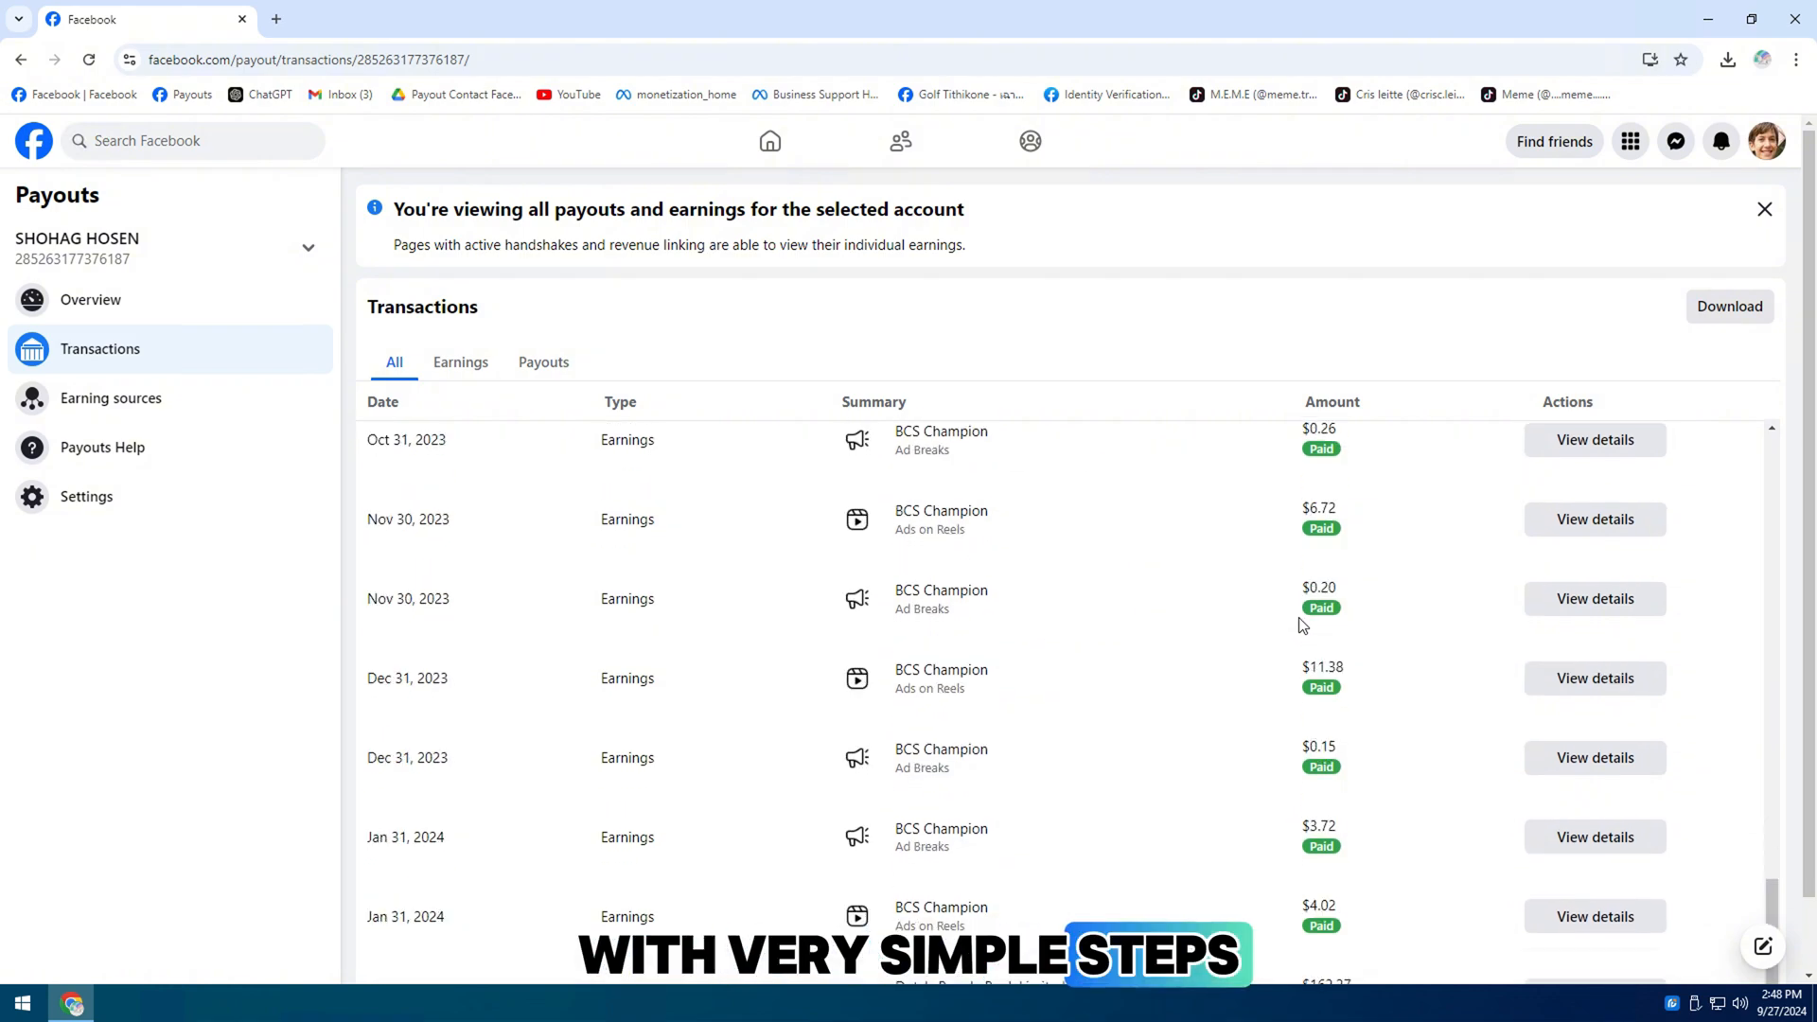
scroll("down", 3)
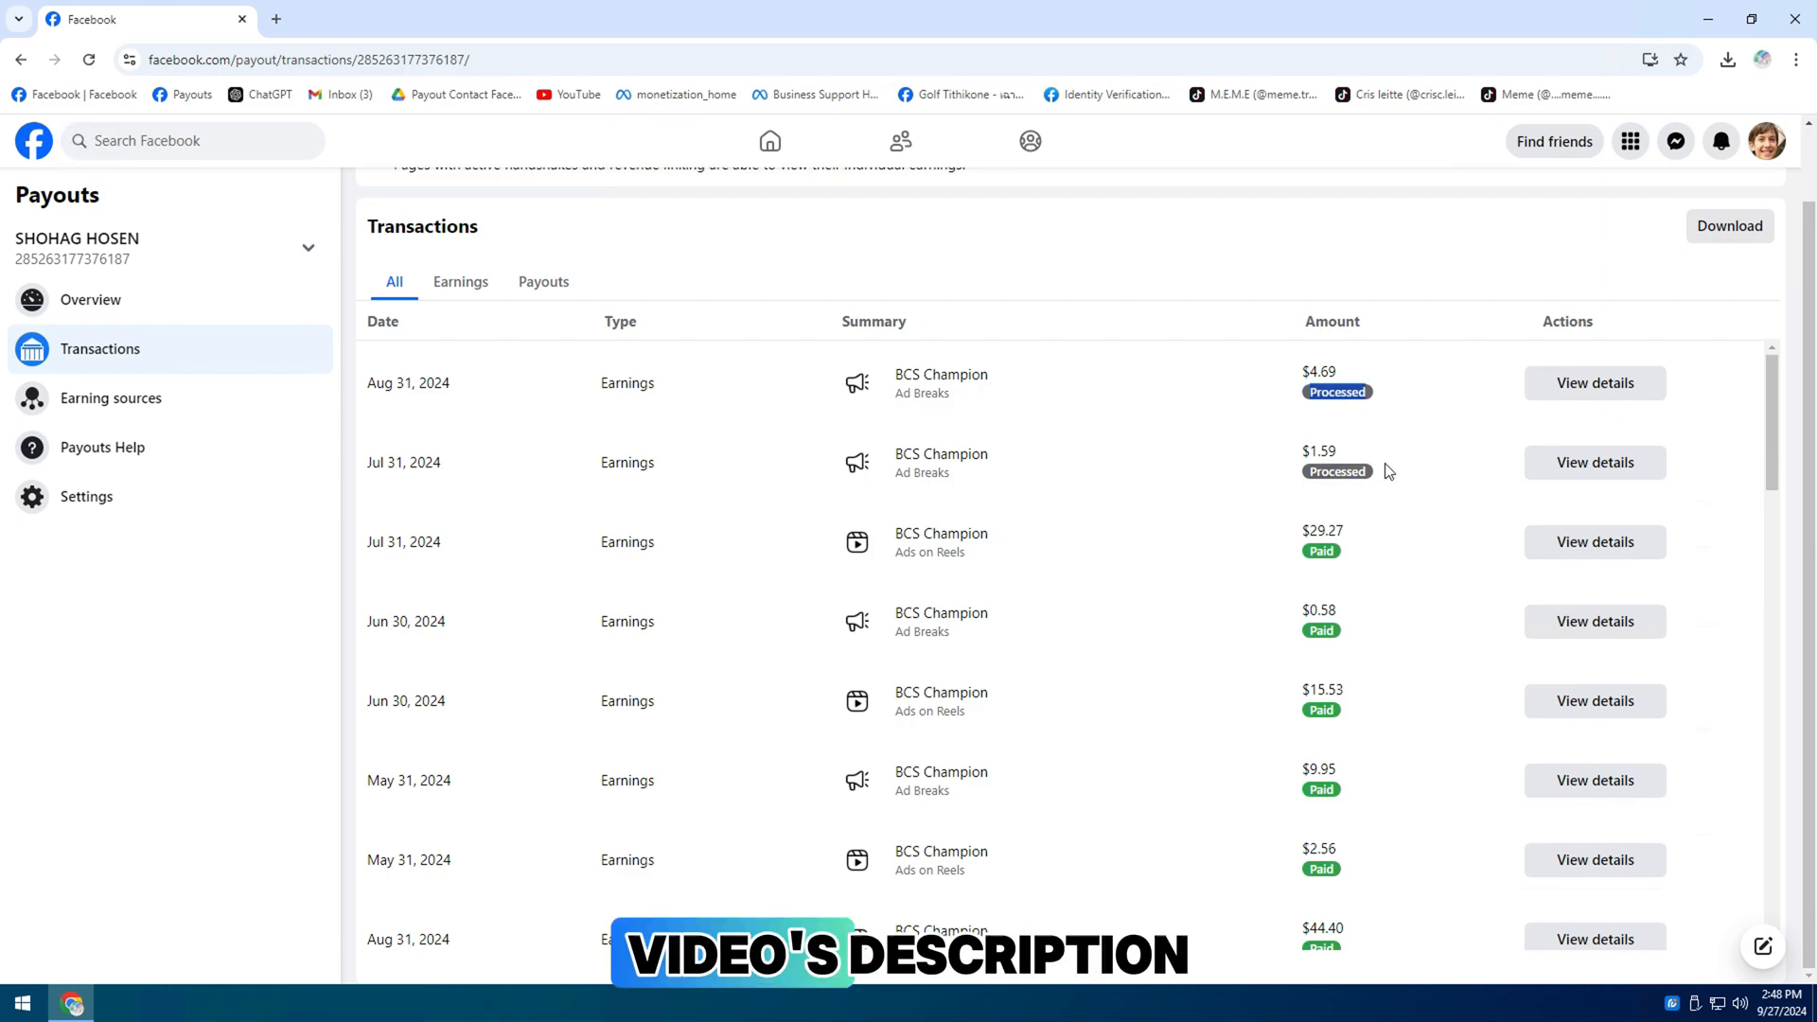
left_click(1594, 383)
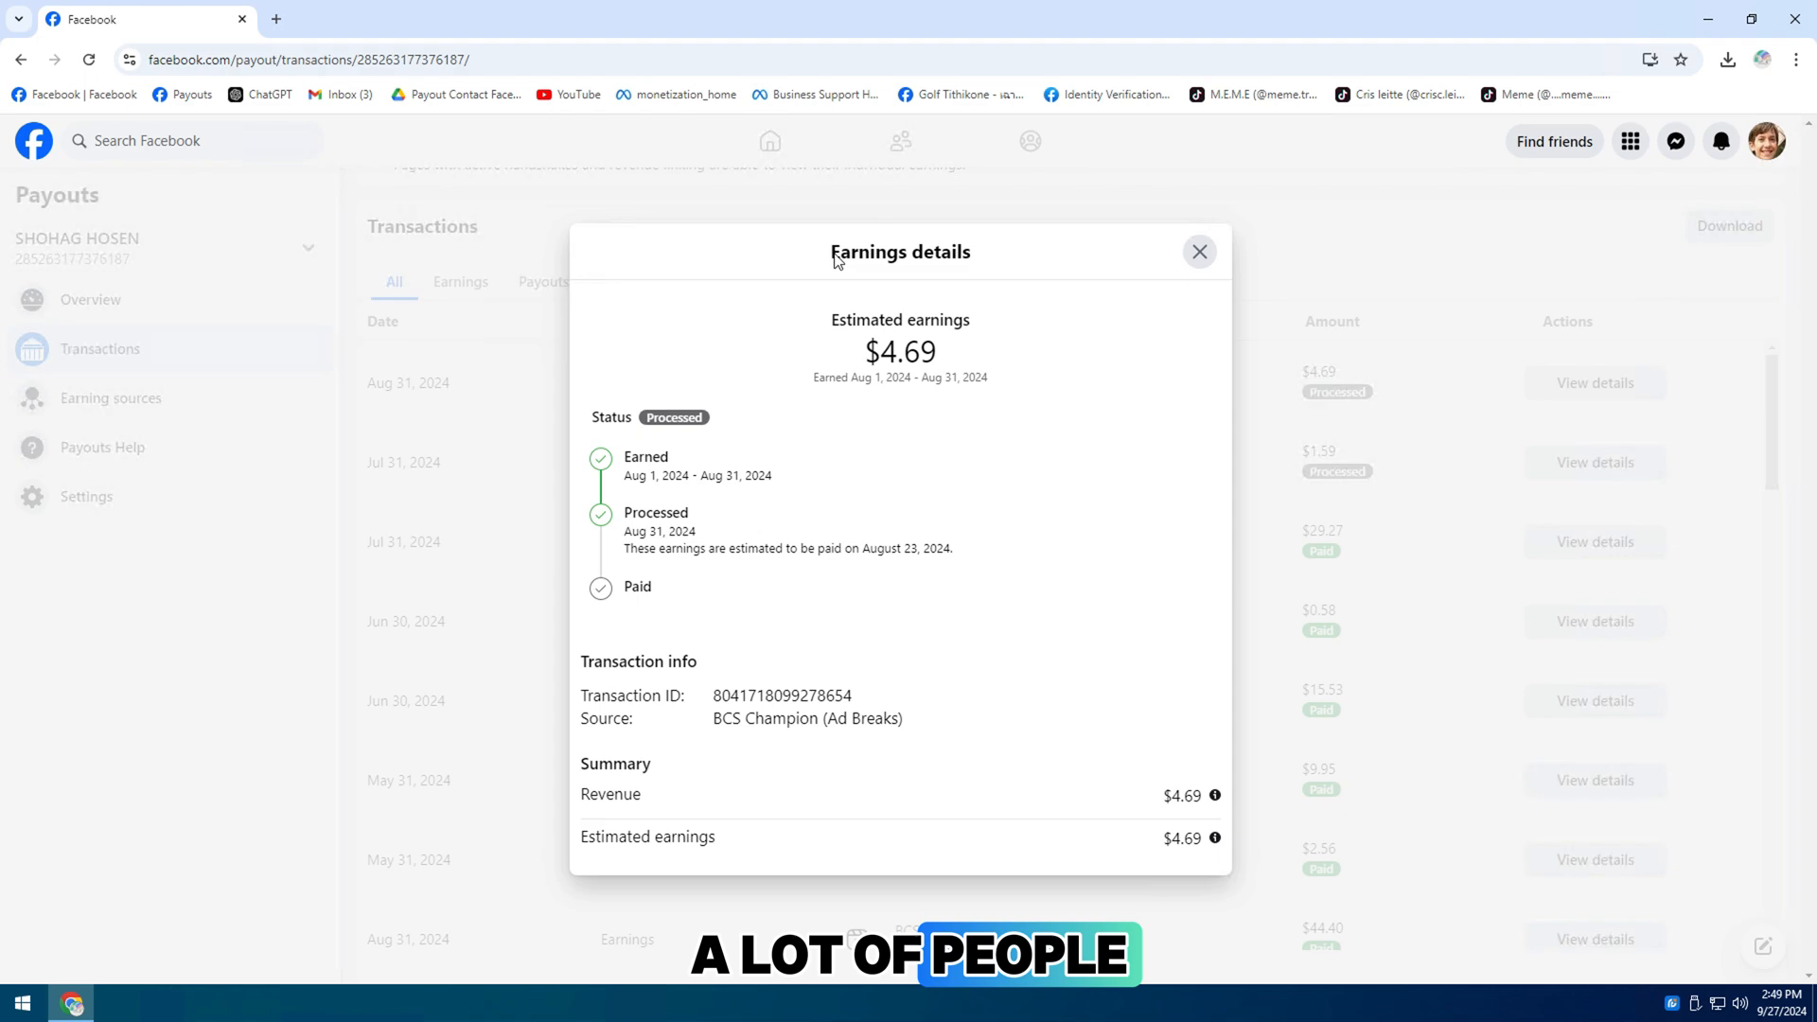
double_click(900, 320)
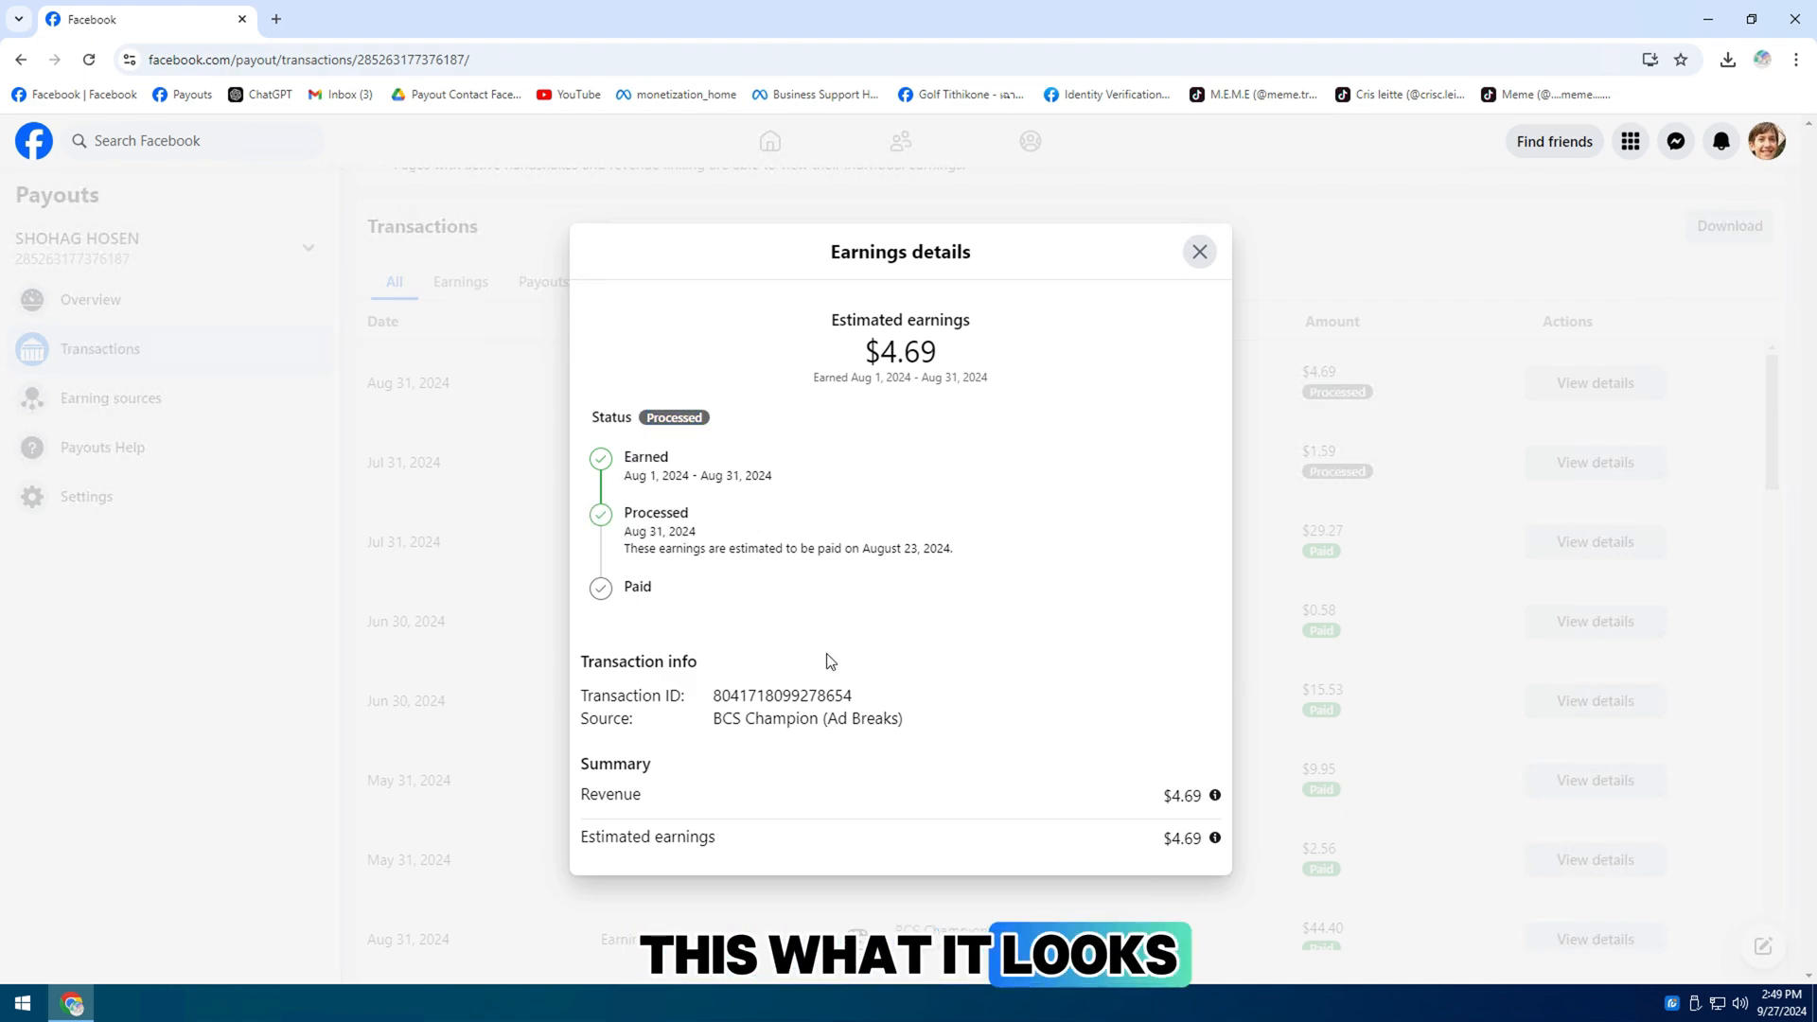
double_click(636, 585)
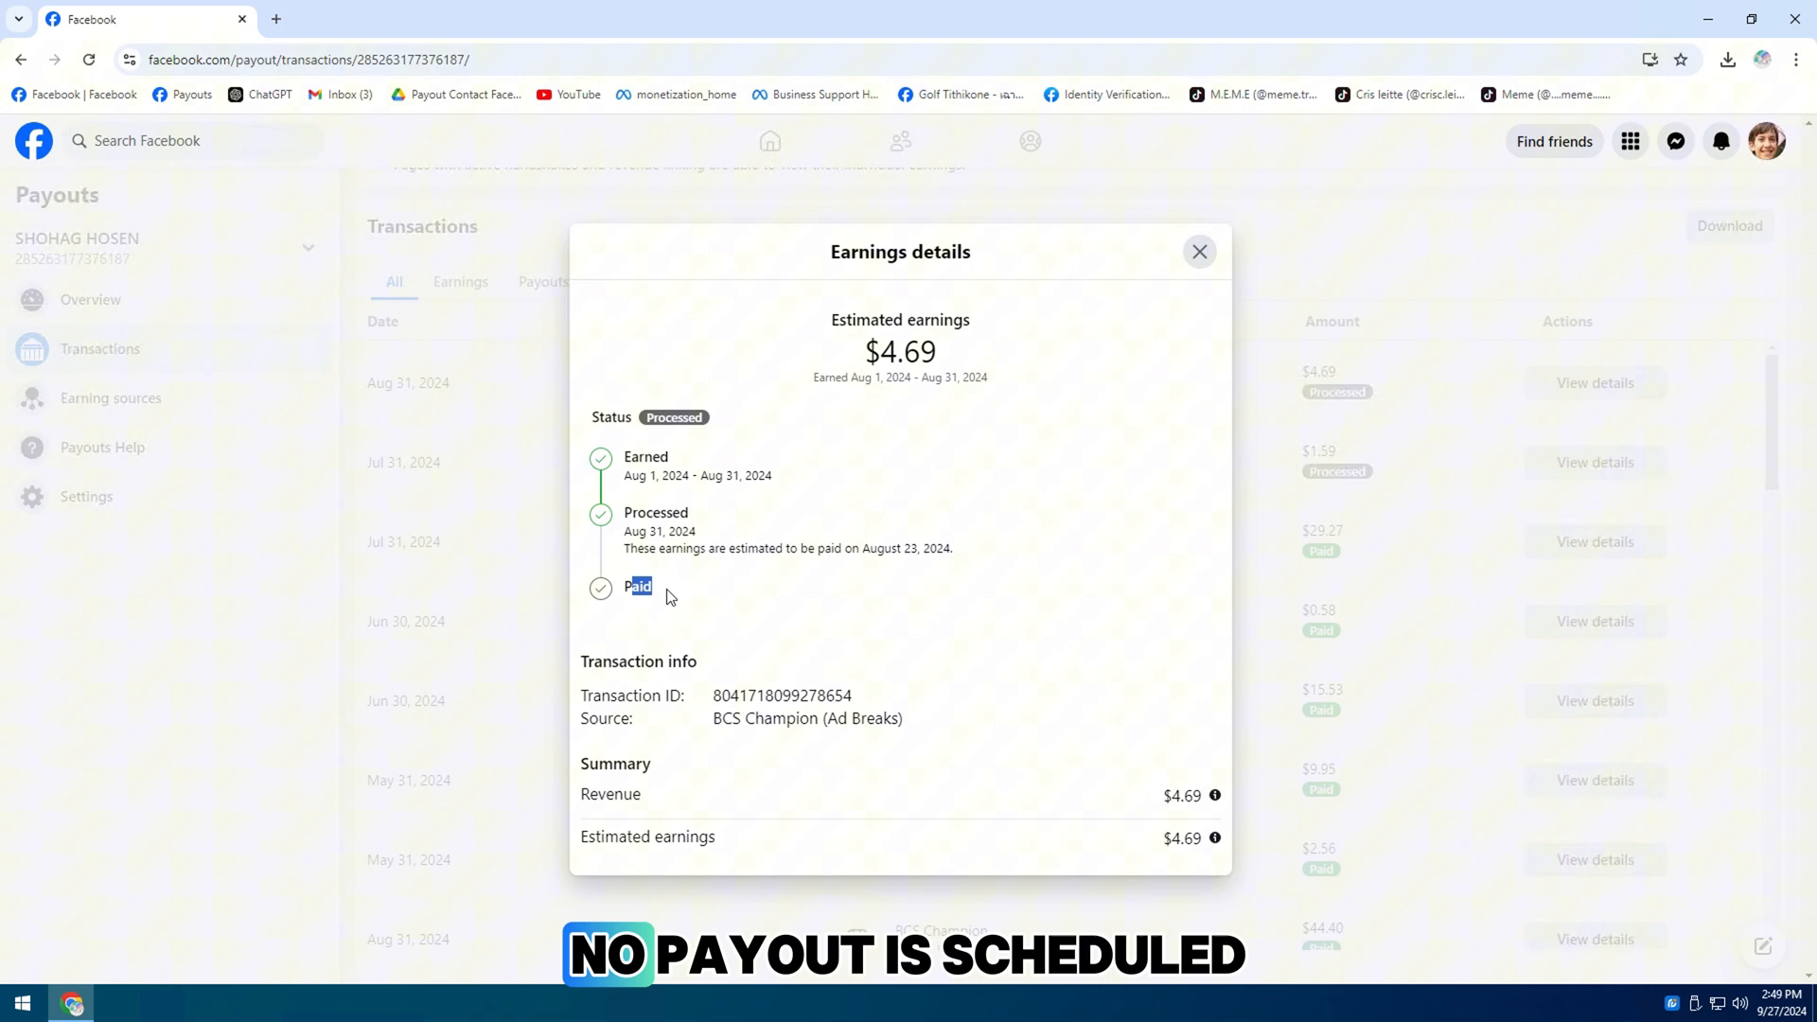
left_click(1199, 252)
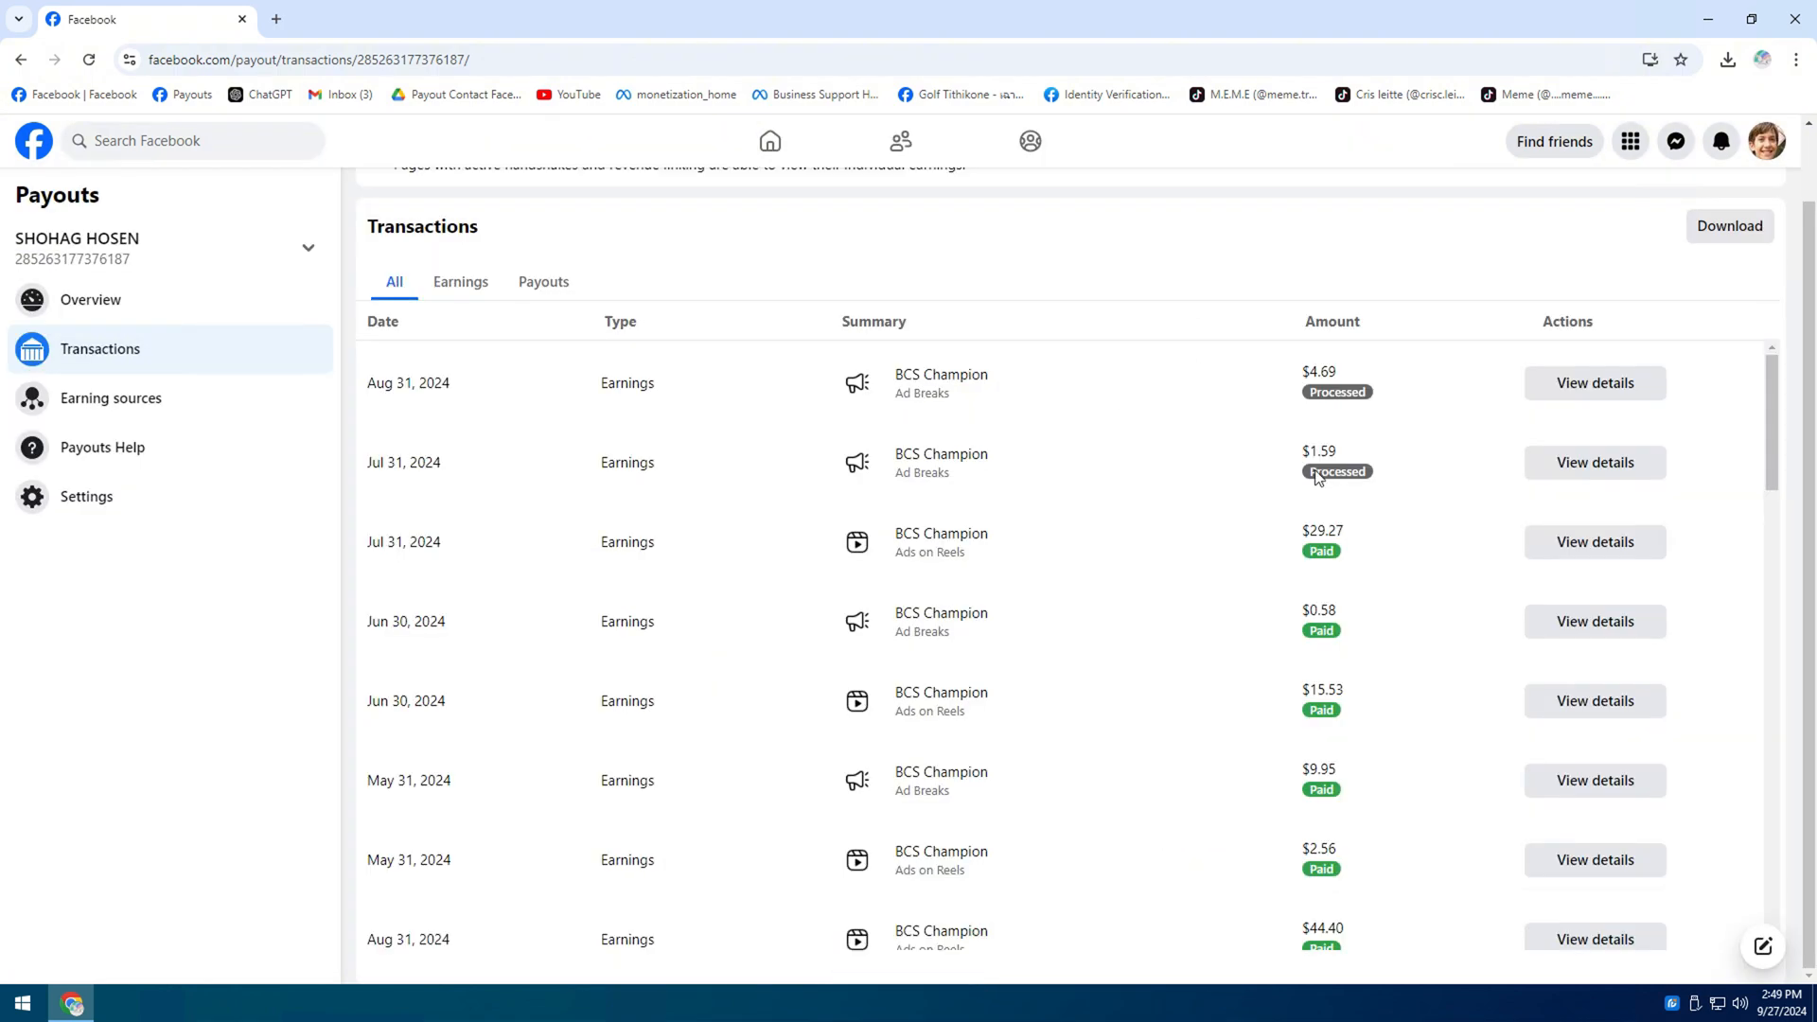
Inspect the $1.59 Ad Breaks earning details, confirming it is Processed but unpaid
left_click(1595, 463)
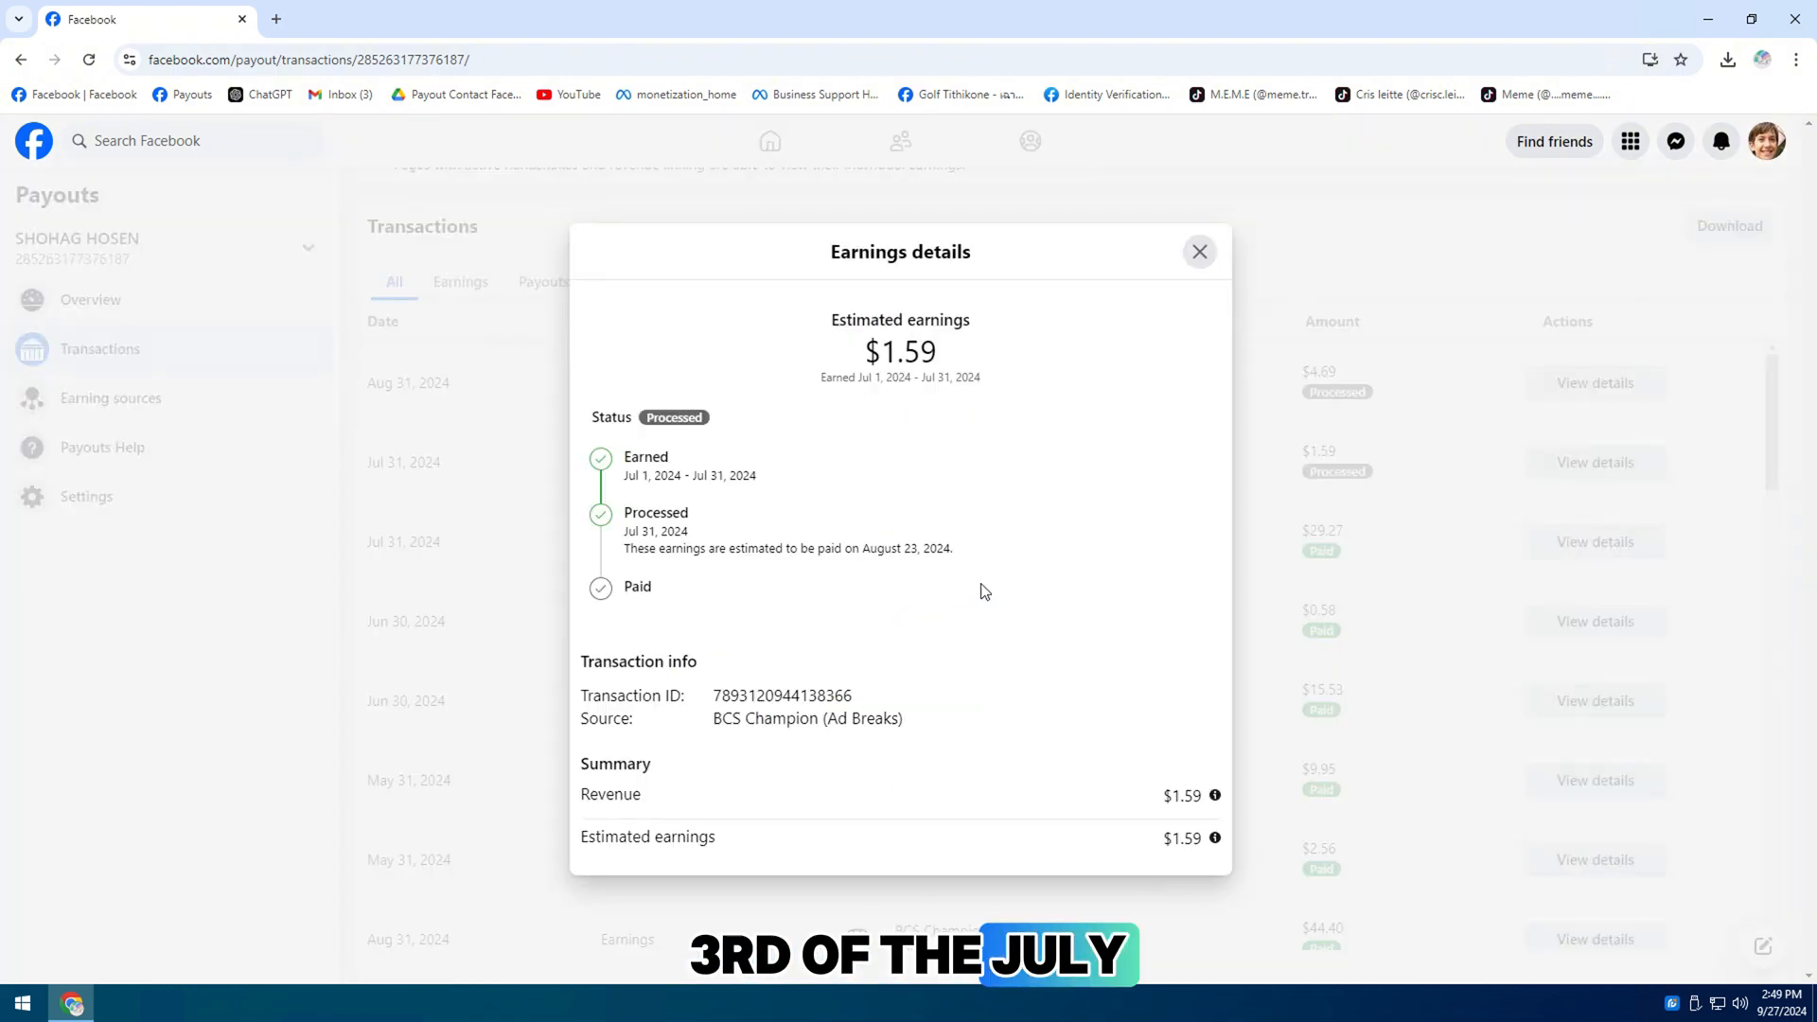
double_click(866, 320)
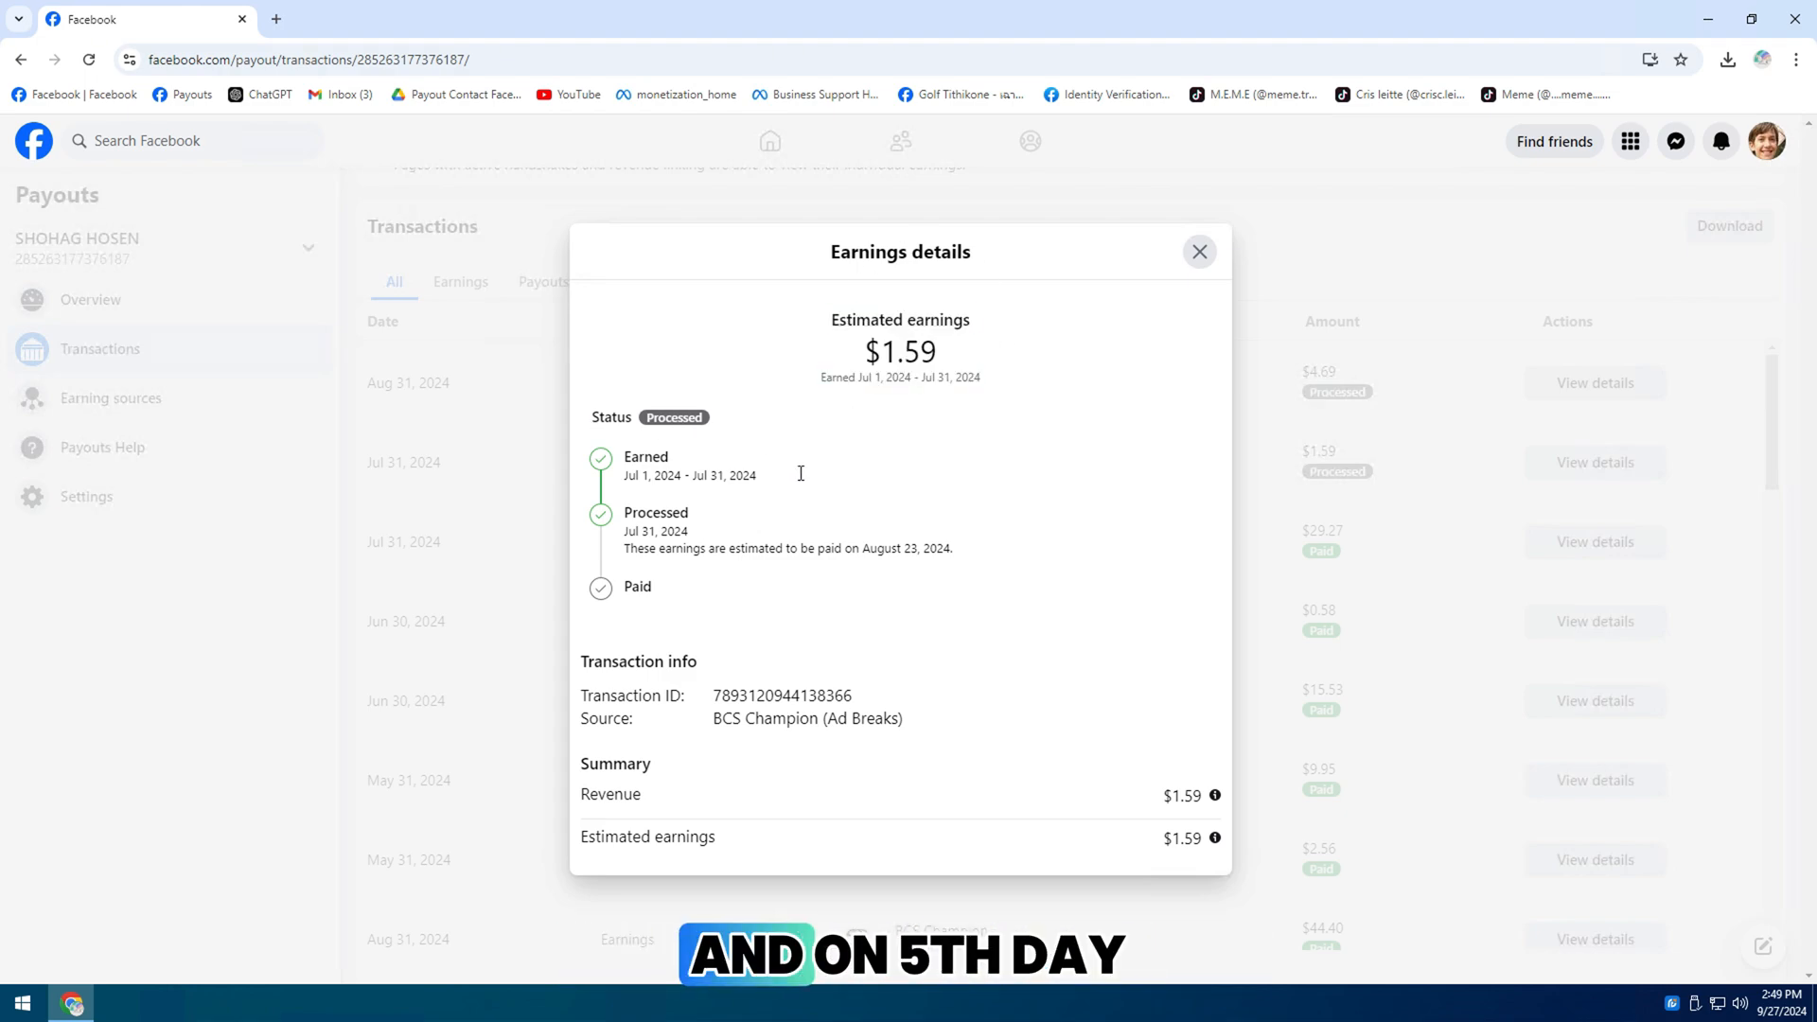
mouse_move(1241, 156)
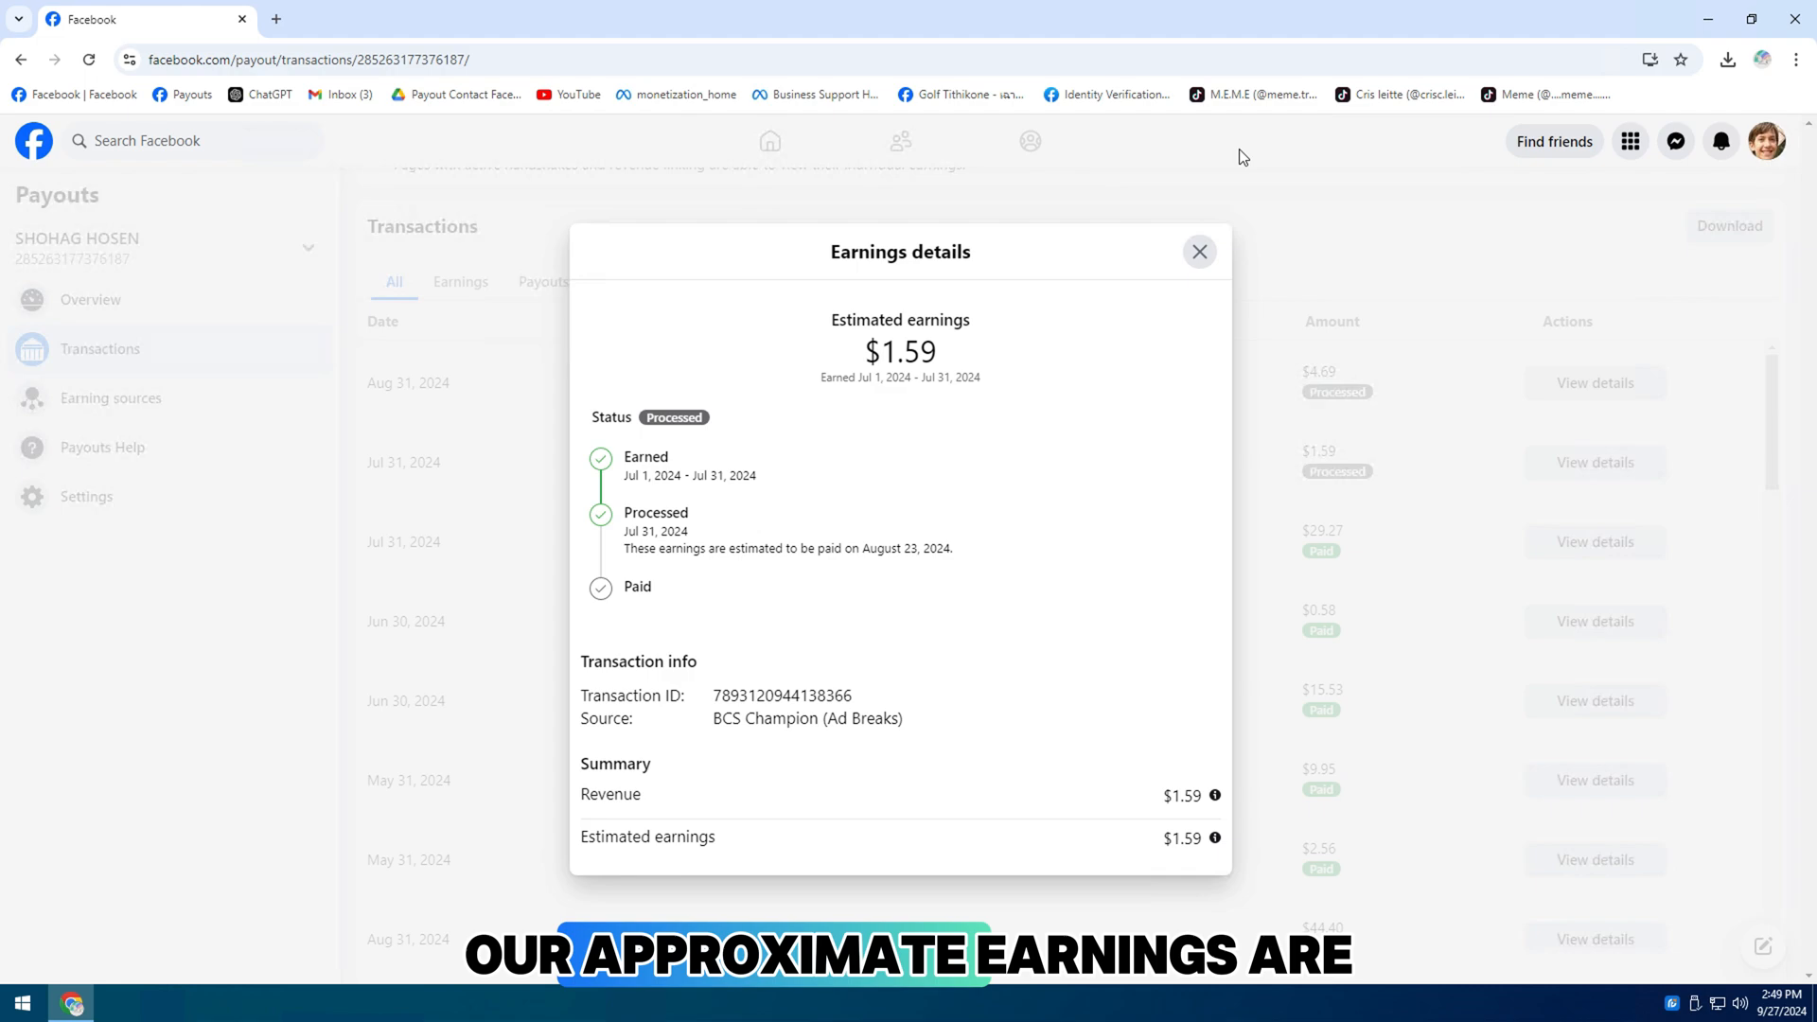
left_click(1199, 252)
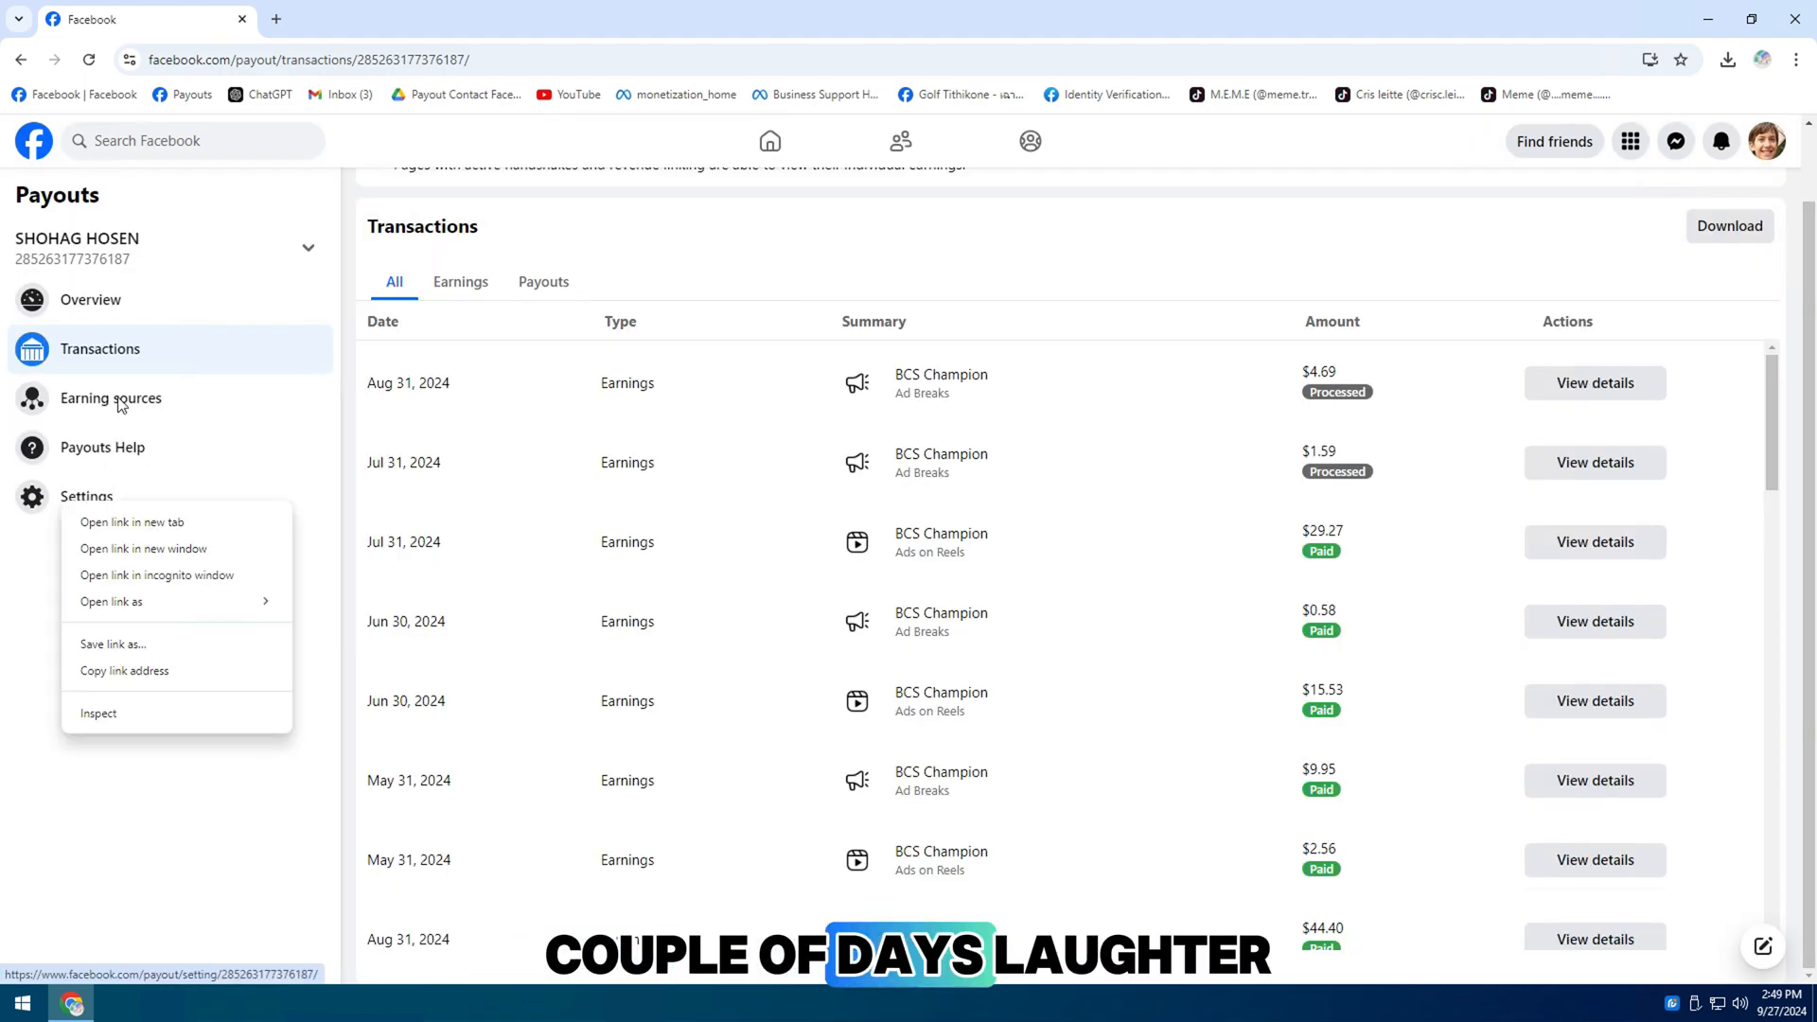
Download Payout Contact Facebook.zip and reach Chrome extensions with Developer mode on
left_click(130, 522)
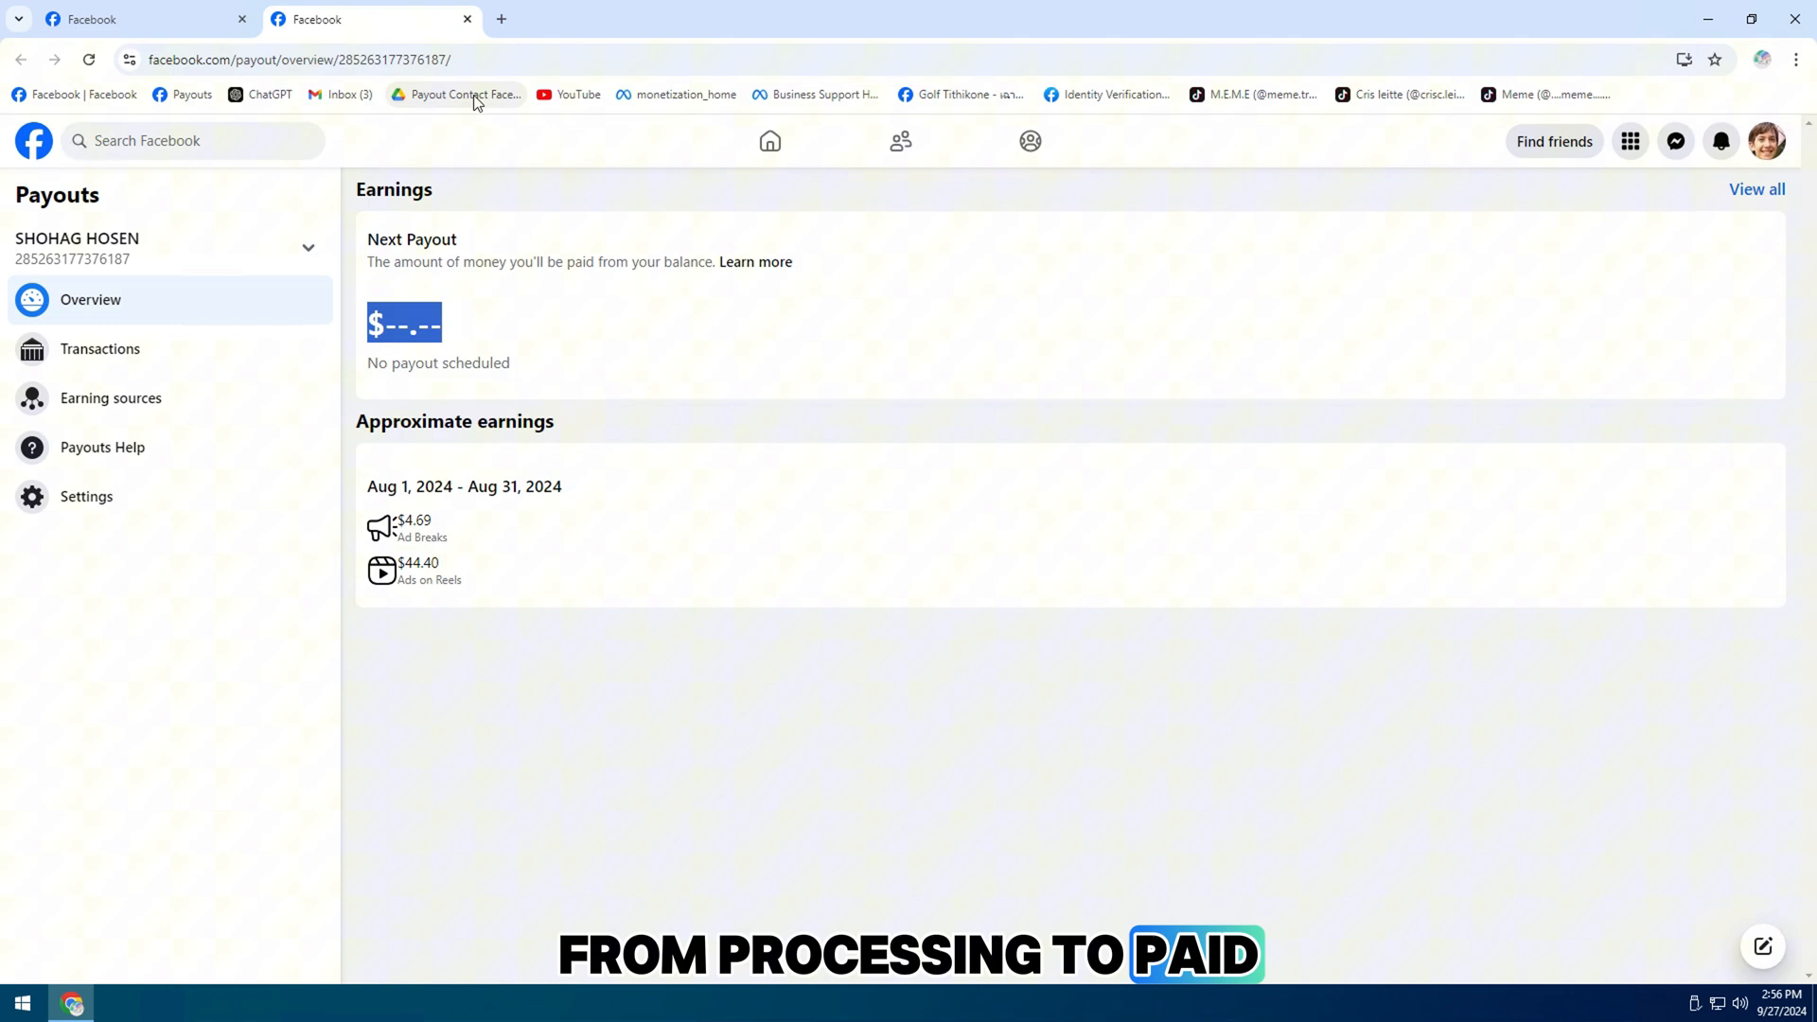
left_click(461, 93)
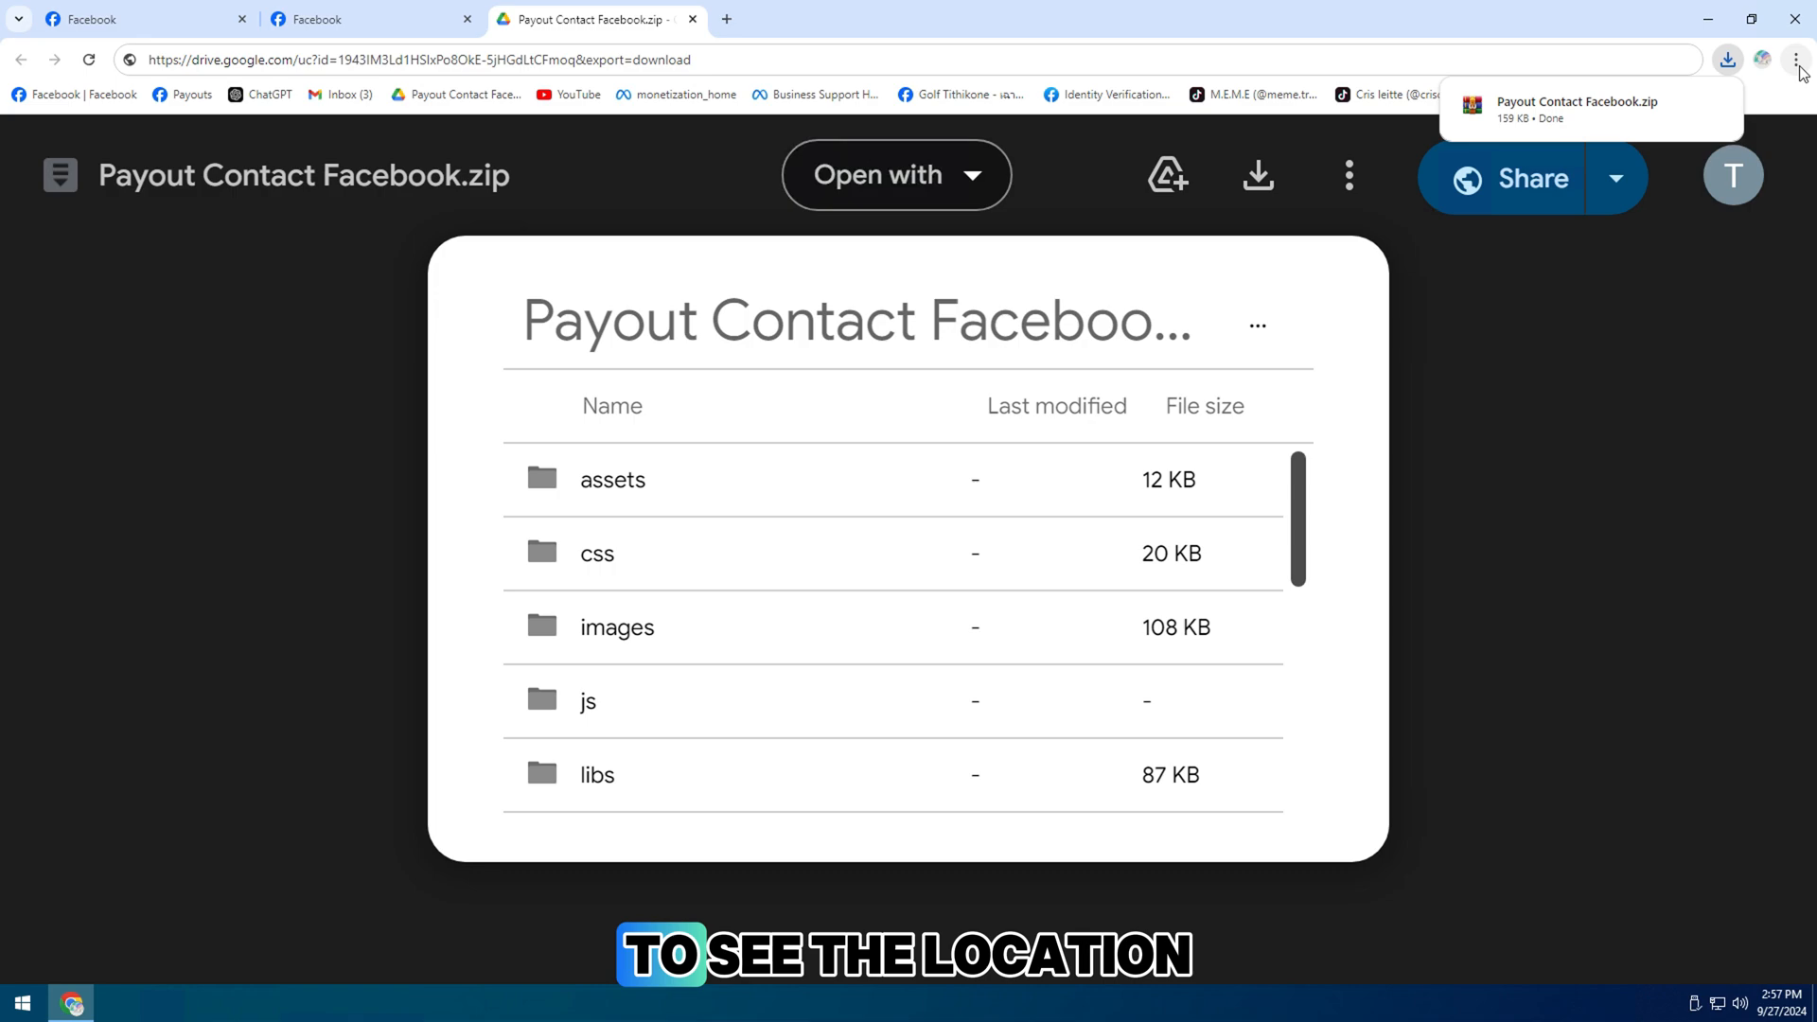
left_click(1796, 58)
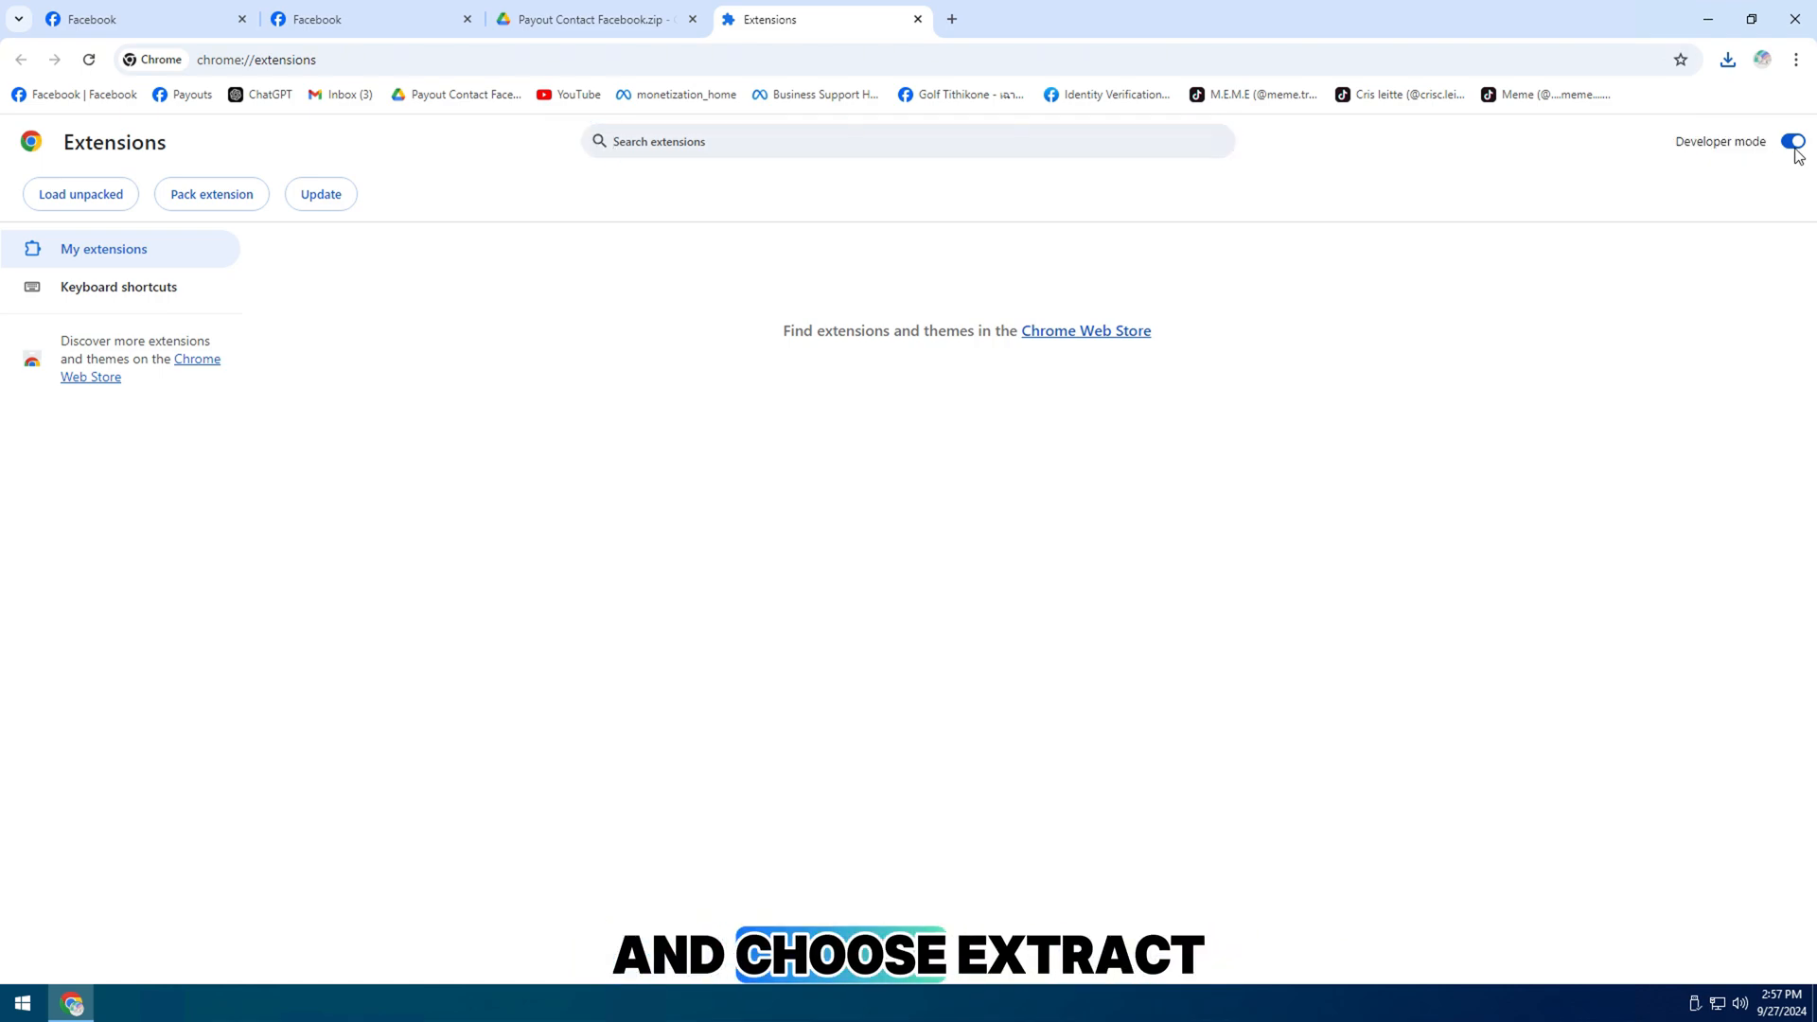
Load the unpacked Payout Contact Facebook 2.0.4 extension and launch its Processed-to-Paid form
left_click(1726, 59)
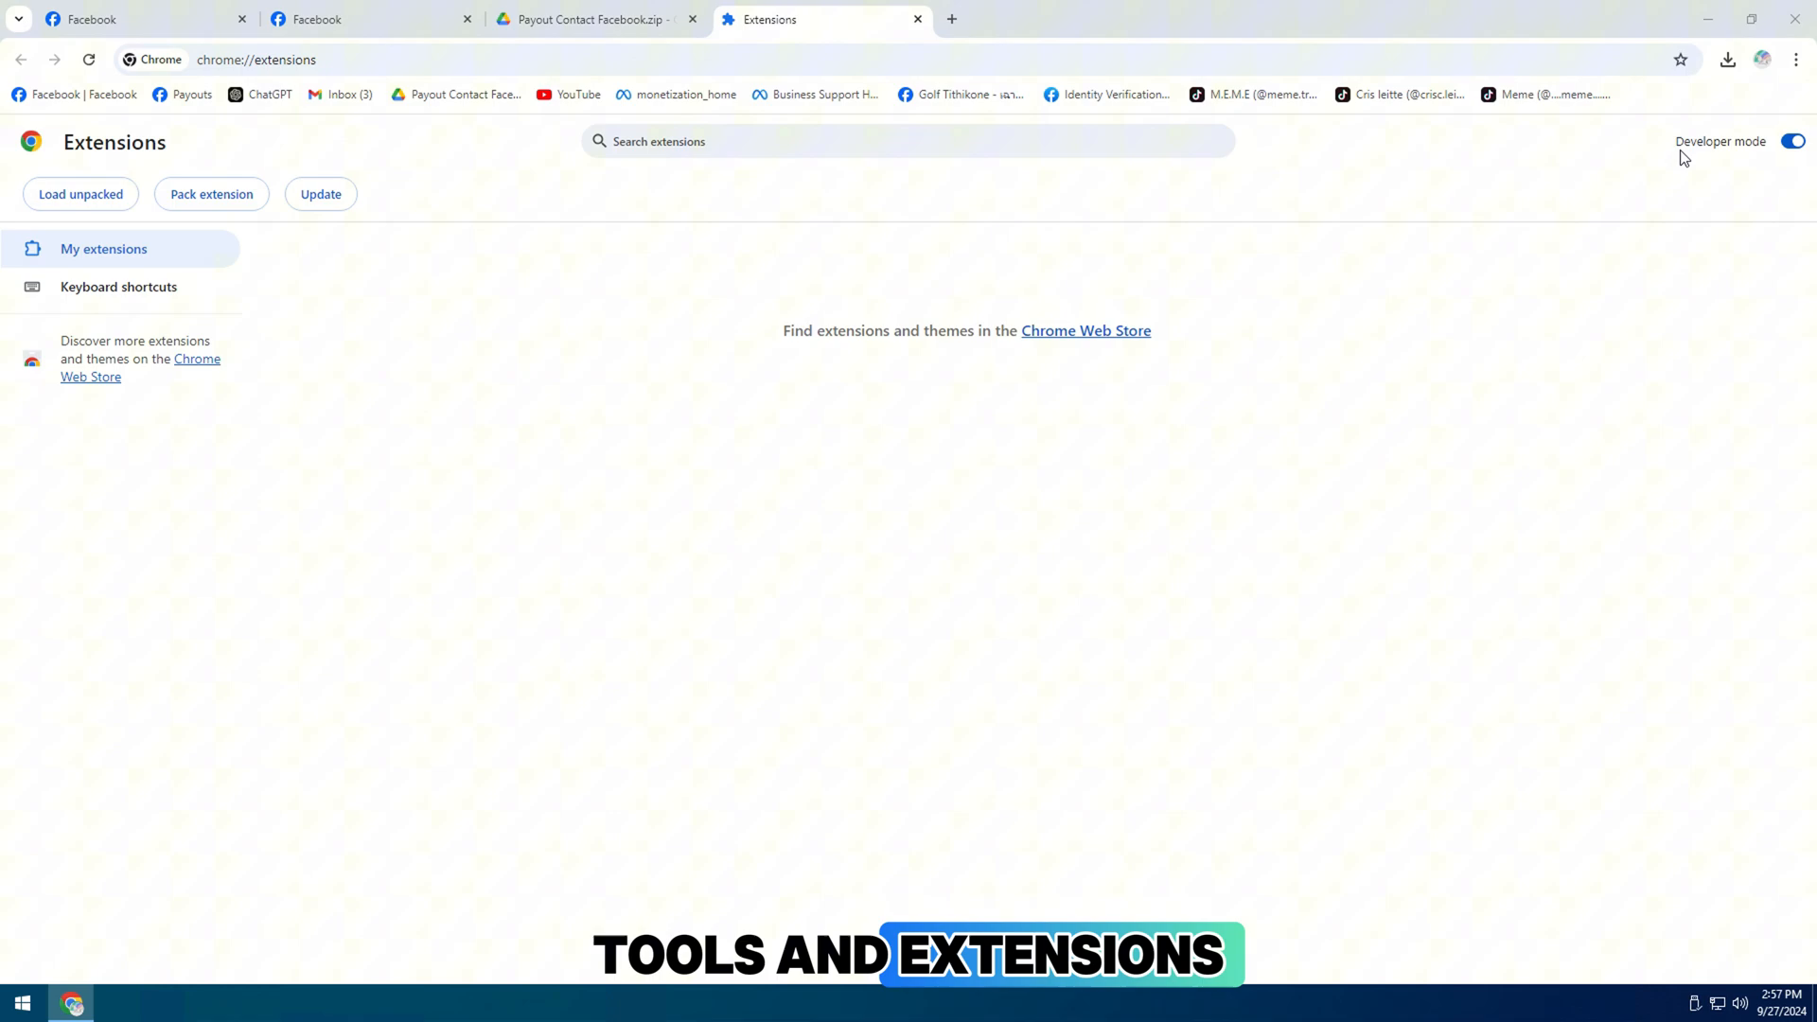
right_click(718, 408)
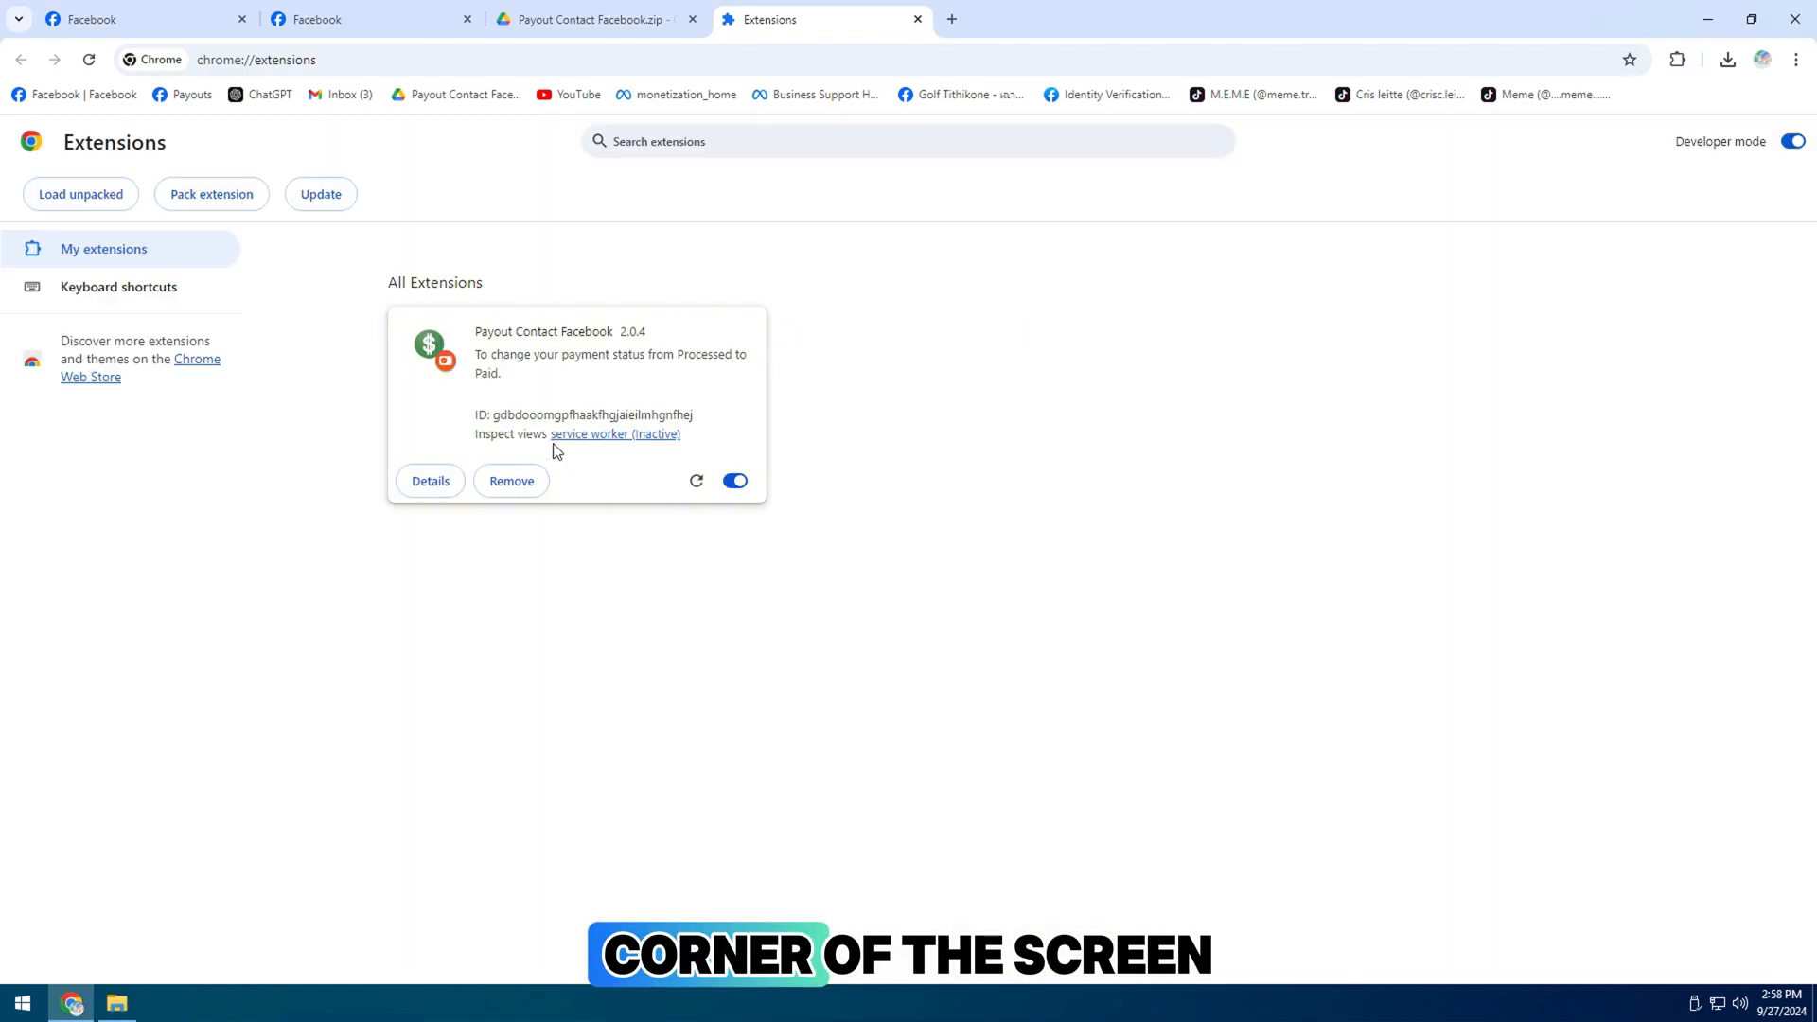
double_click(545, 331)
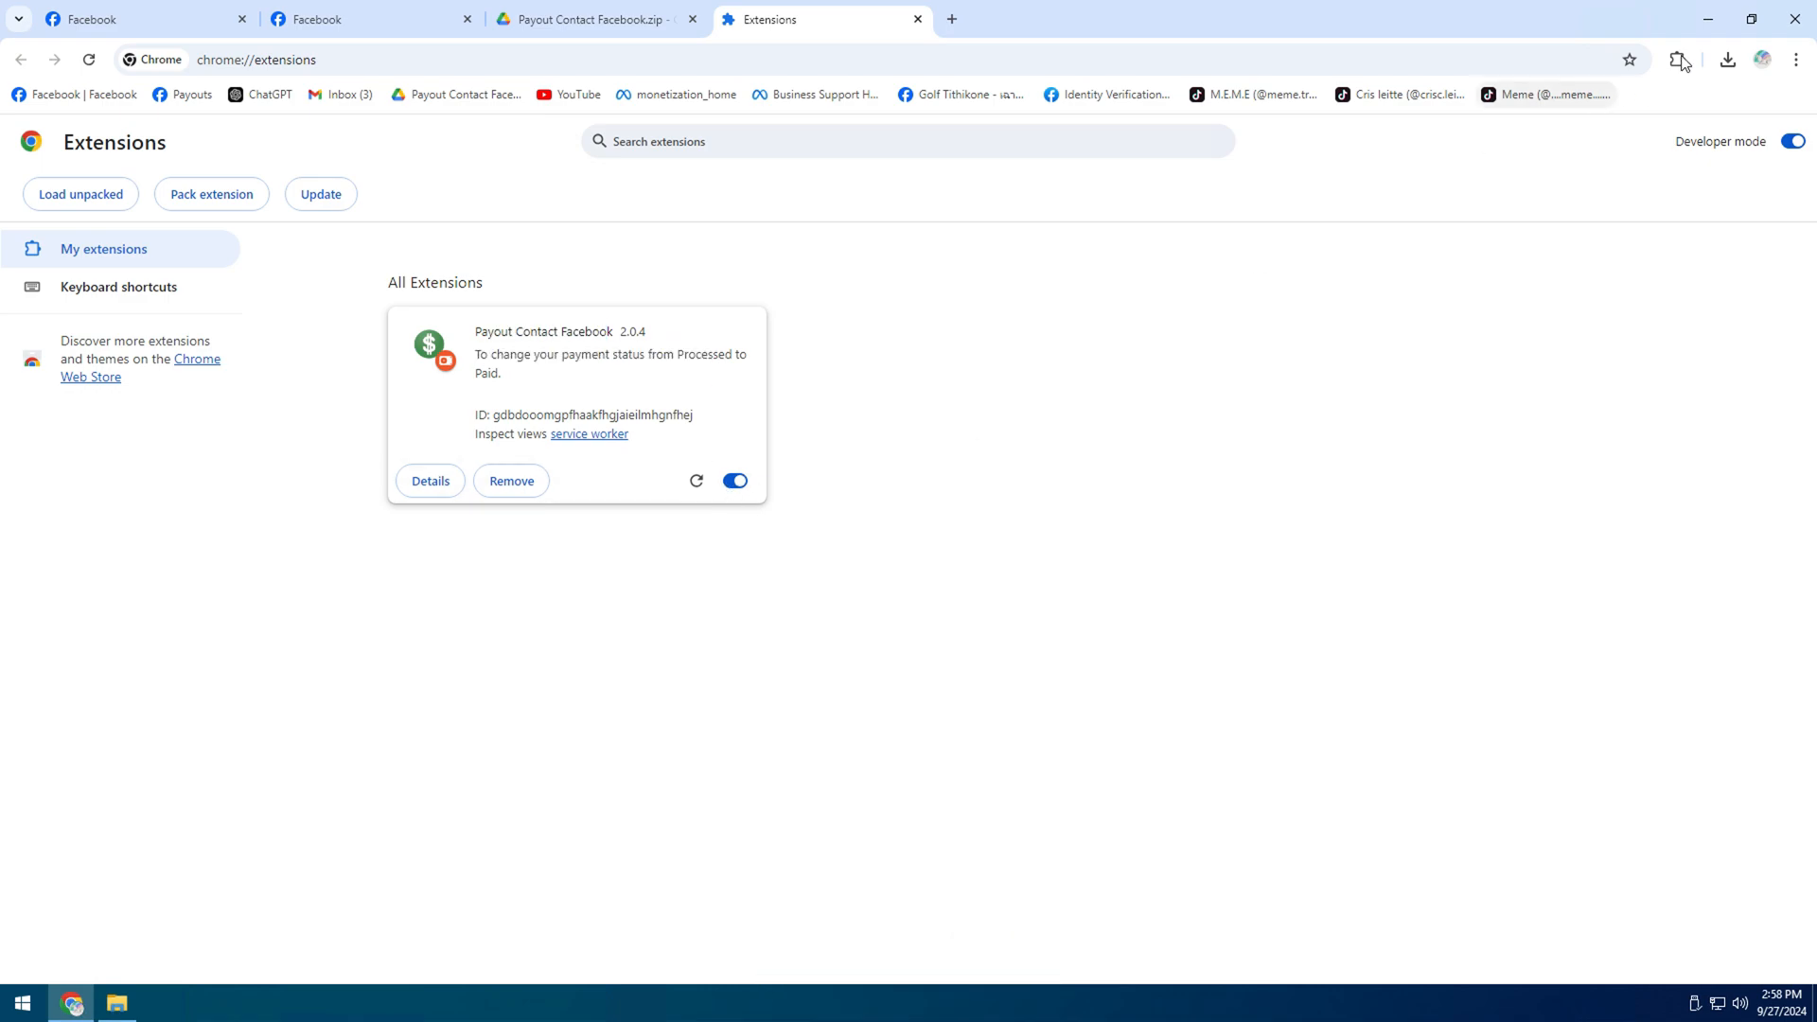
left_click(1678, 58)
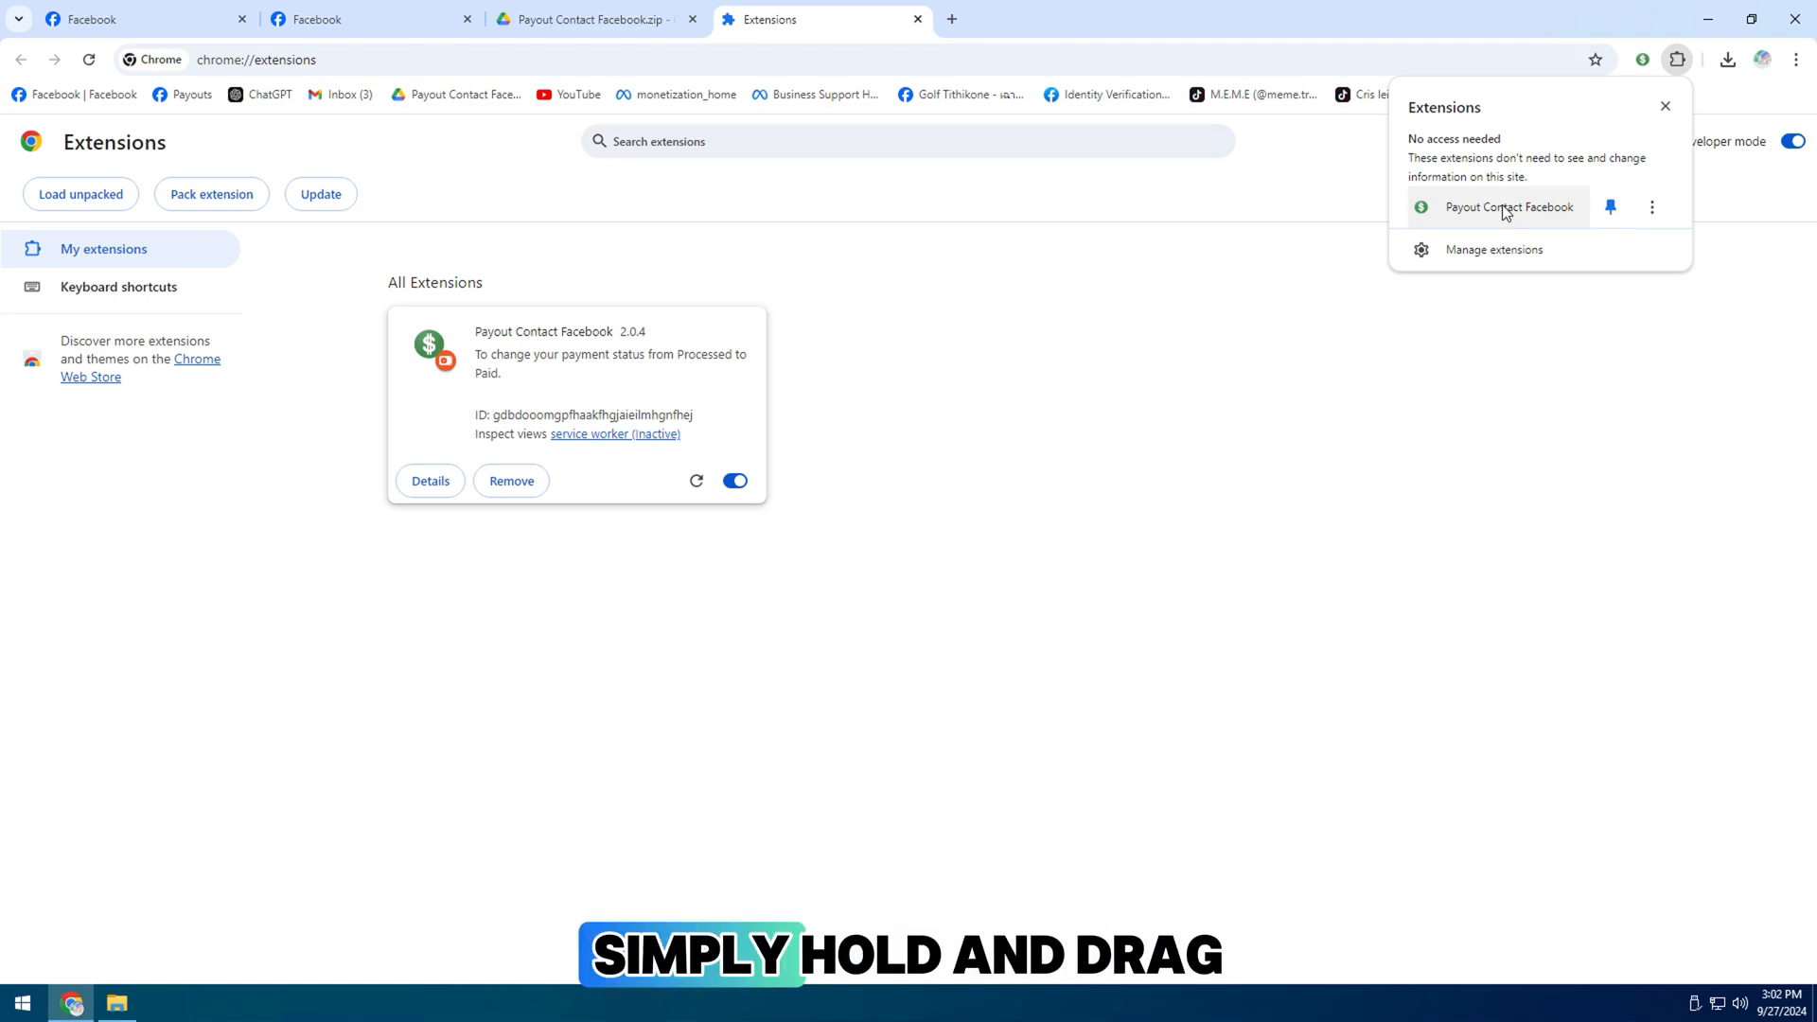
left_click(1509, 206)
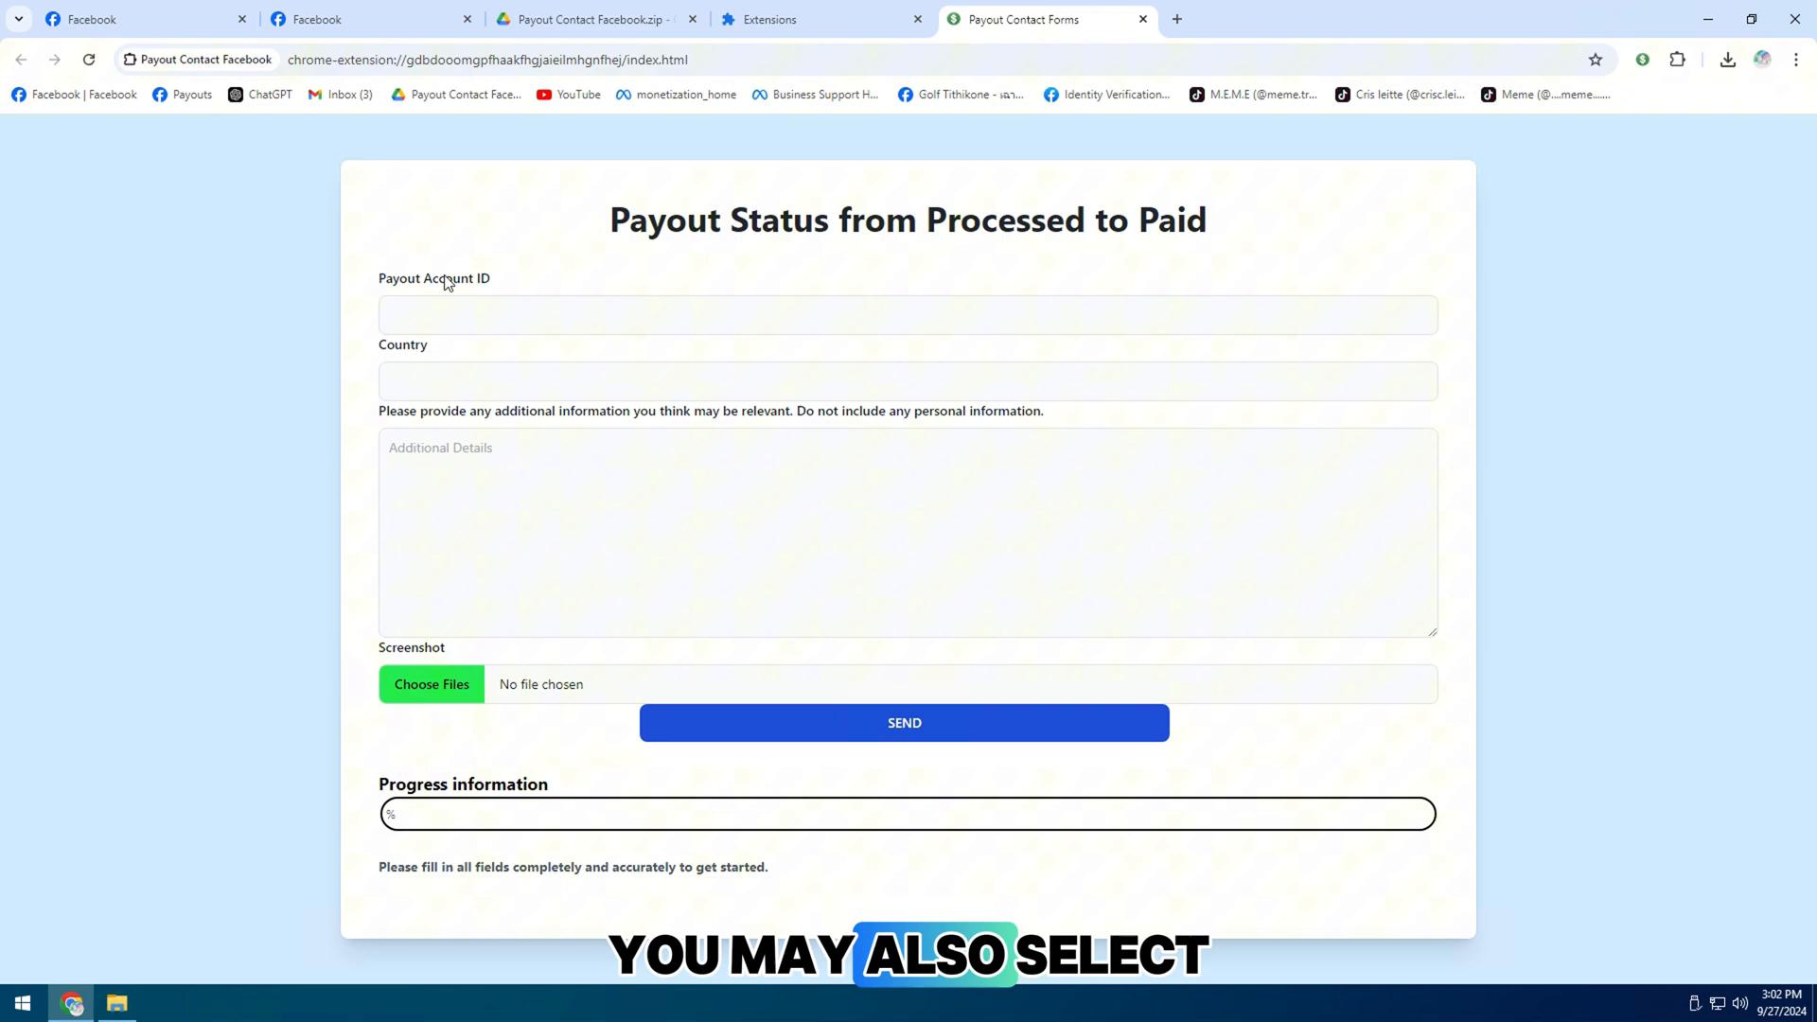
Select the form's Payout Account ID field, then return to the Facebook Payouts tab
left_click(908, 315)
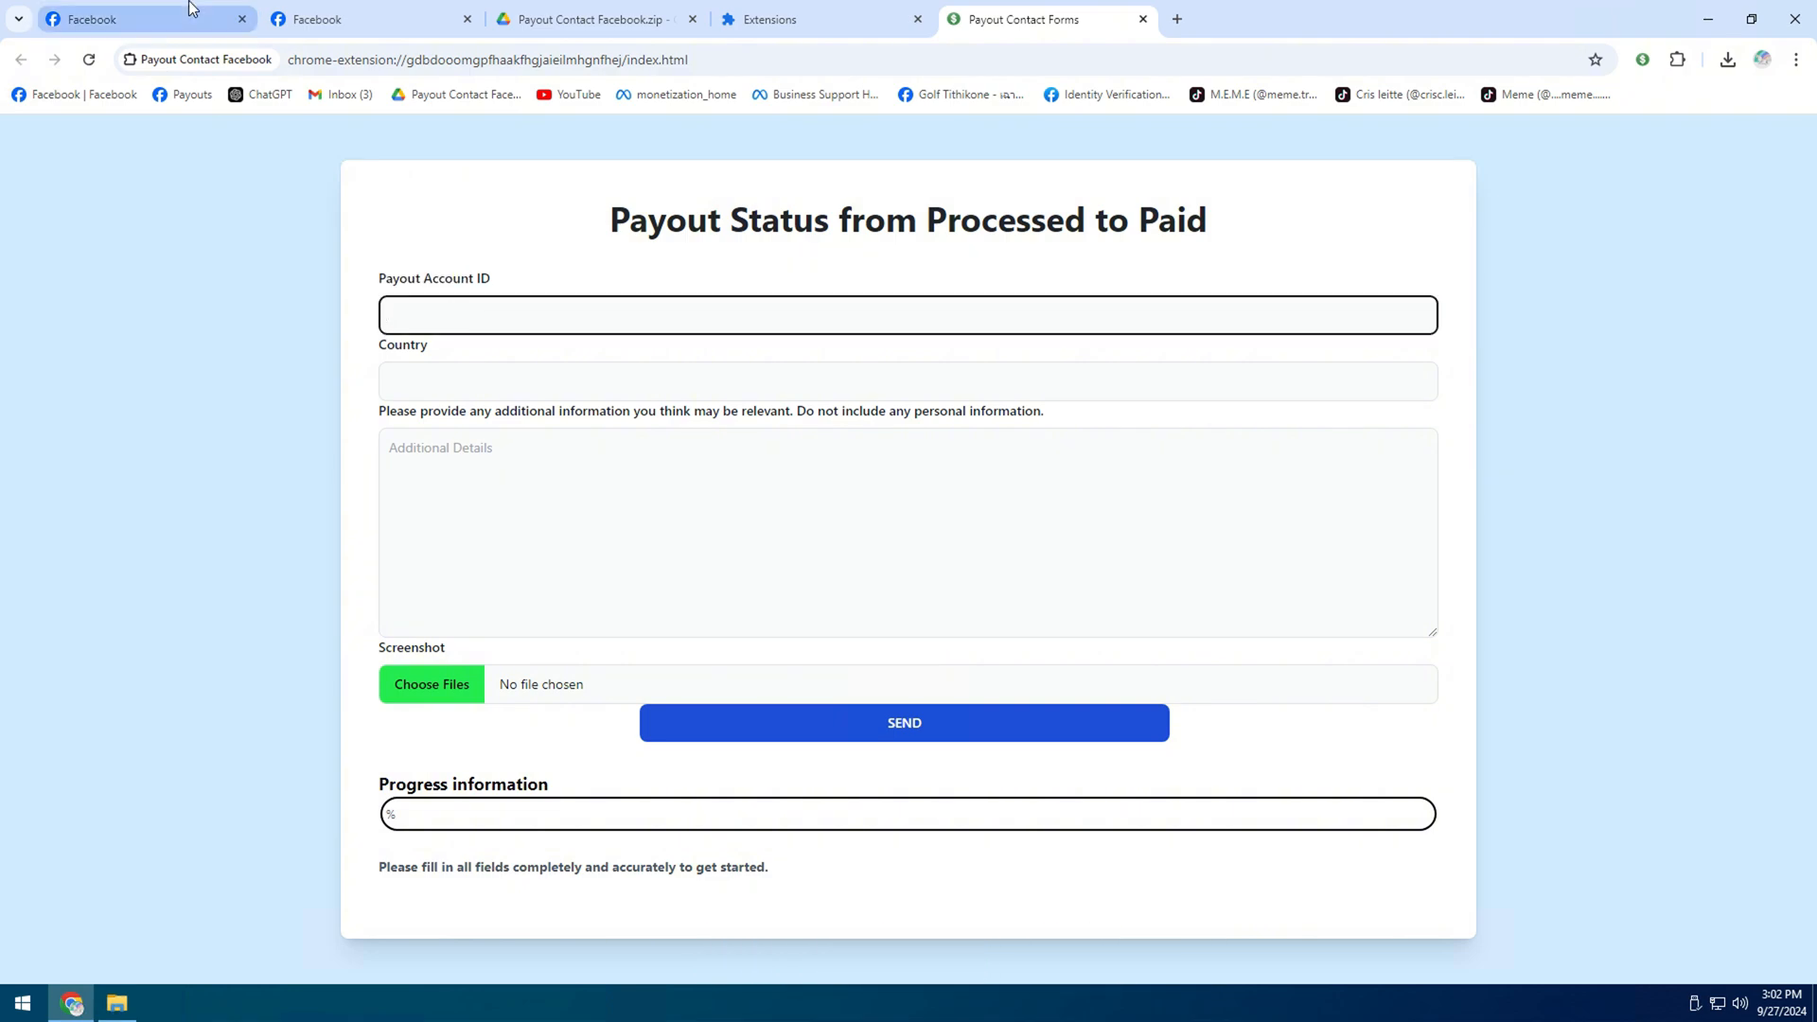
left_click(128, 19)
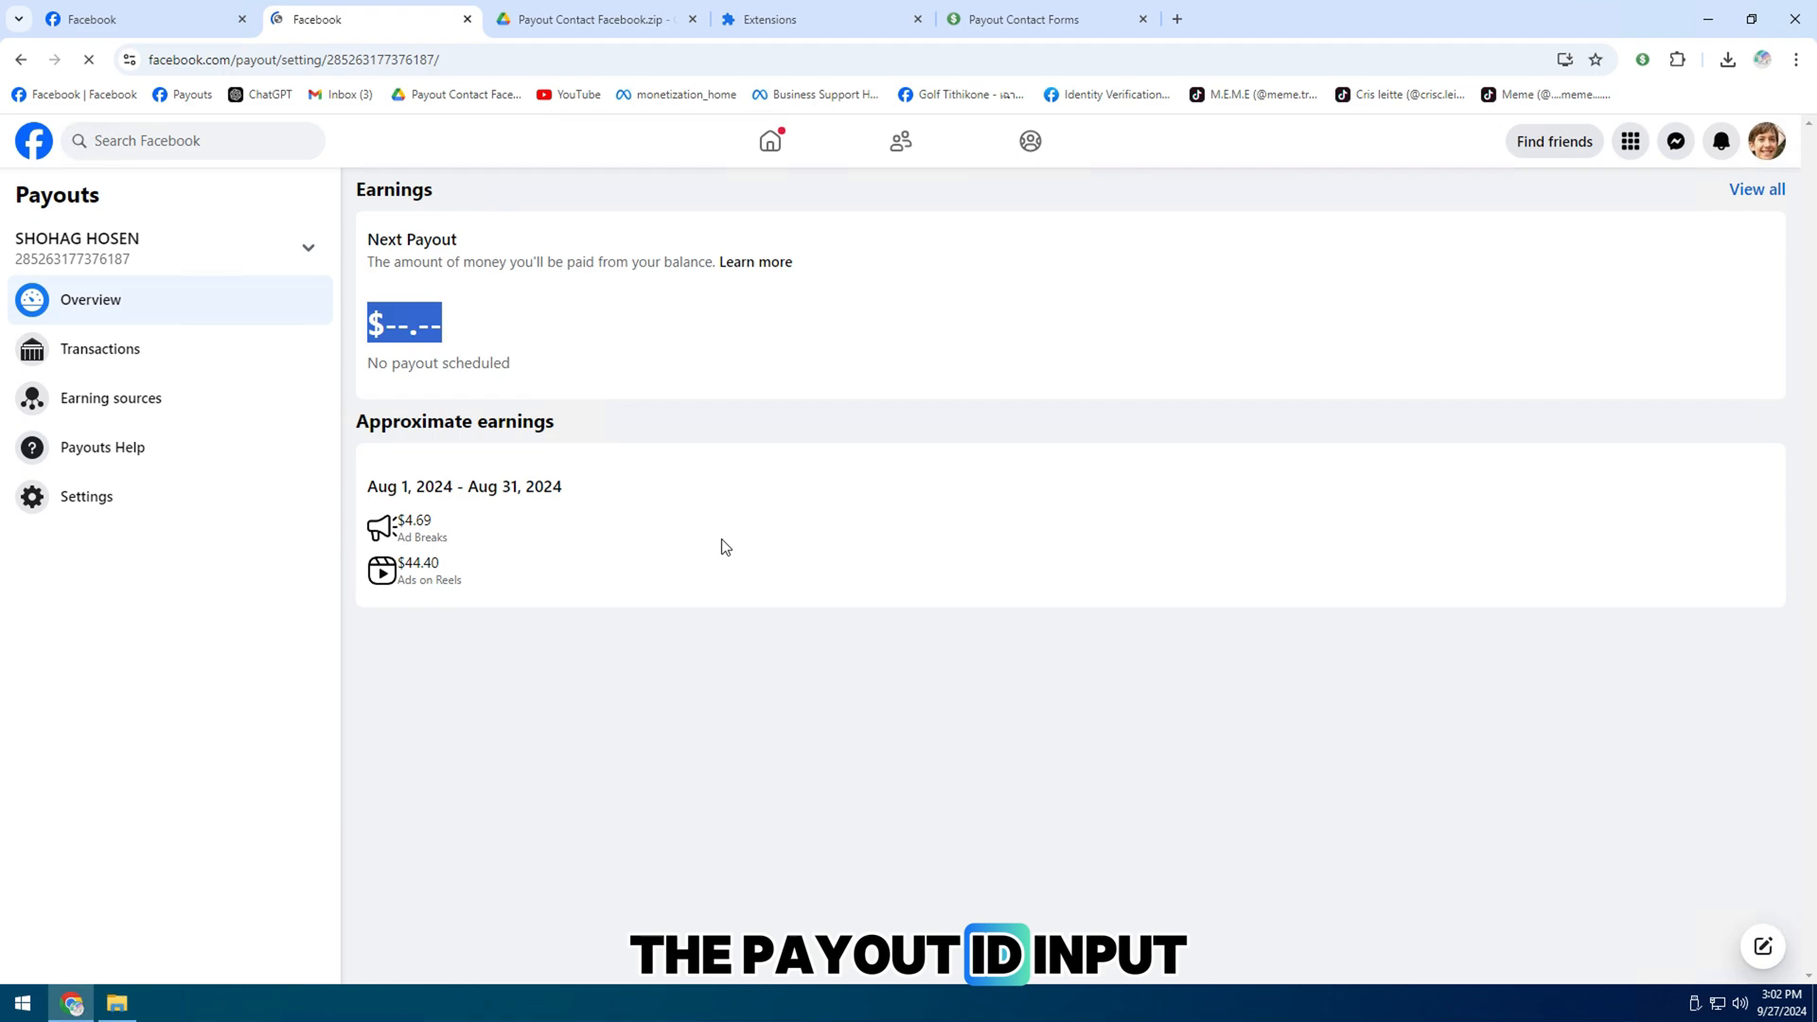
Copy the Bangladesh country value from payout settings for the form
left_click(86, 496)
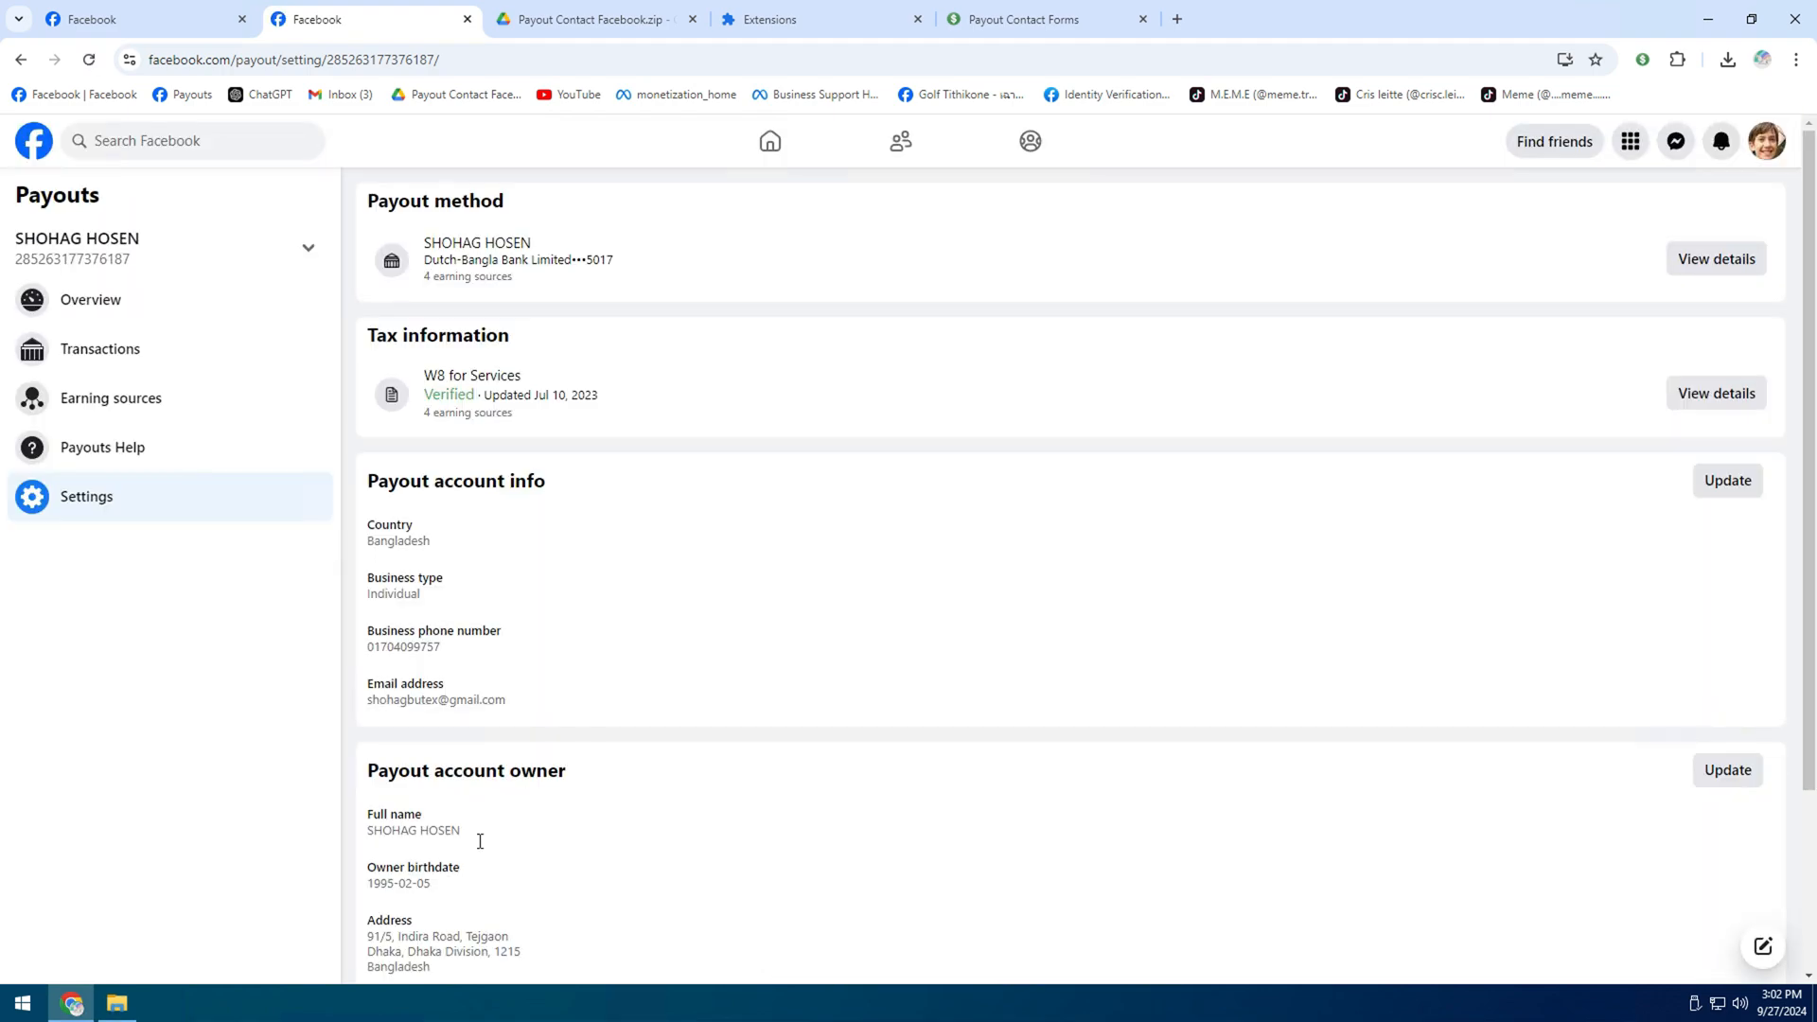
double_click(389, 524)
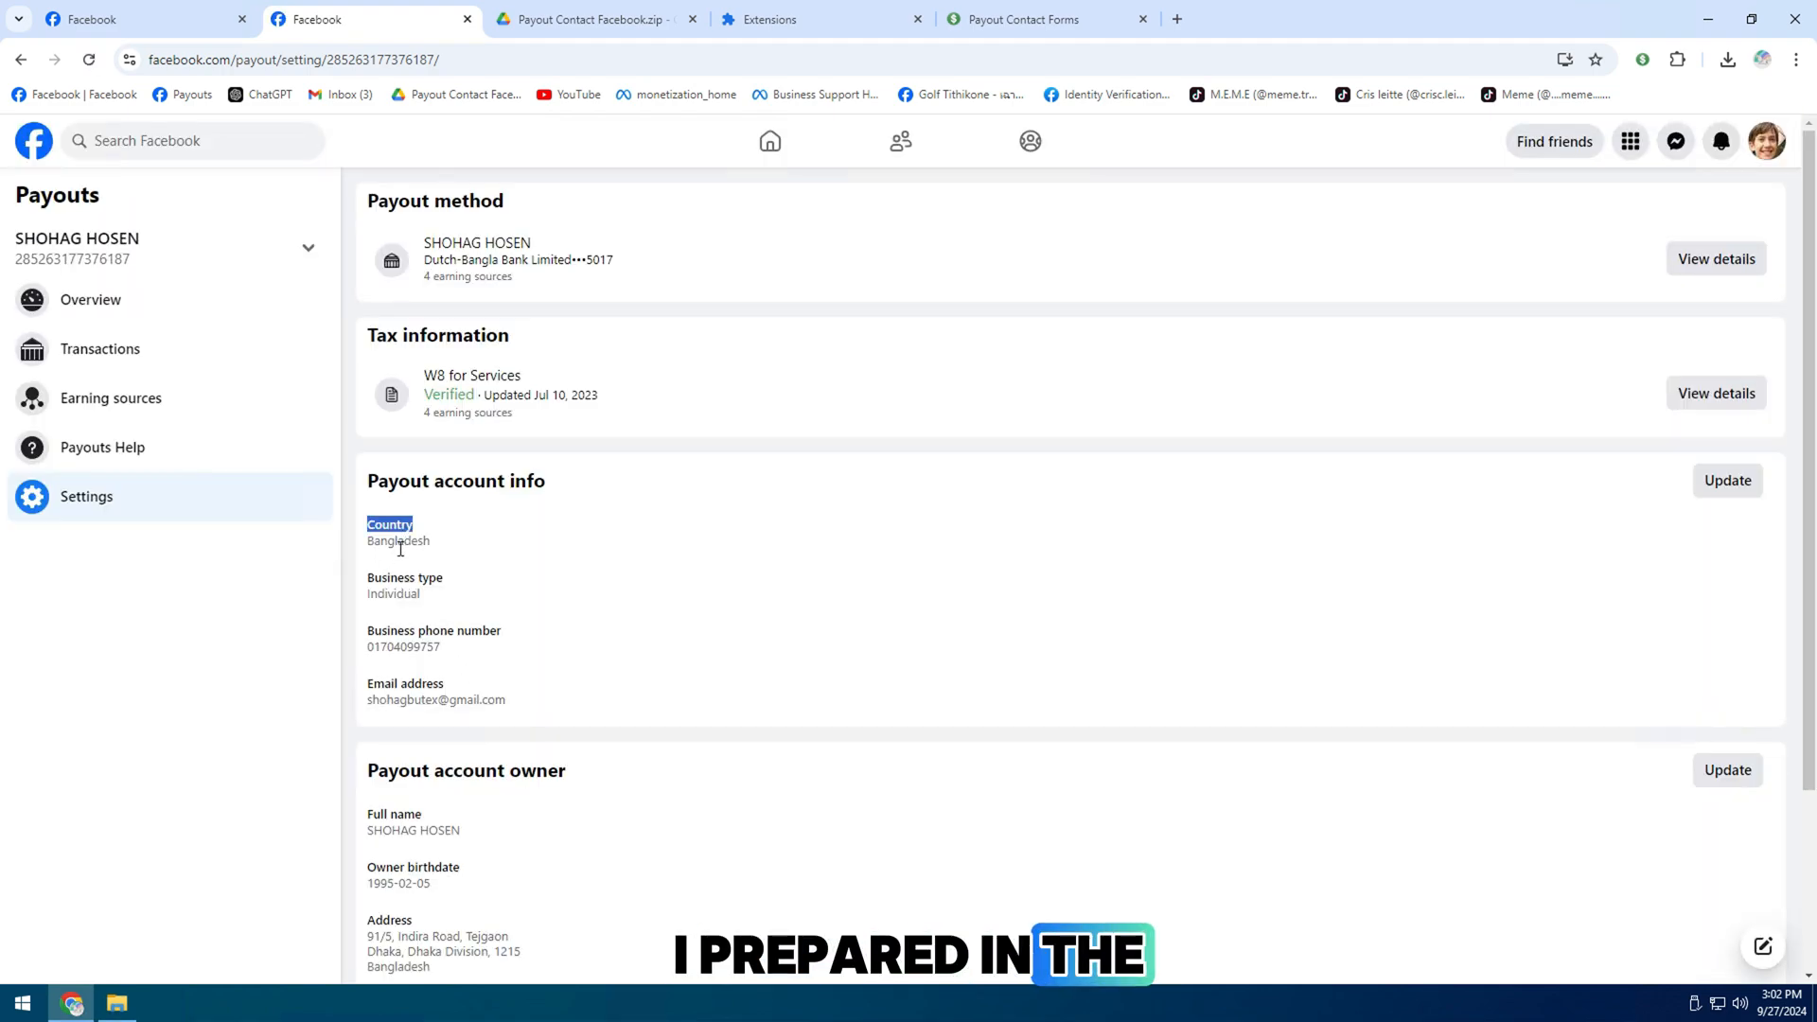
right_click(398, 541)
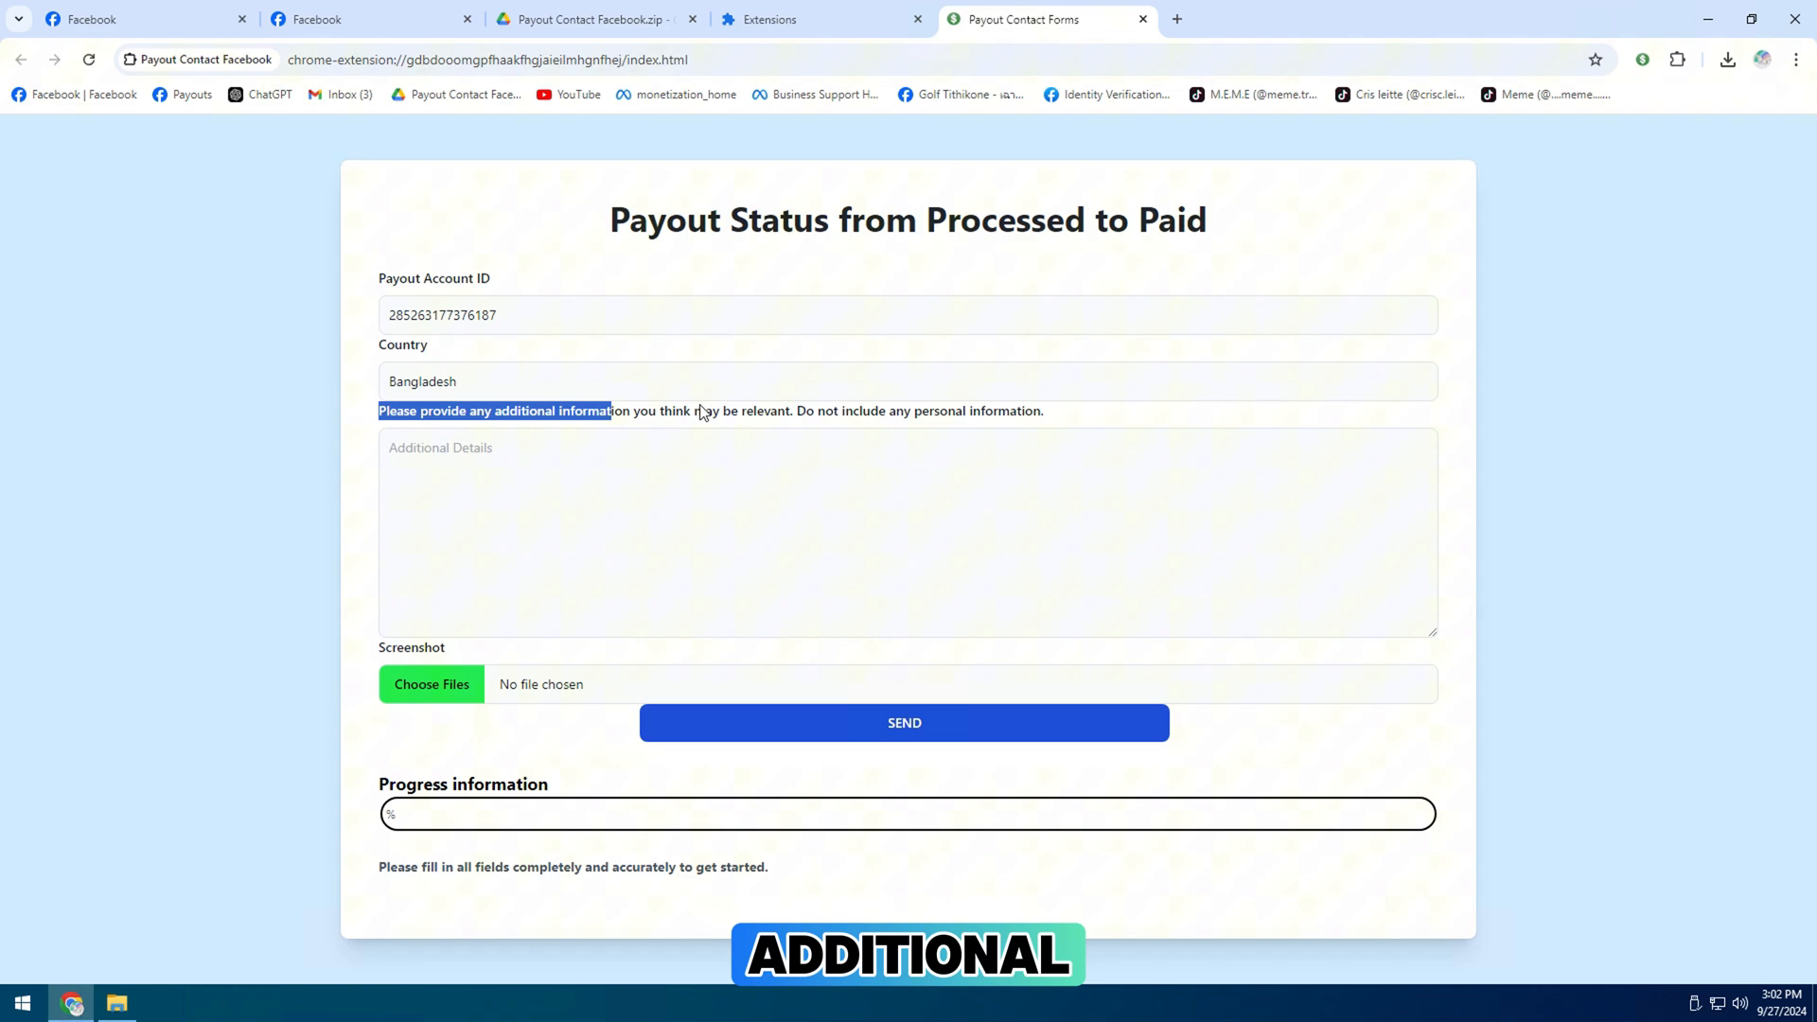
Copy the prepared unpaid-earnings message from the Downloads text file into Additional Details
left_click(904, 533)
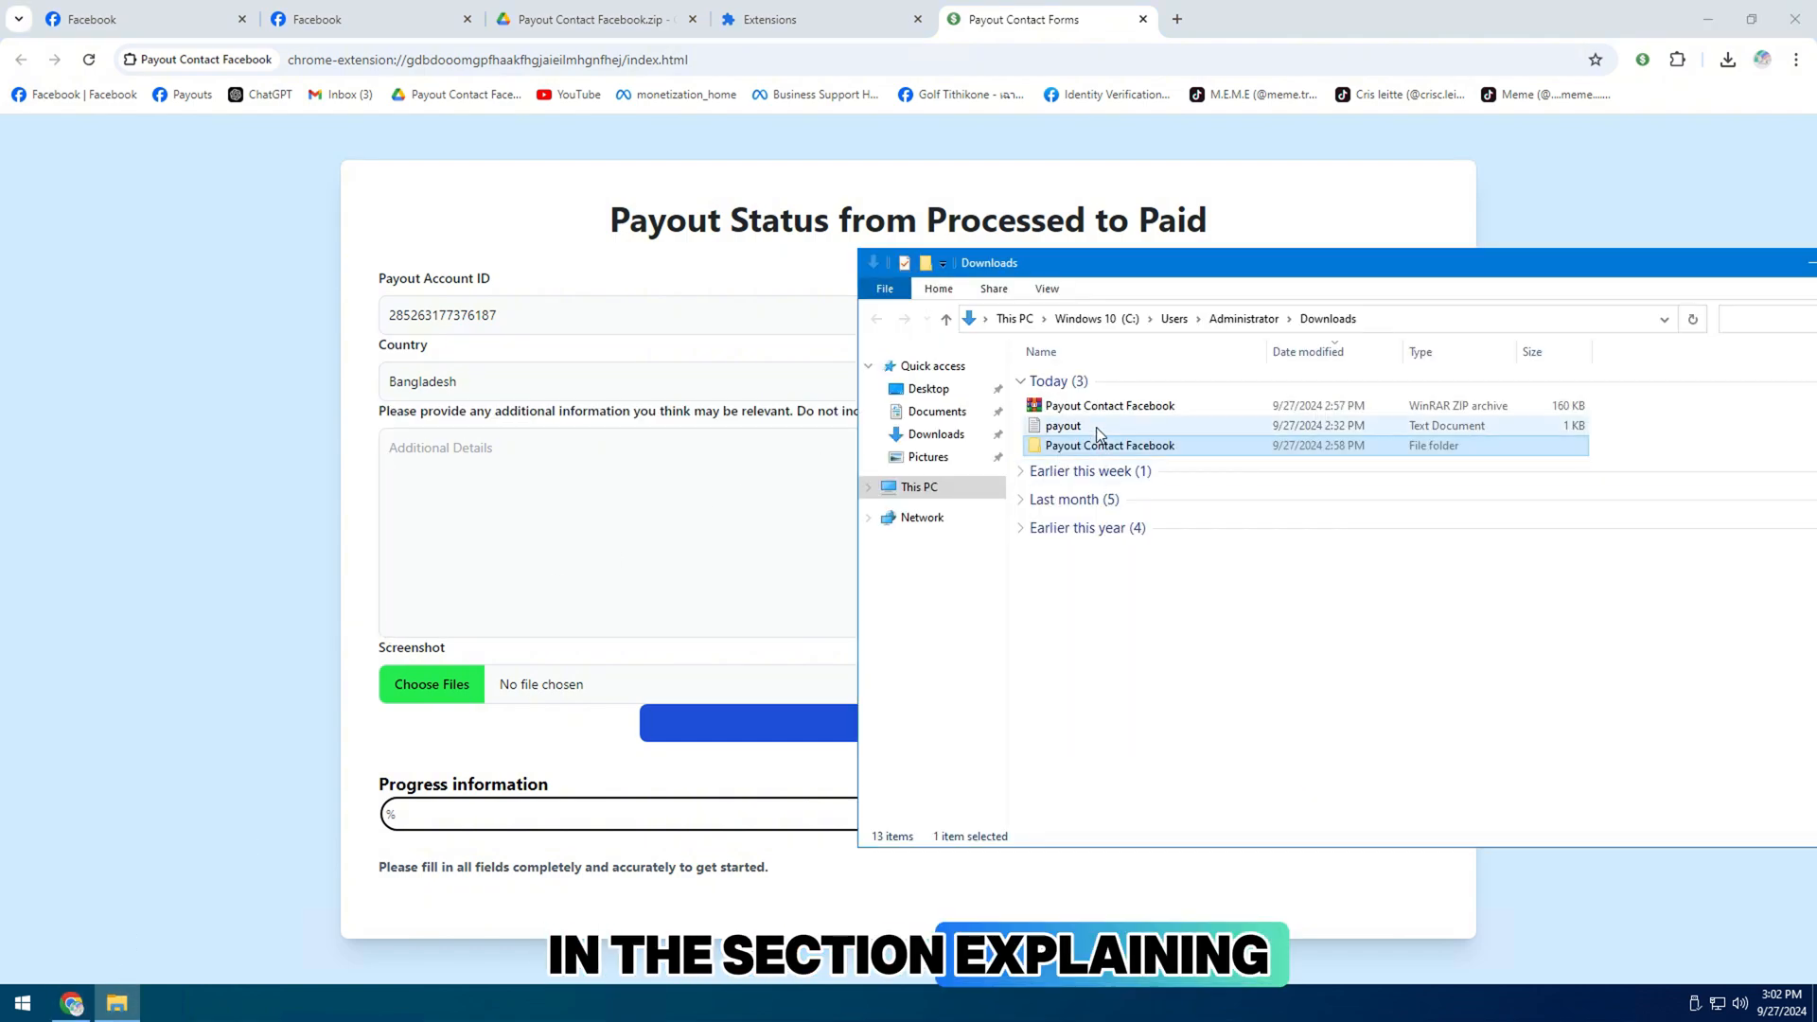
double_click(1062, 425)
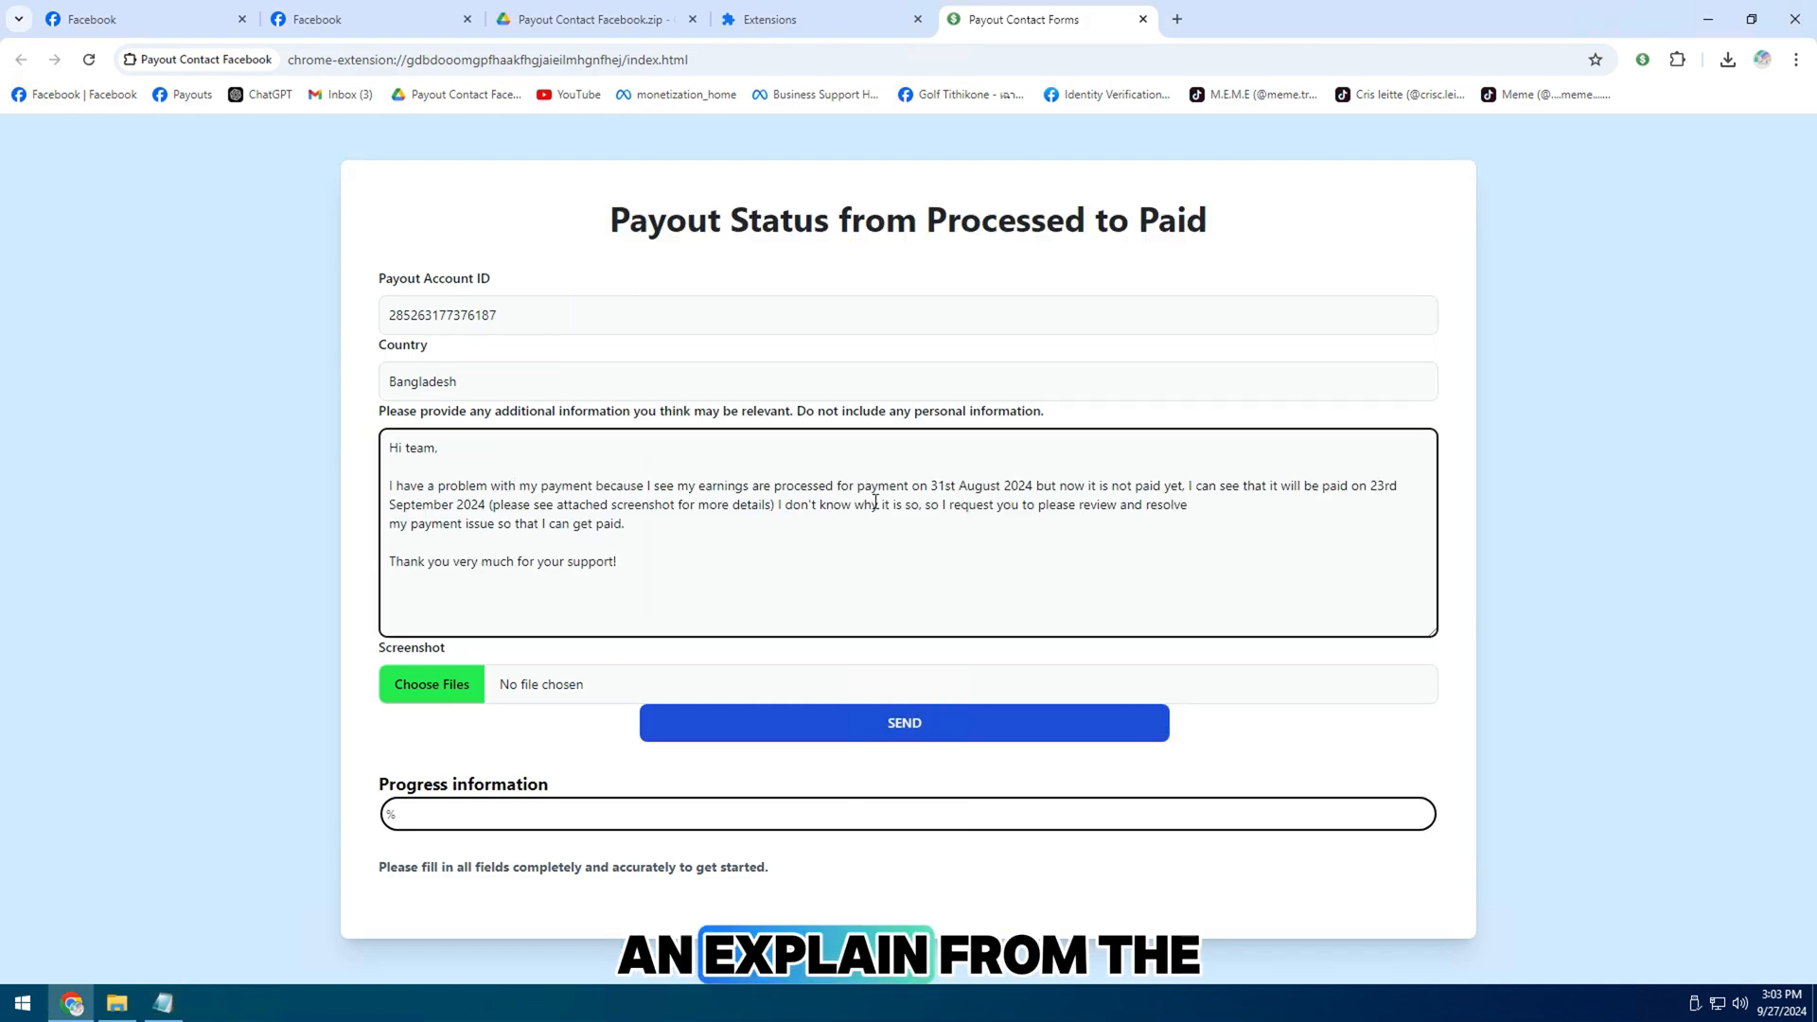
left_click_drag(930, 485, 1331, 484)
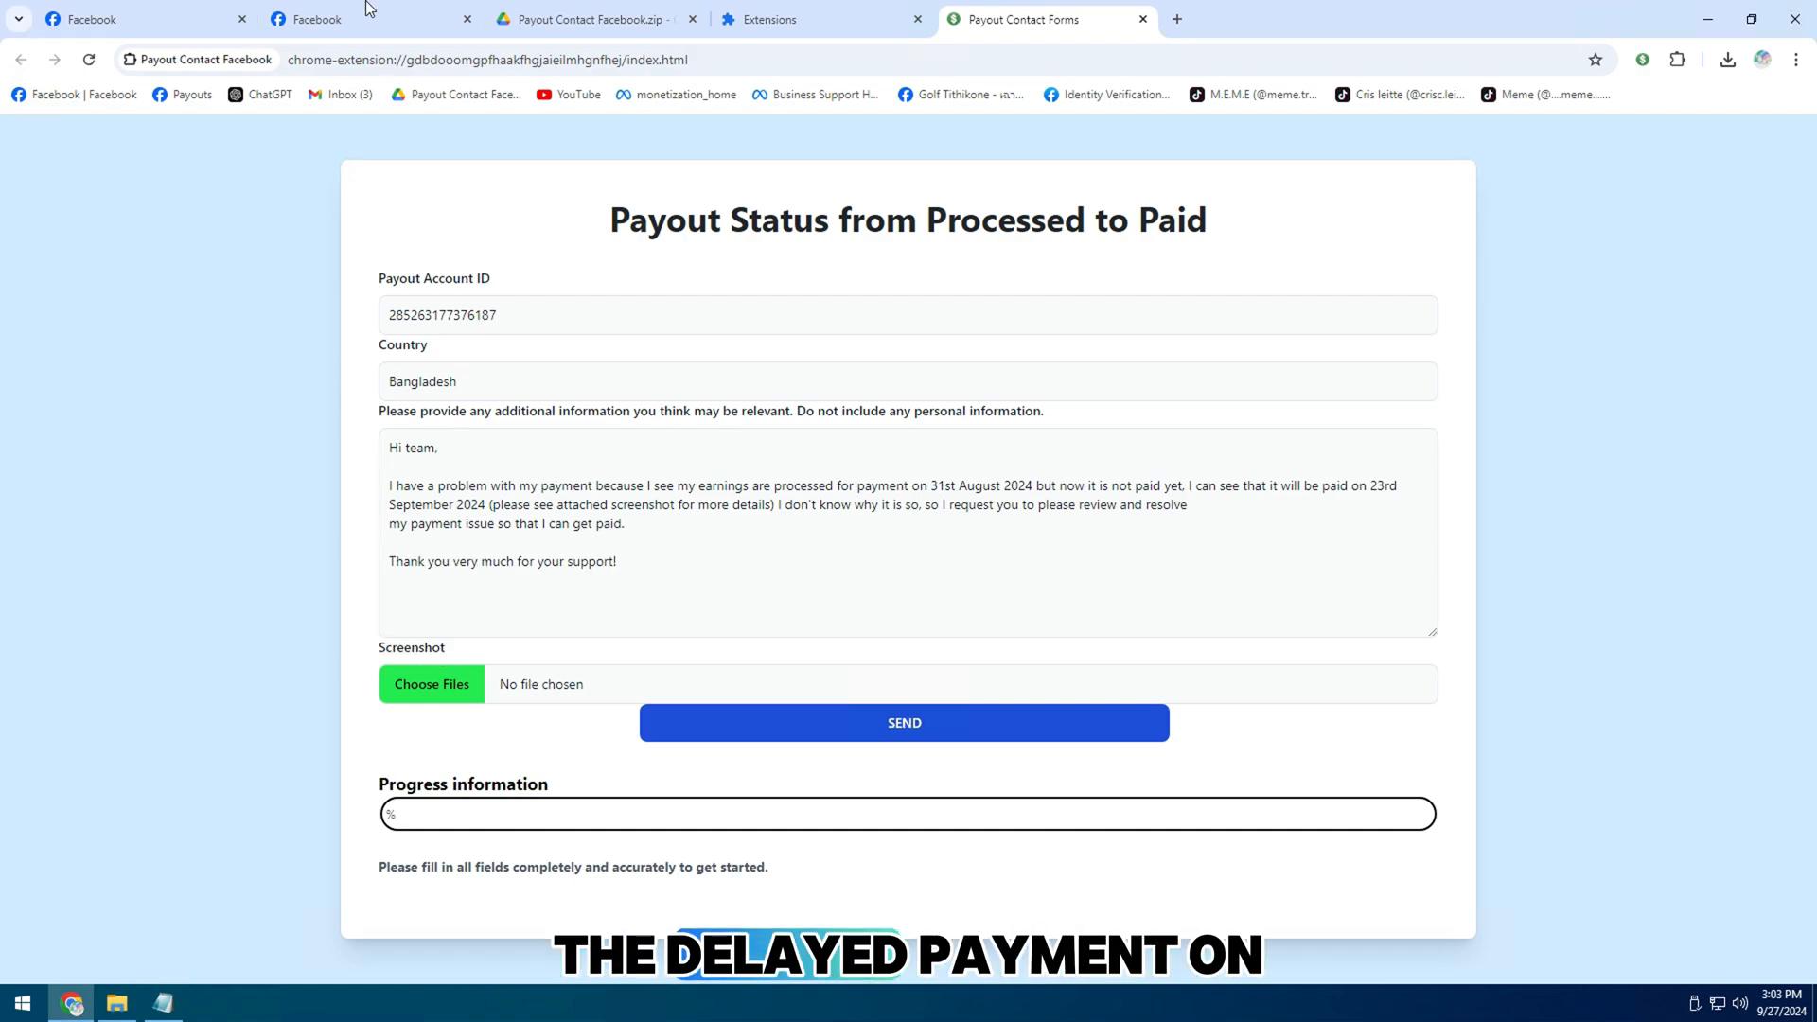
left_click(139, 20)
type("SN")
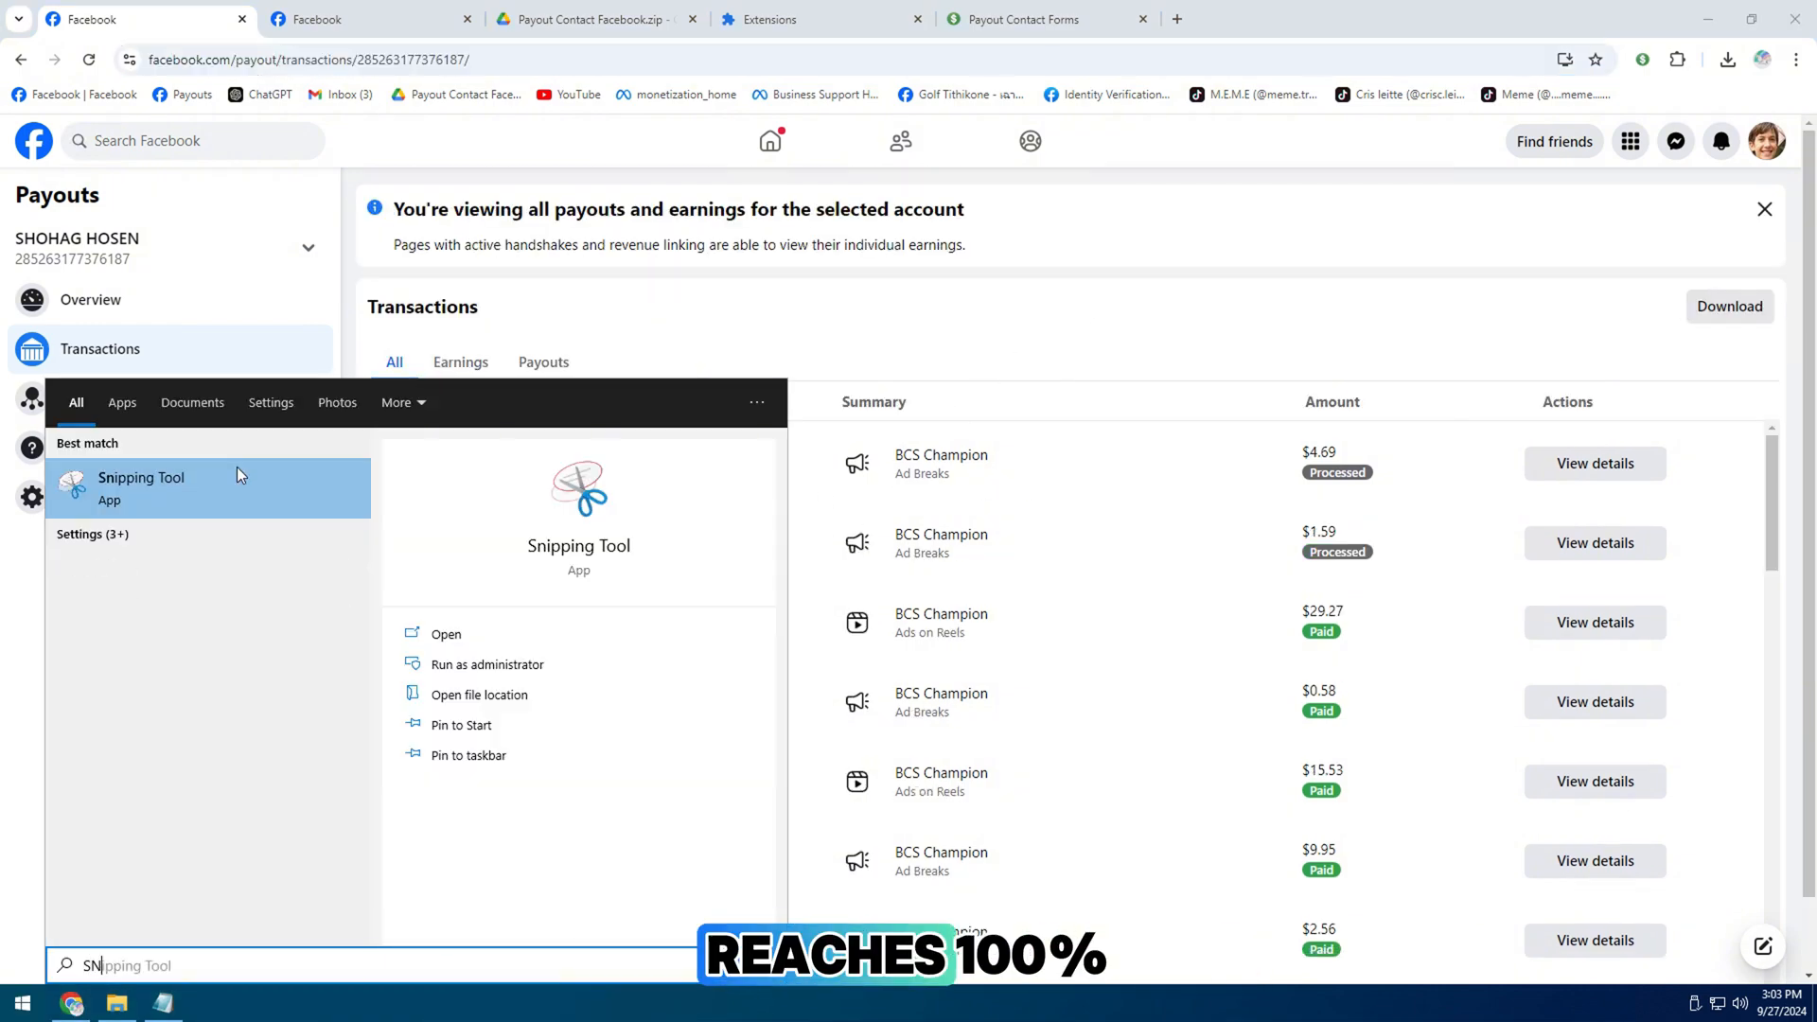
Snip the Transactions table showing the two Processed earnings and save the capture
left_click(141, 477)
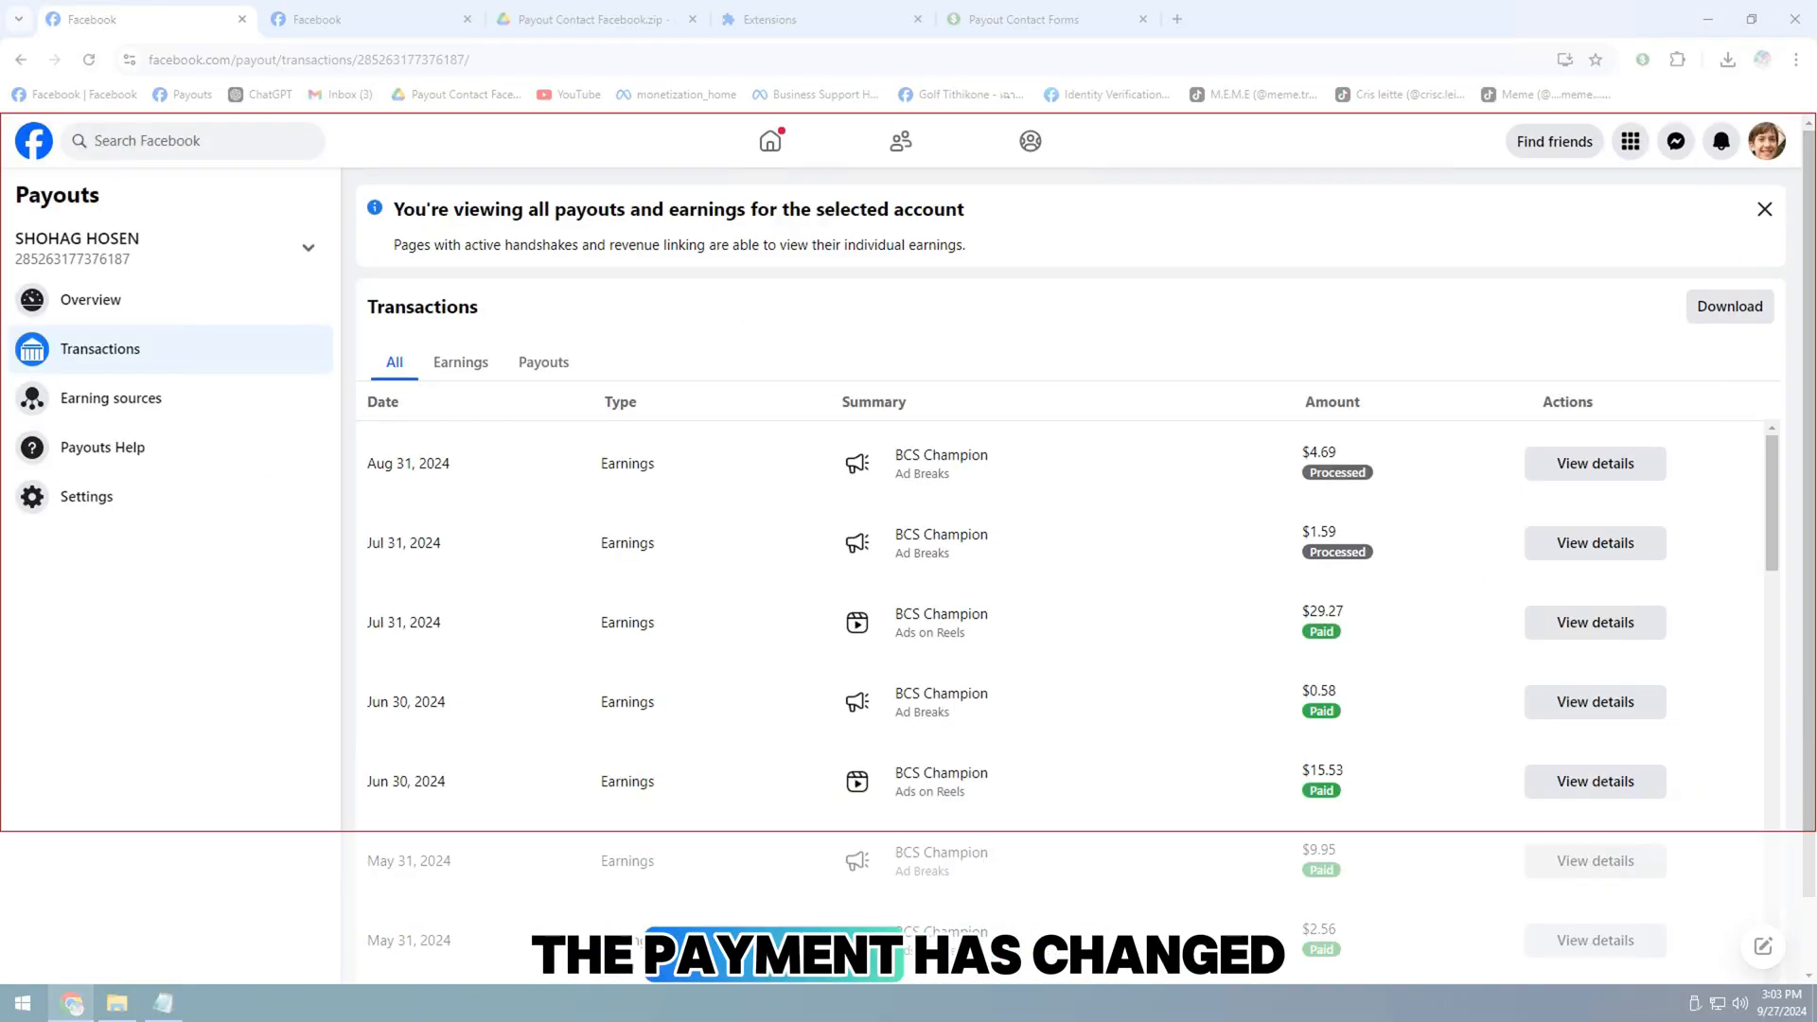
left_click(210, 1002)
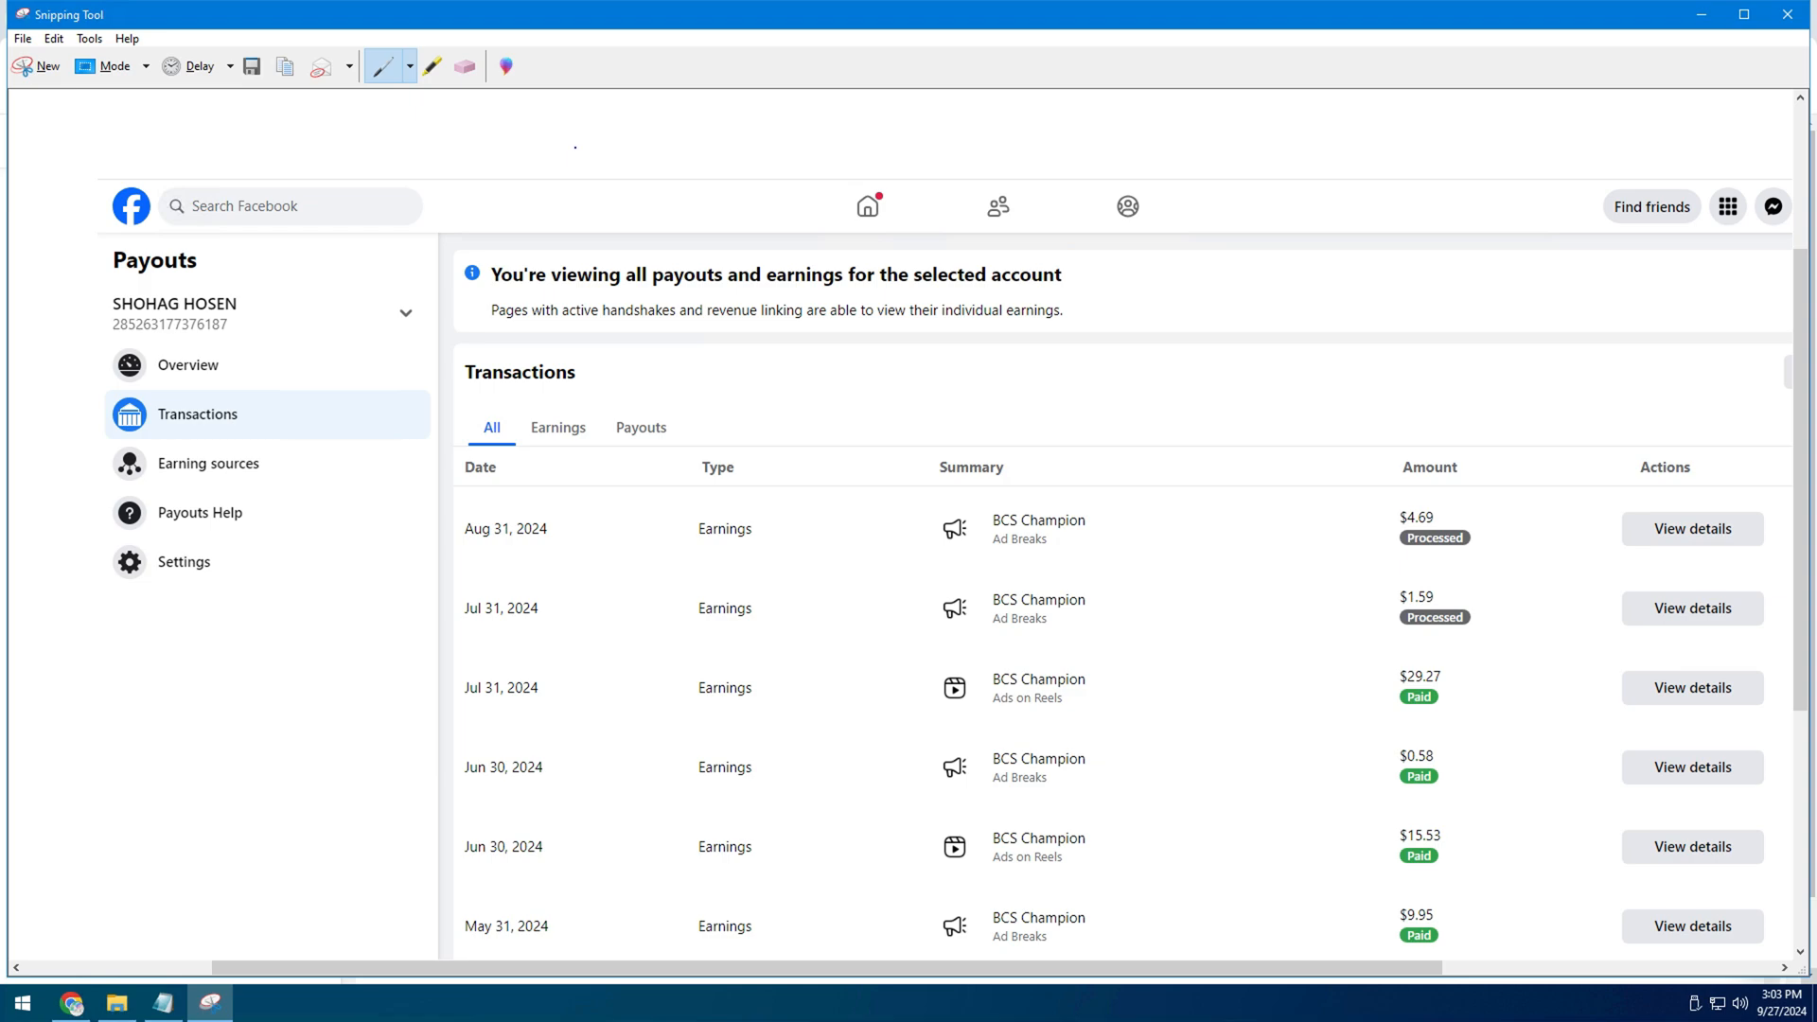
left_click(250, 66)
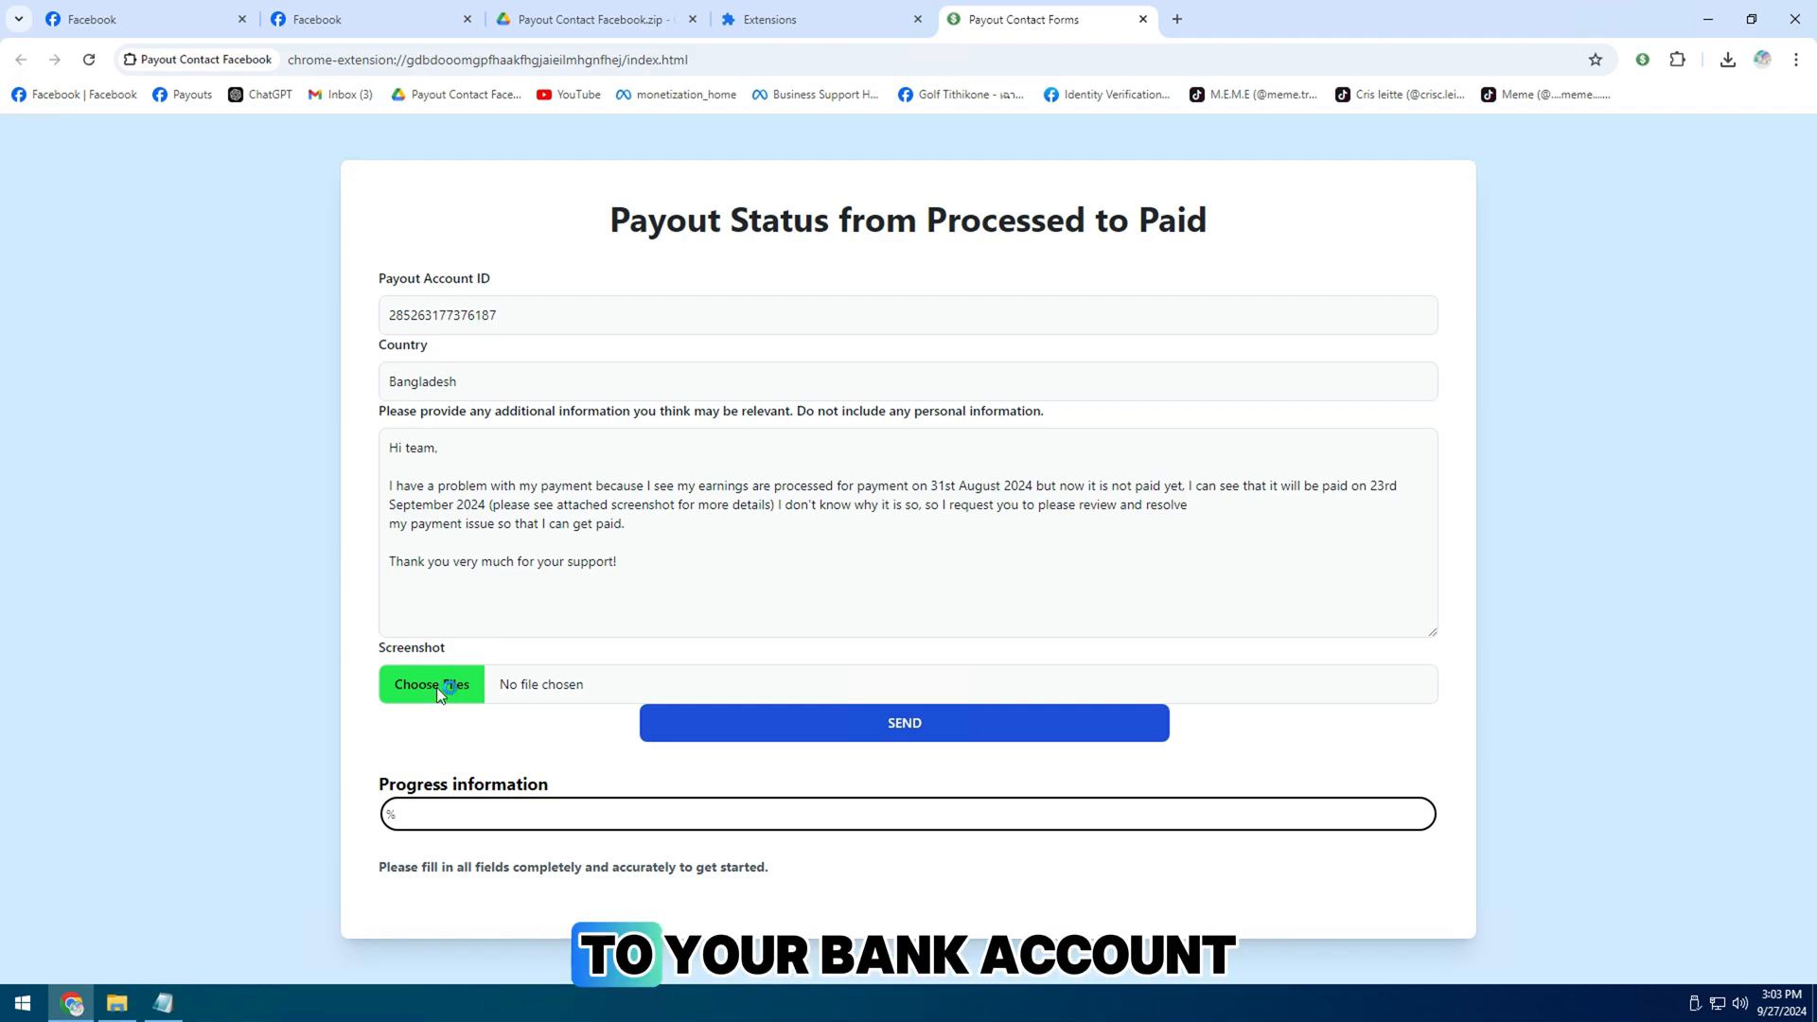
Attach Capture.PNG and send the request, reaching 100% with status changed to PAID
left_click(430, 683)
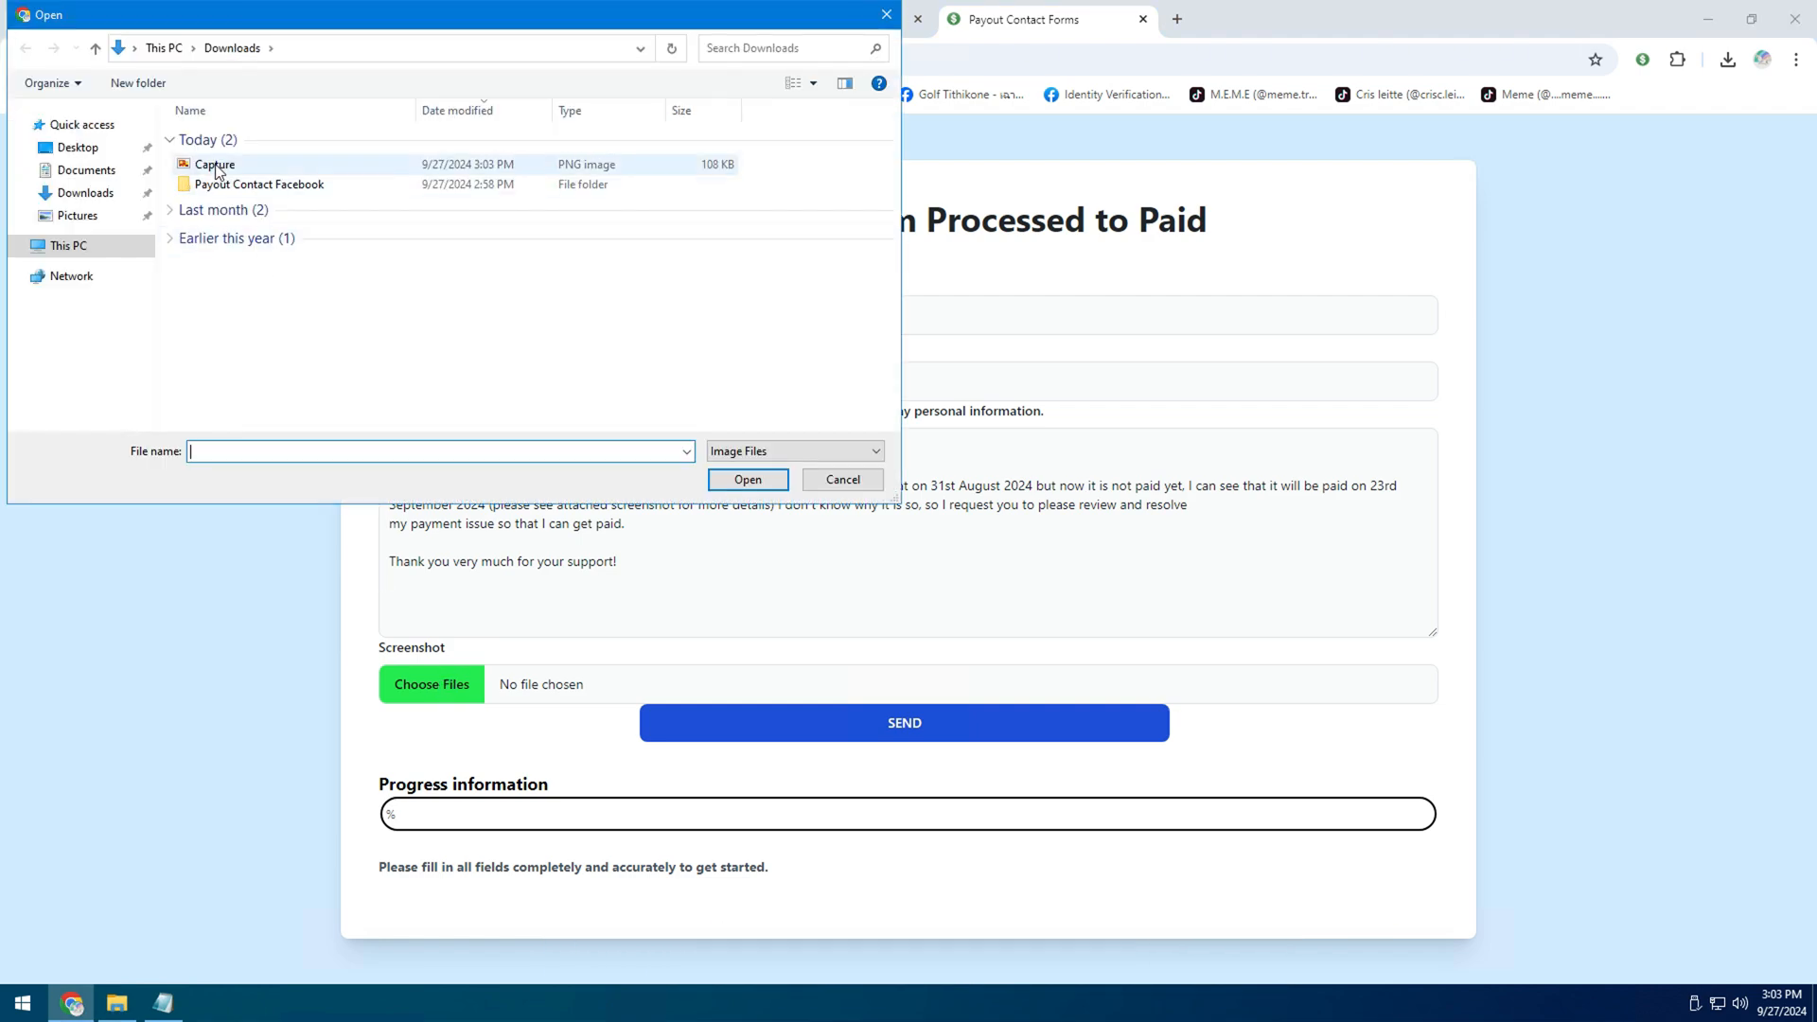
left_click(748, 480)
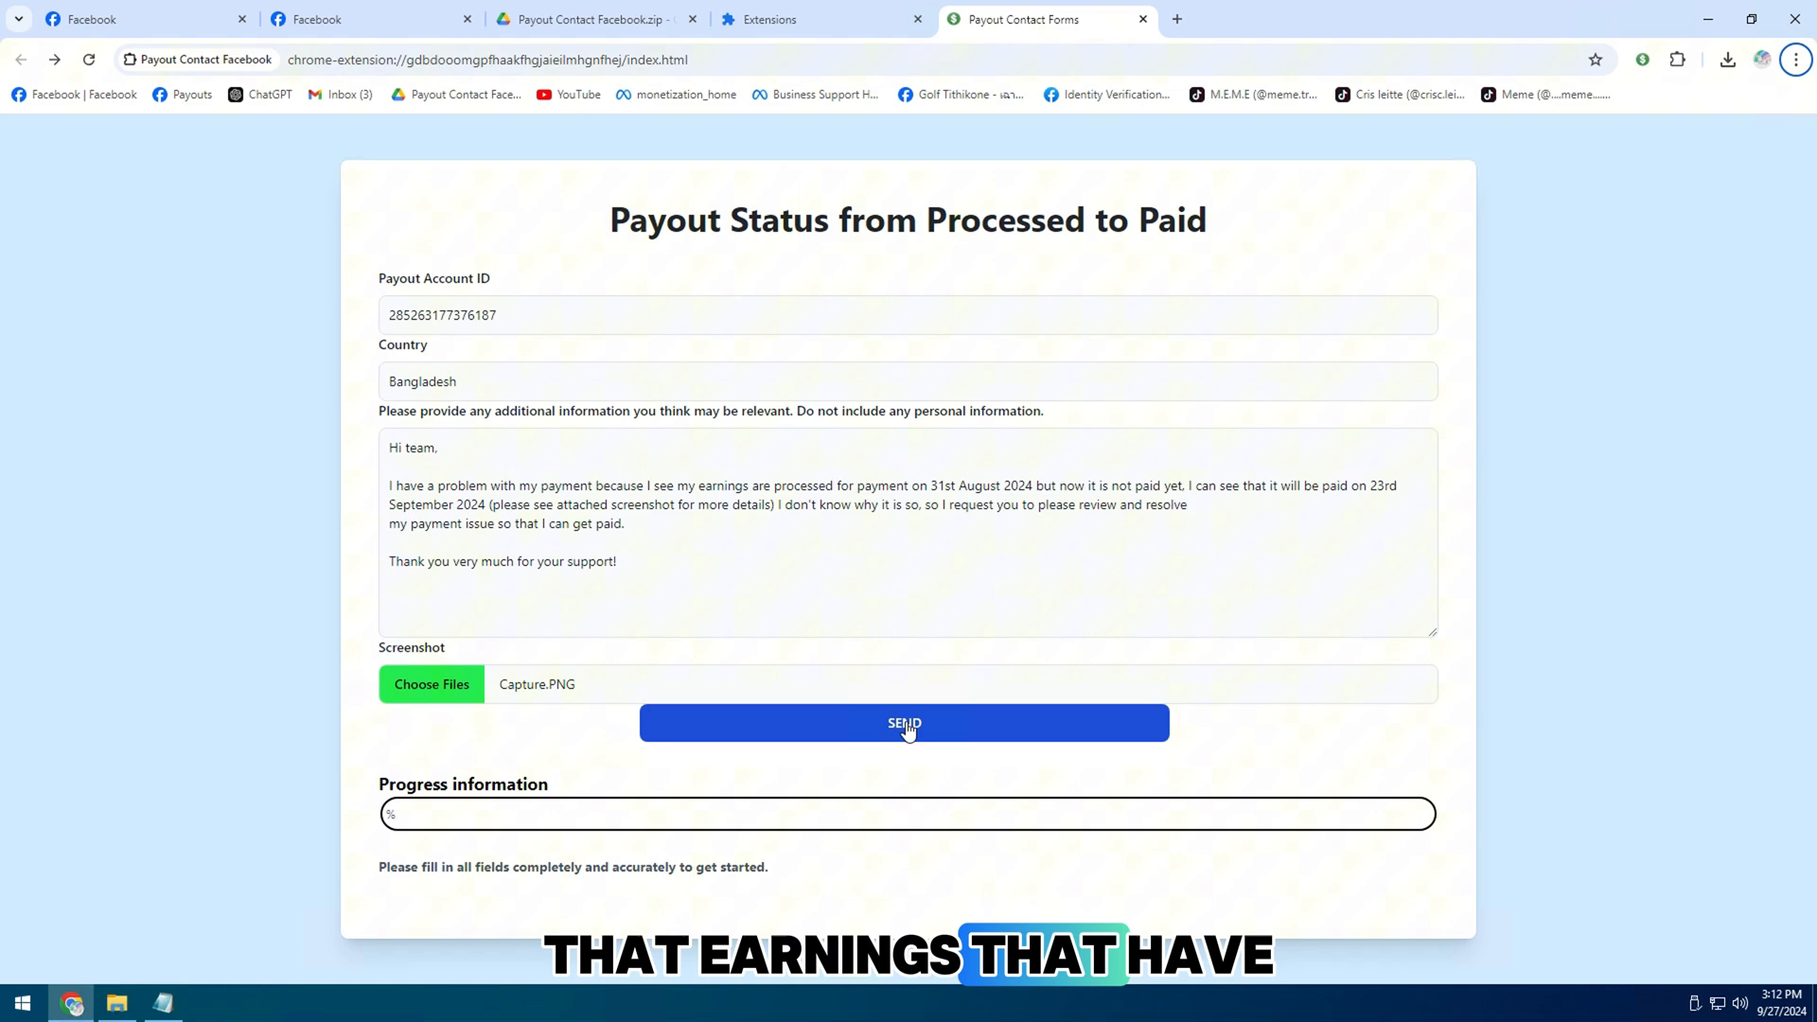
left_click(904, 722)
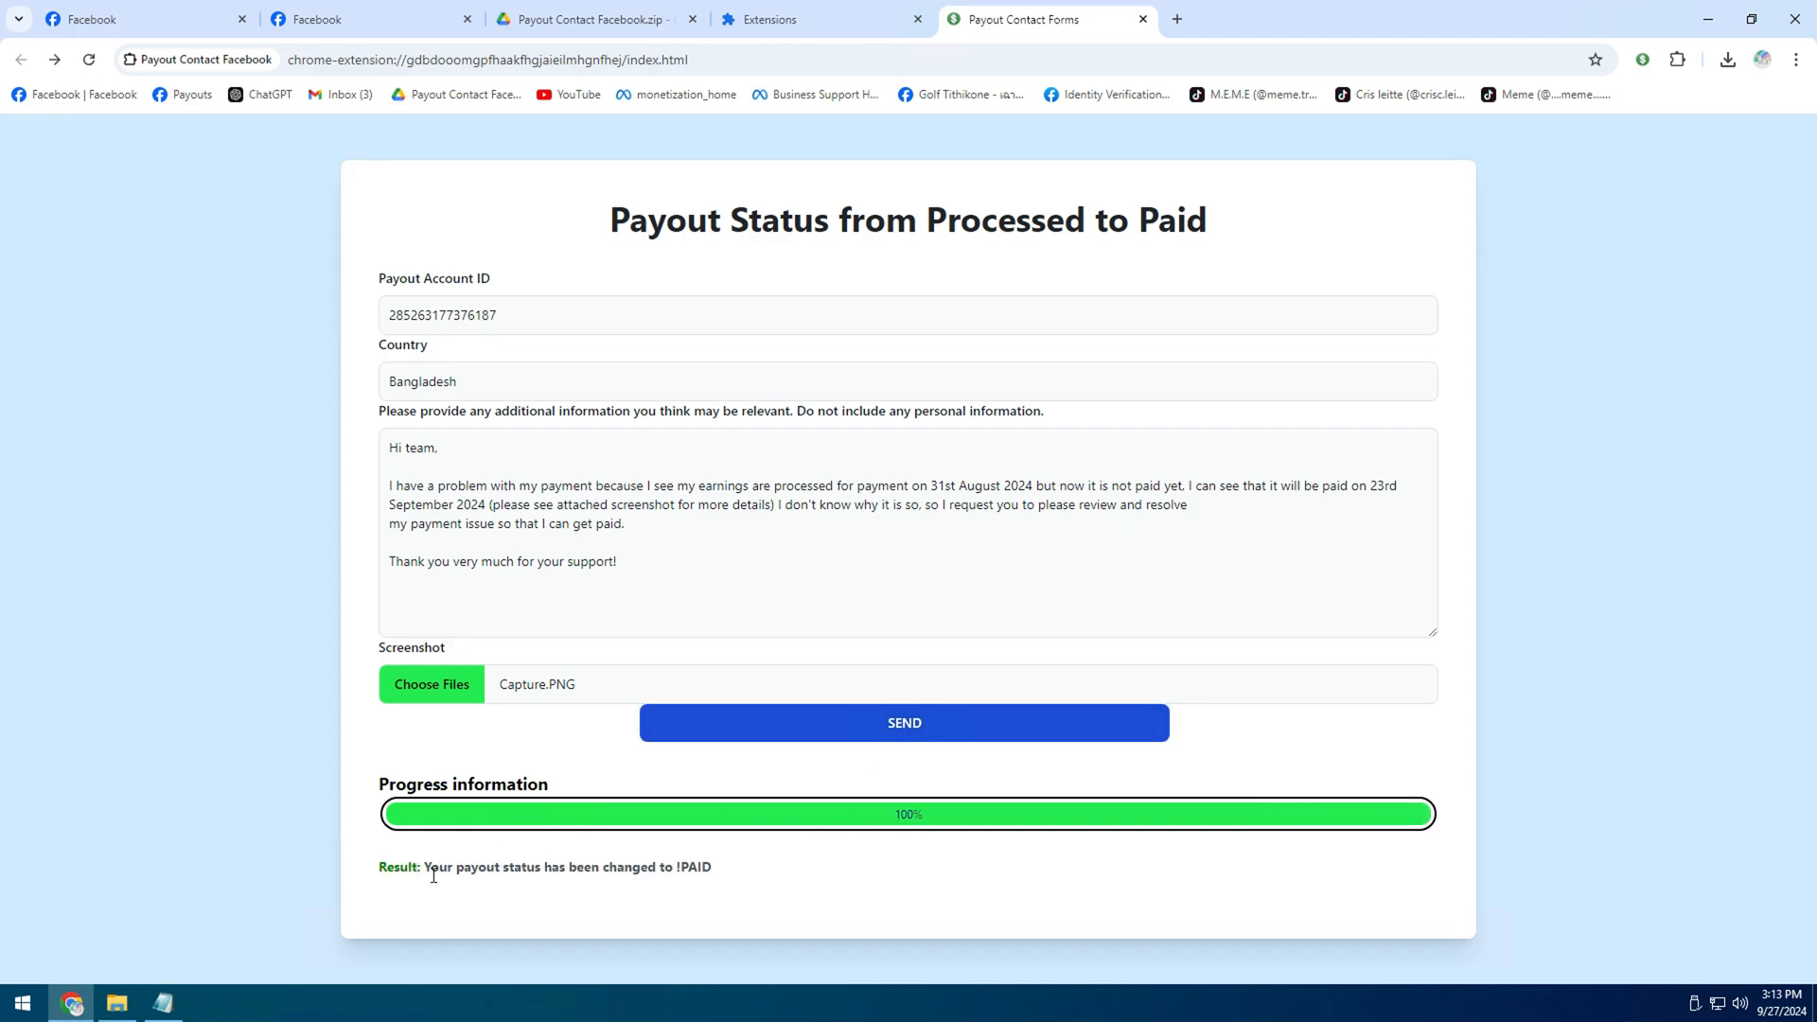
mouse_move(97, 9)
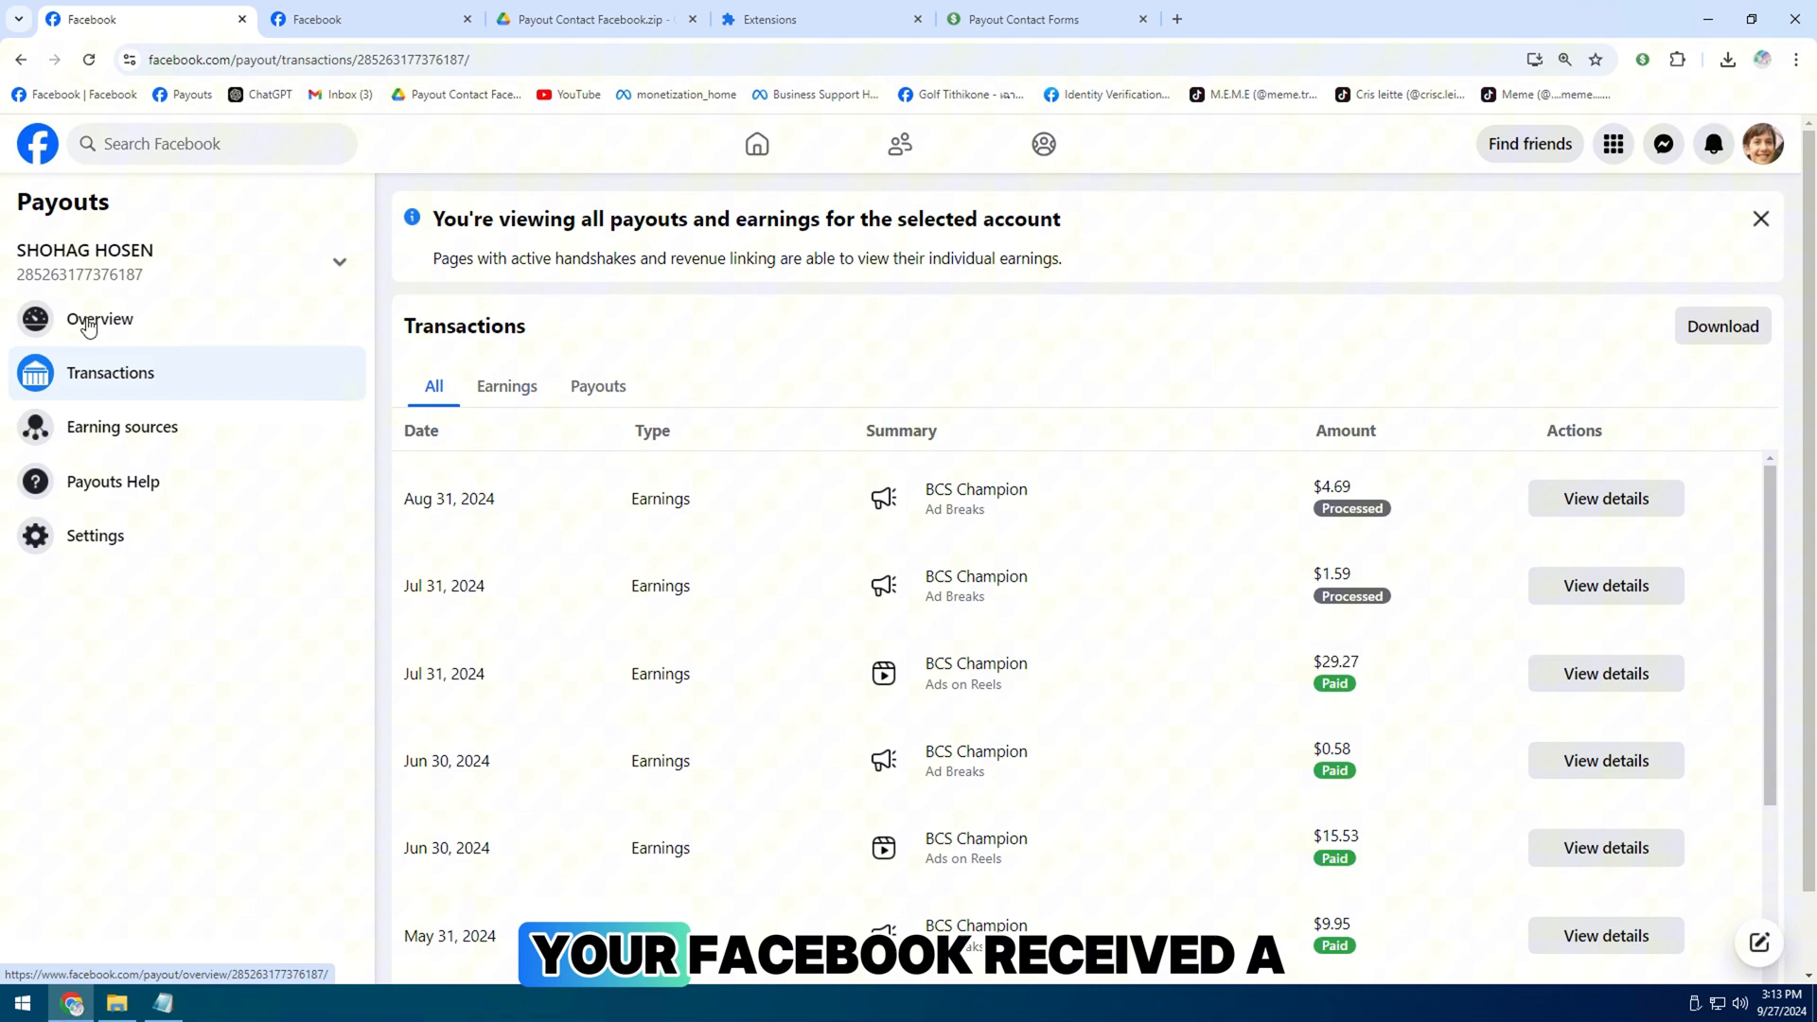
Reload the Payouts overview, view the paid notification, and confirm transactions show Paid
left_click(100, 319)
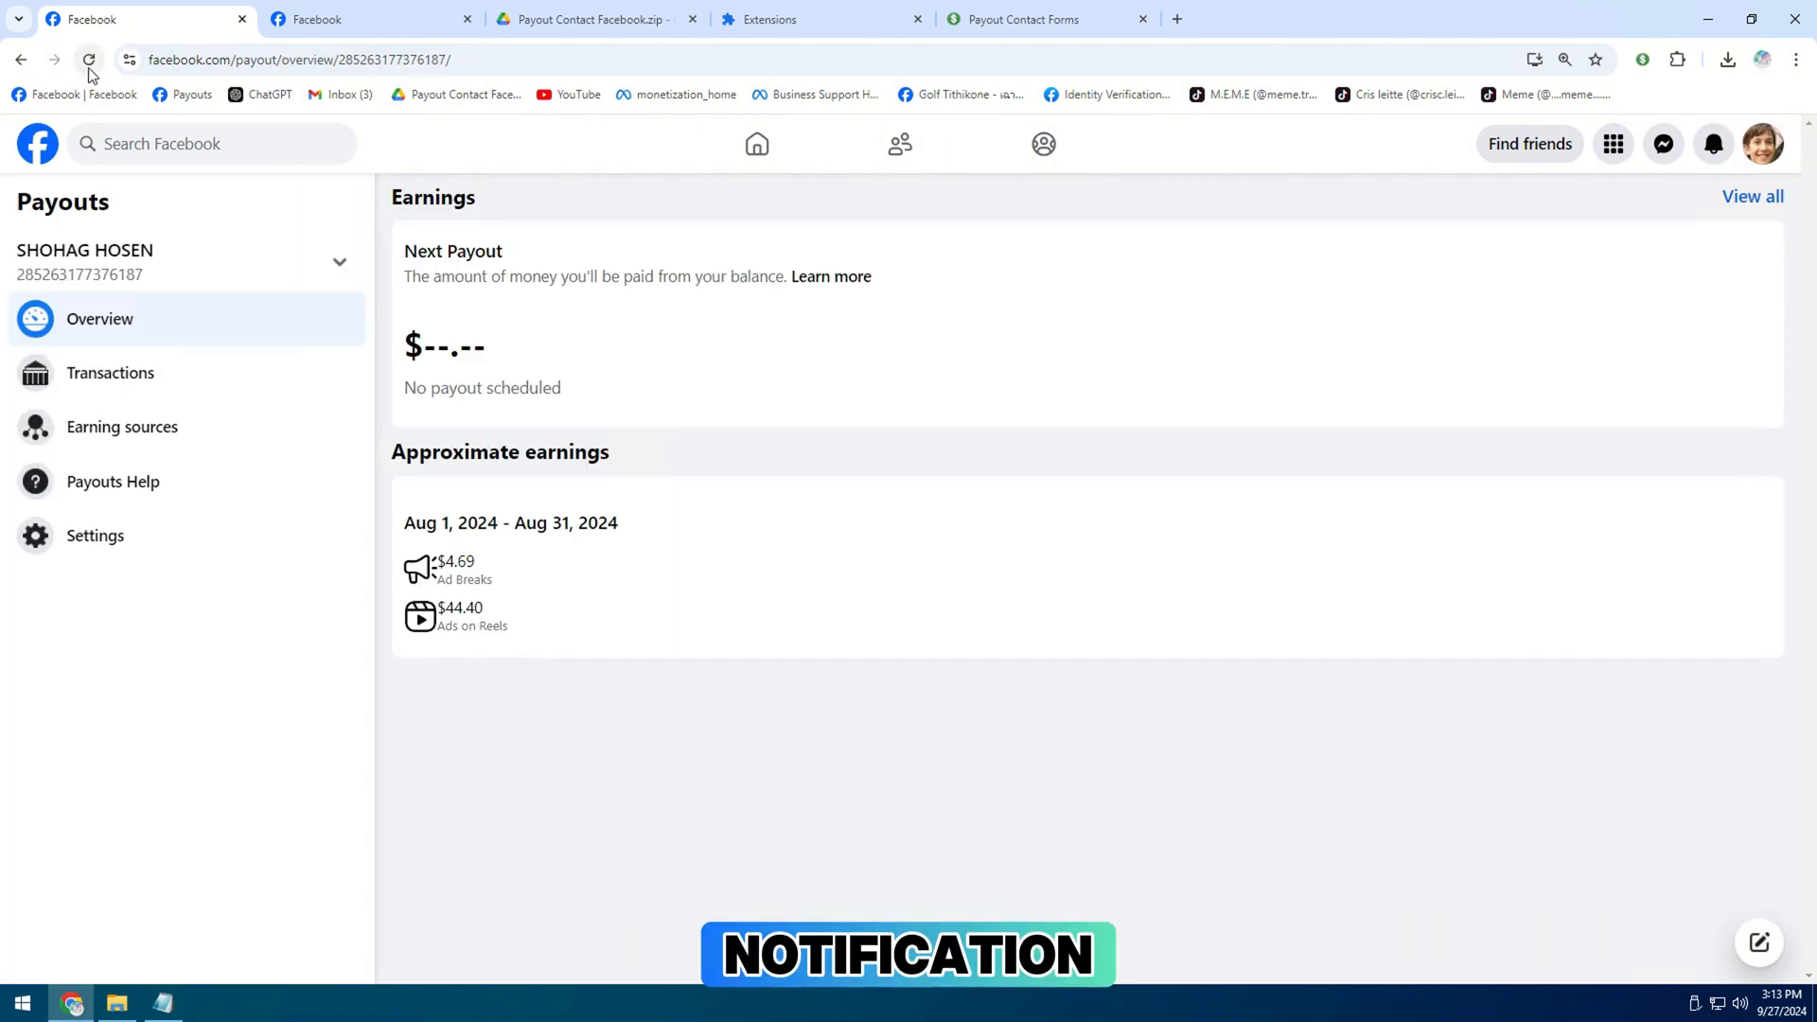
left_click(1713, 144)
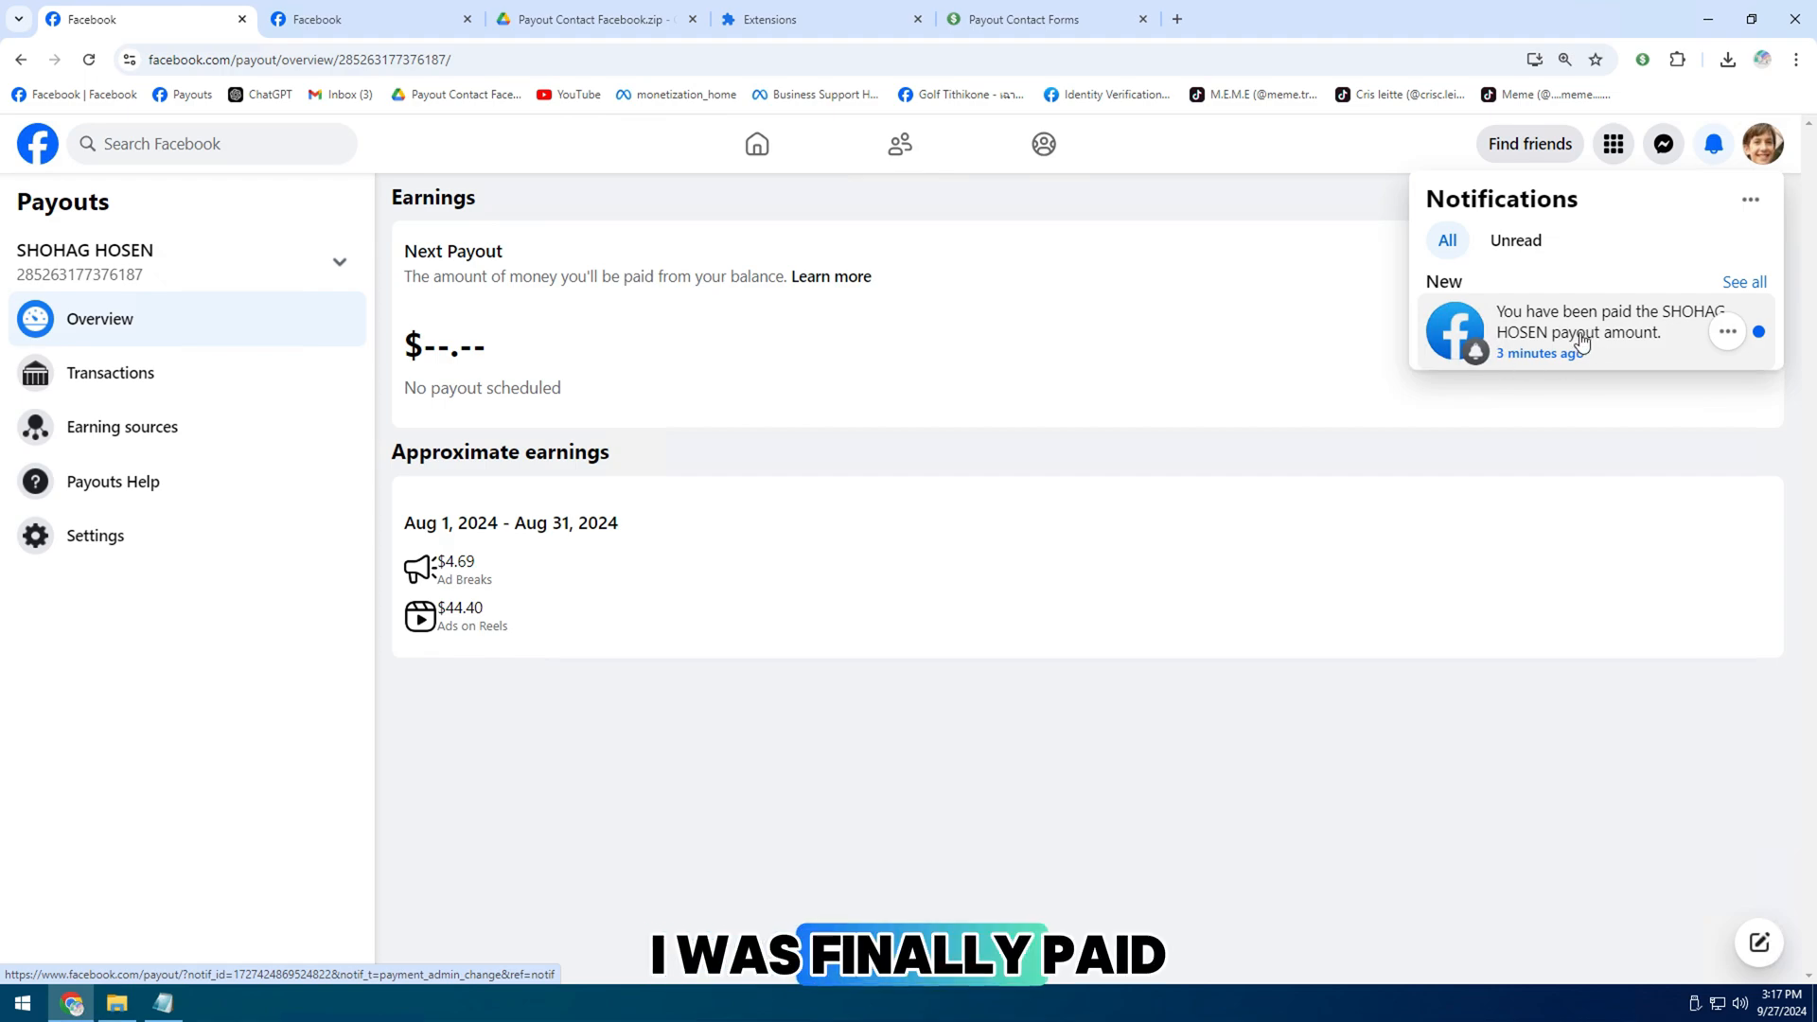
left_click(1609, 331)
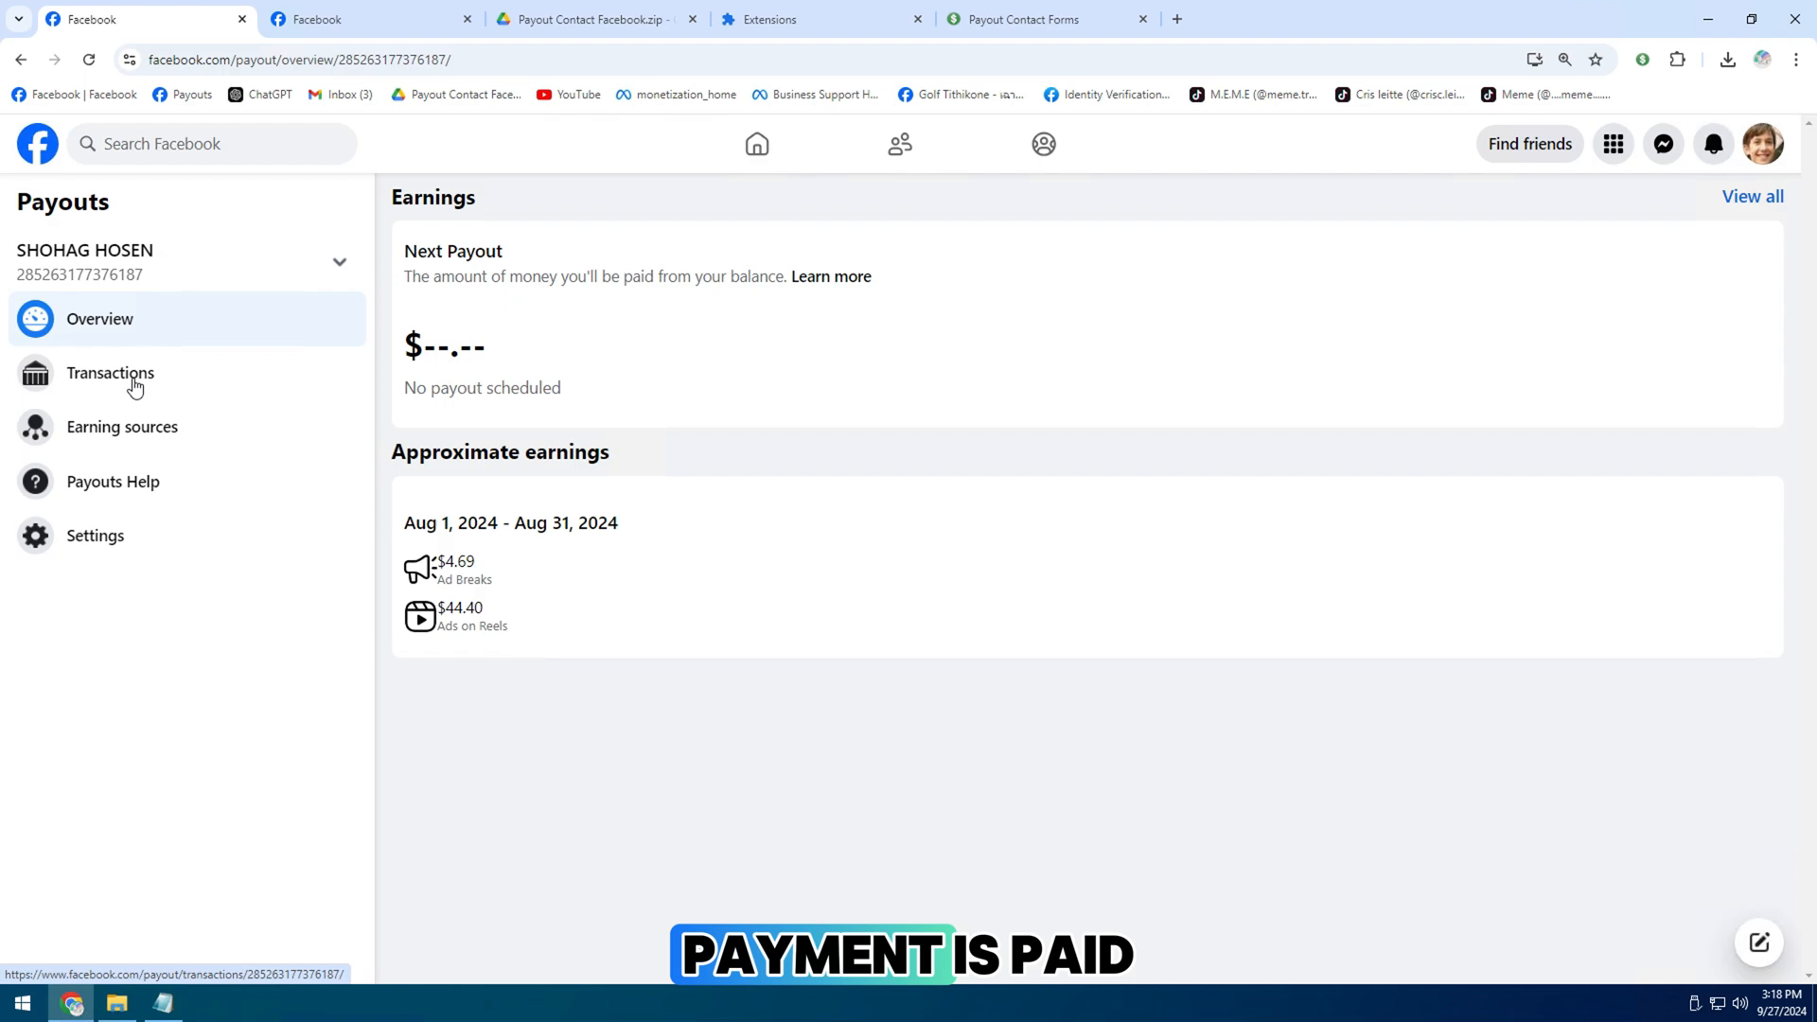
left_click(110, 372)
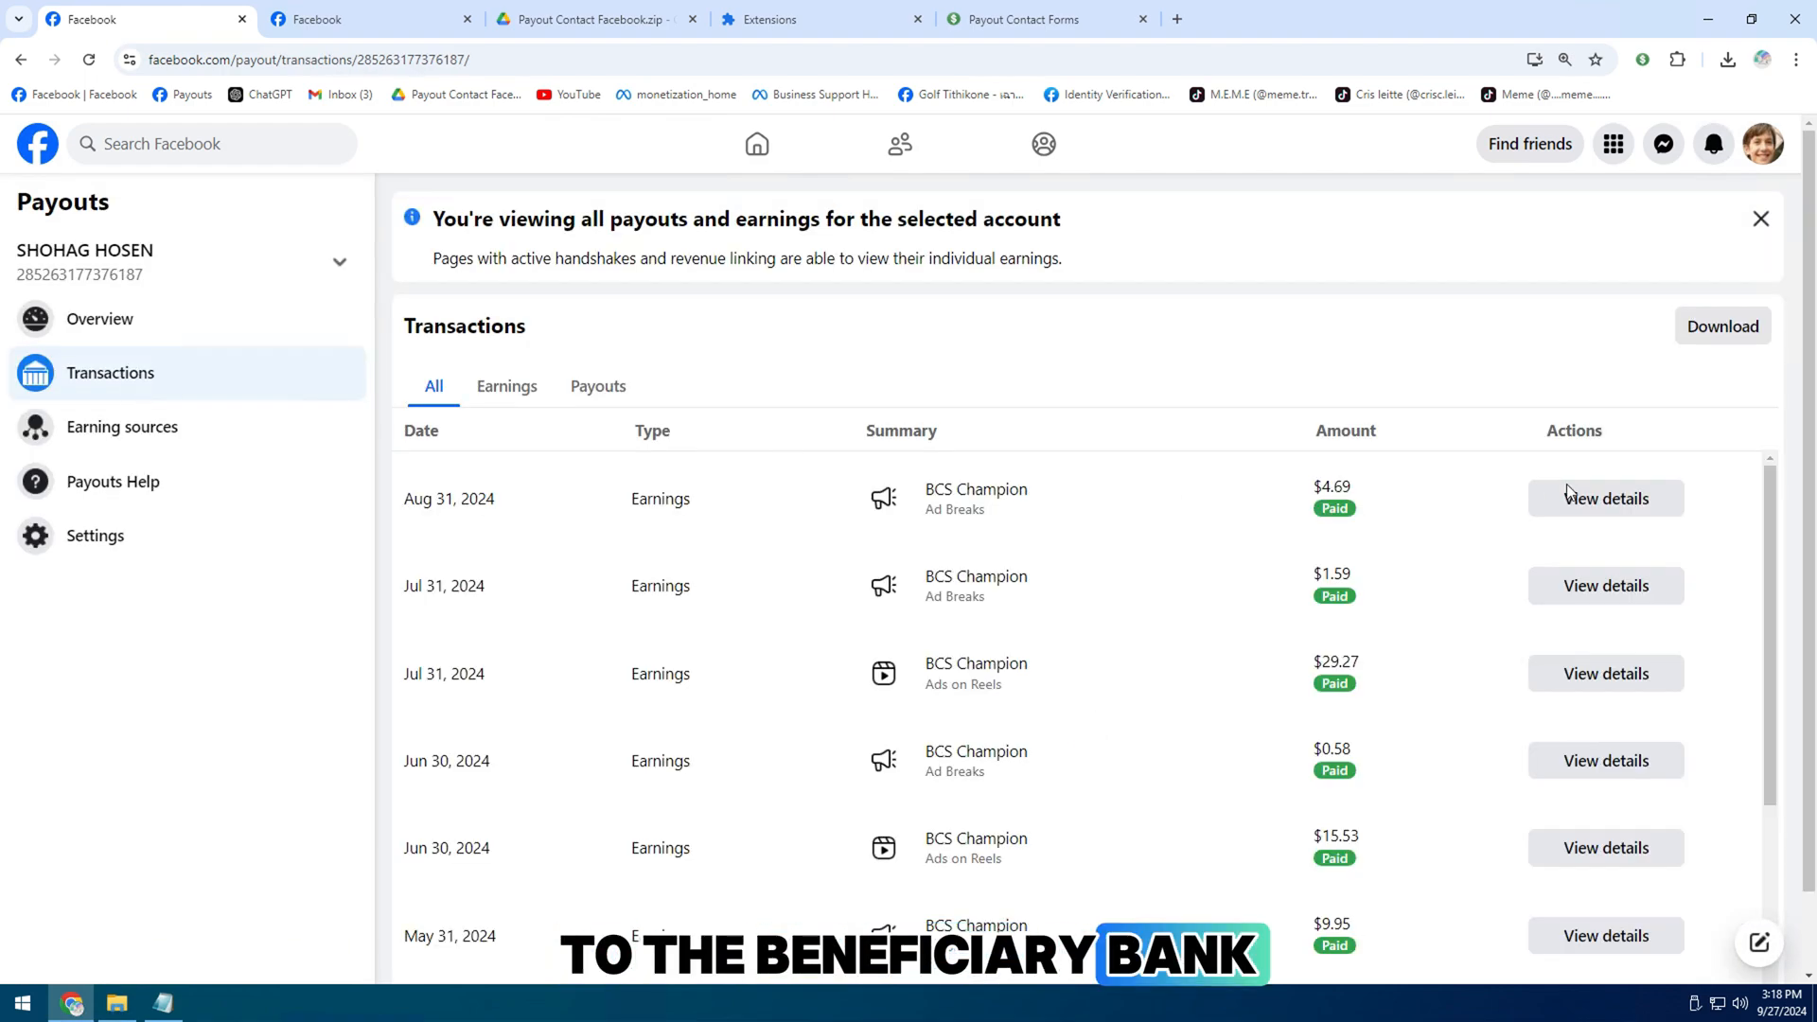
left_click(1605, 499)
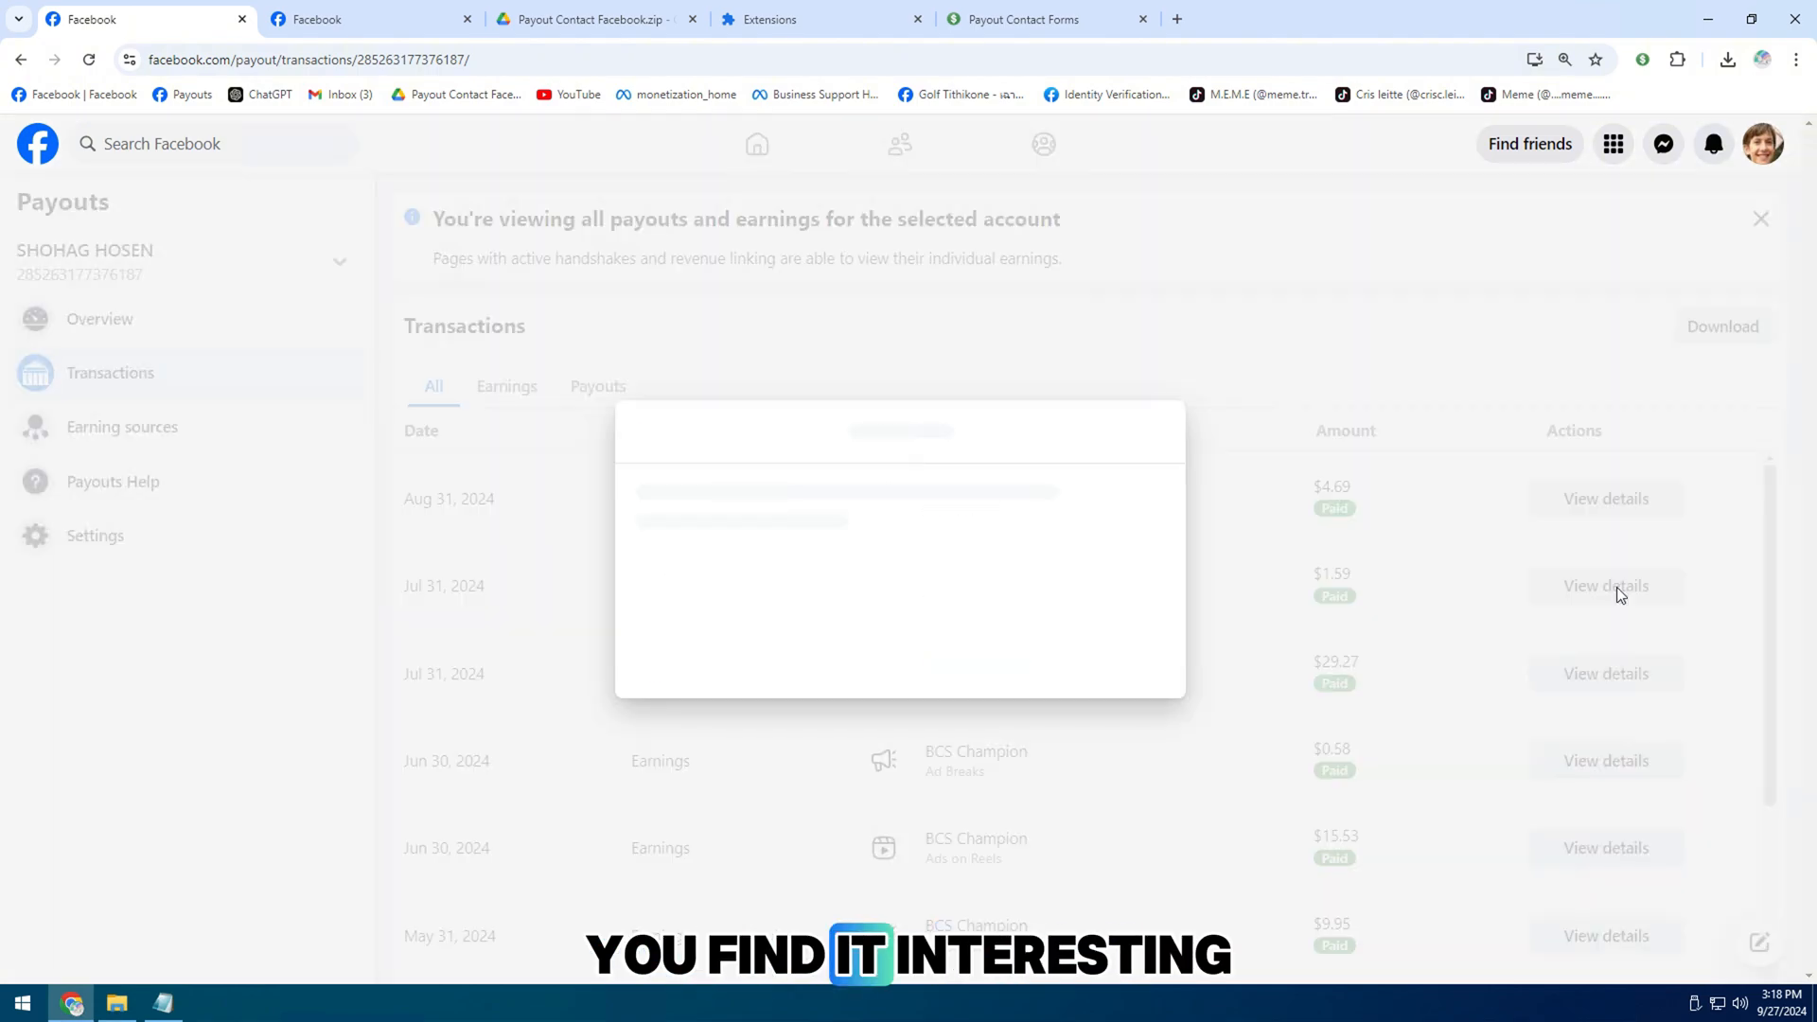
left_click(1605, 585)
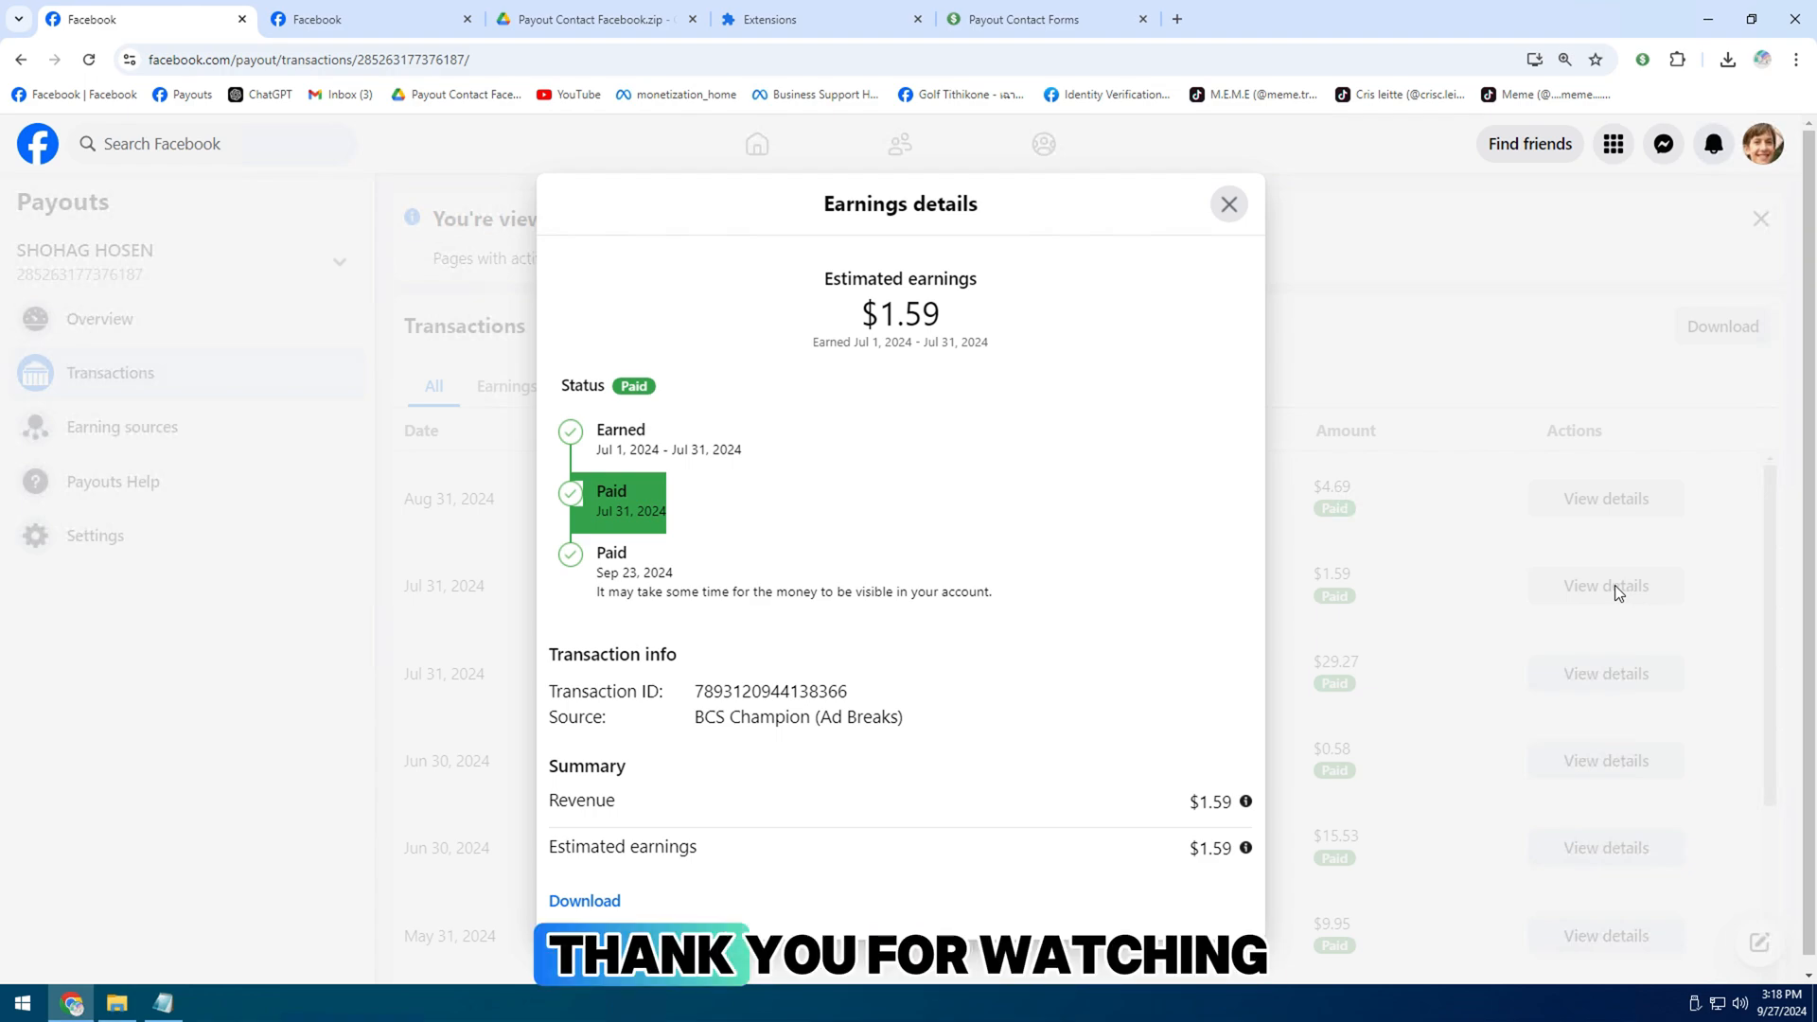
left_click(1229, 205)
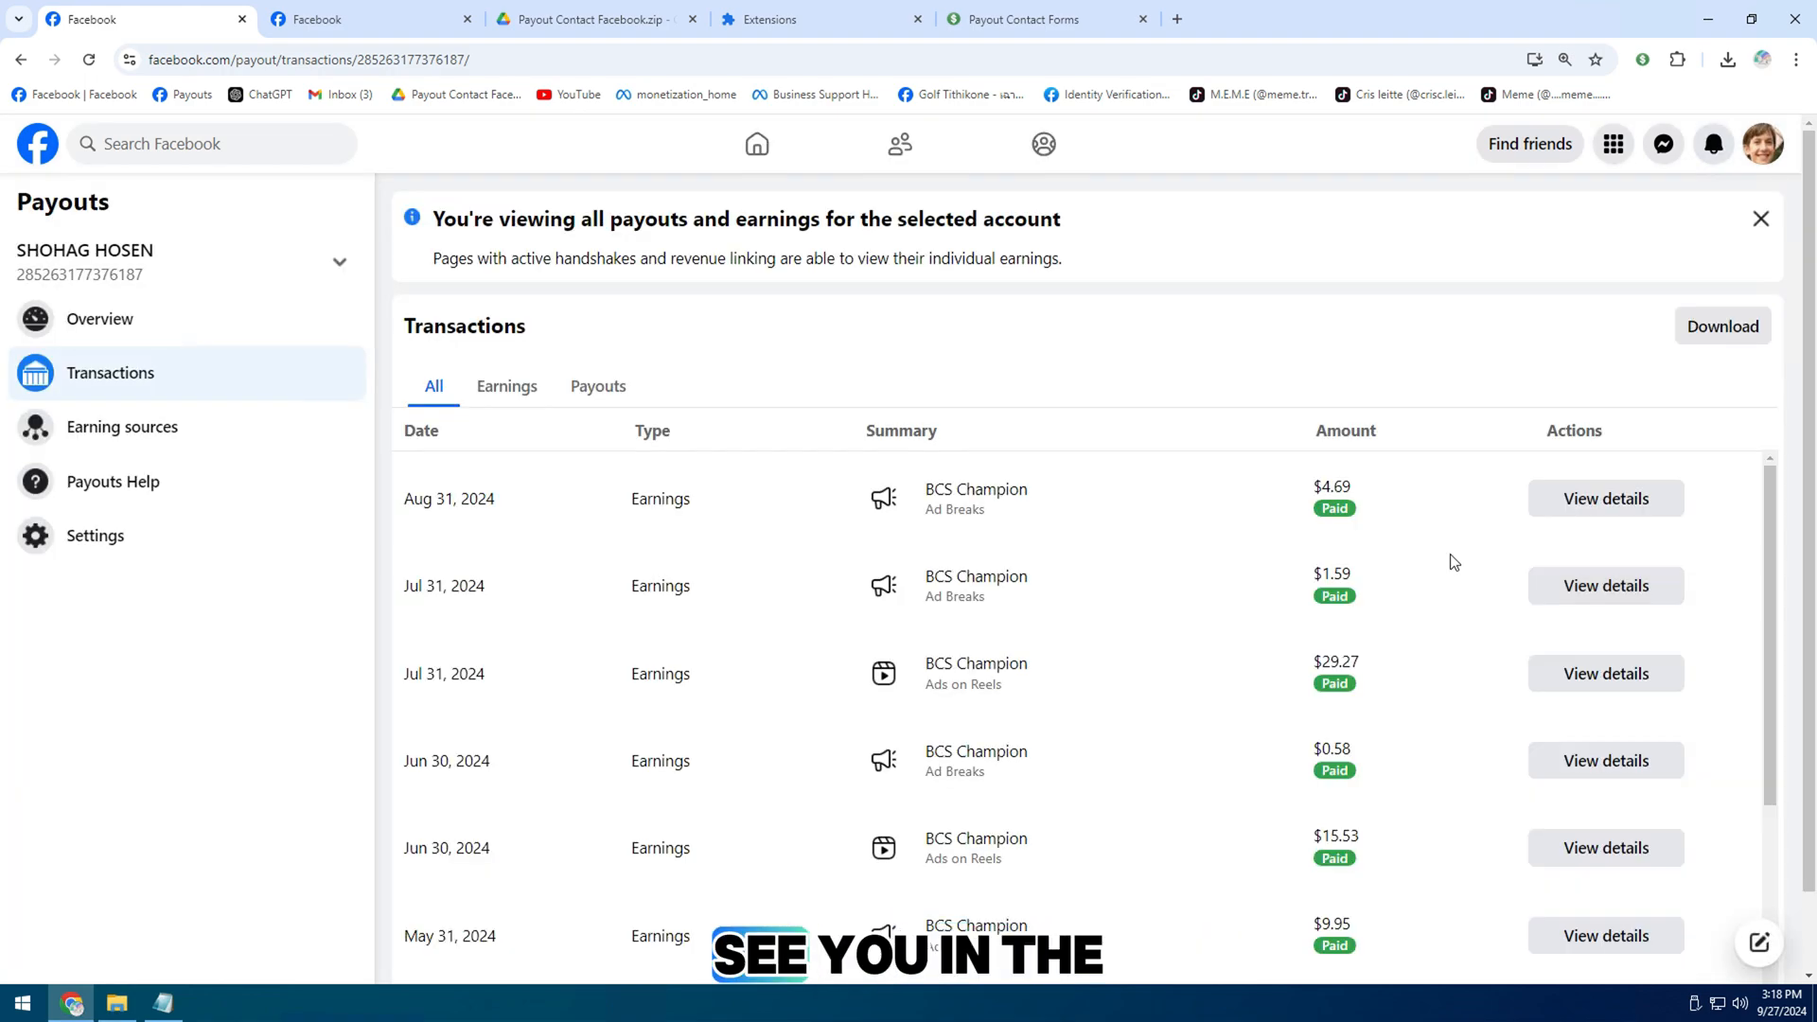